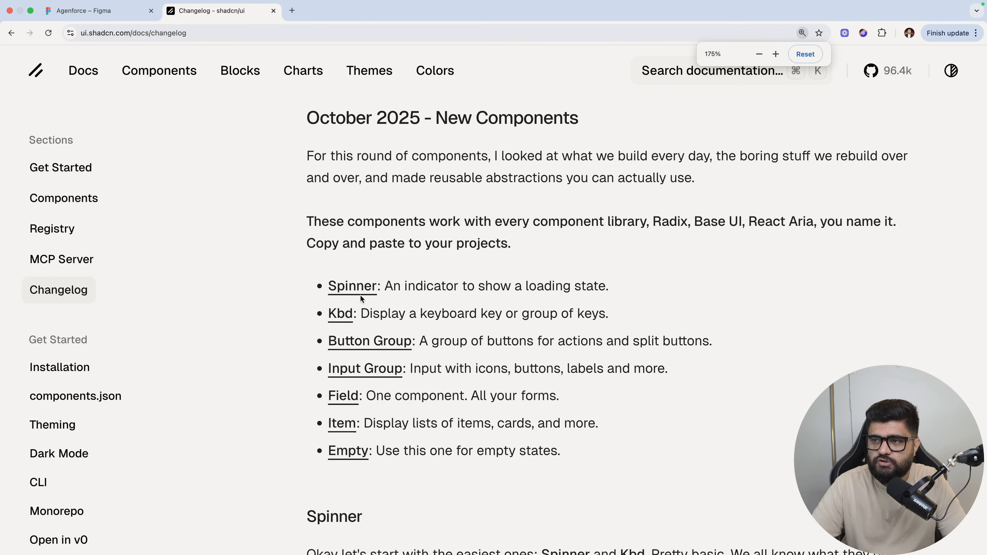
mouse_move(367, 384)
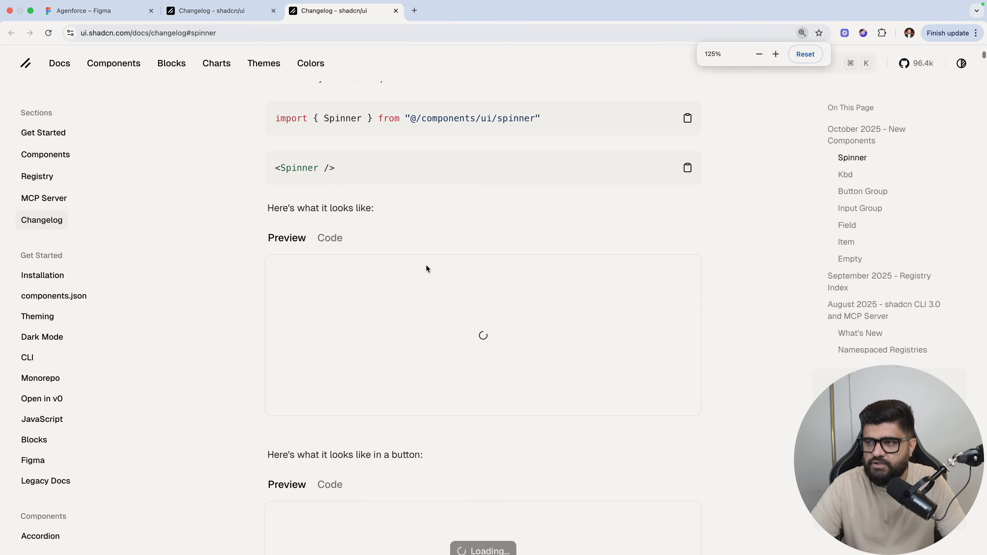
Switch between the Spinner example's Preview and Code views, ending on the <Spinner /> snippet
left_click(330, 238)
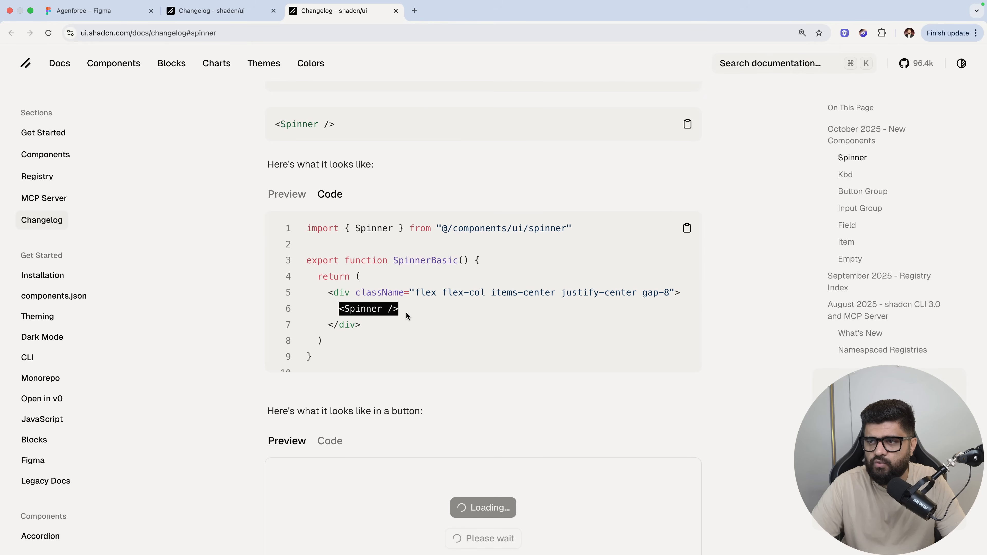
left_click(287, 195)
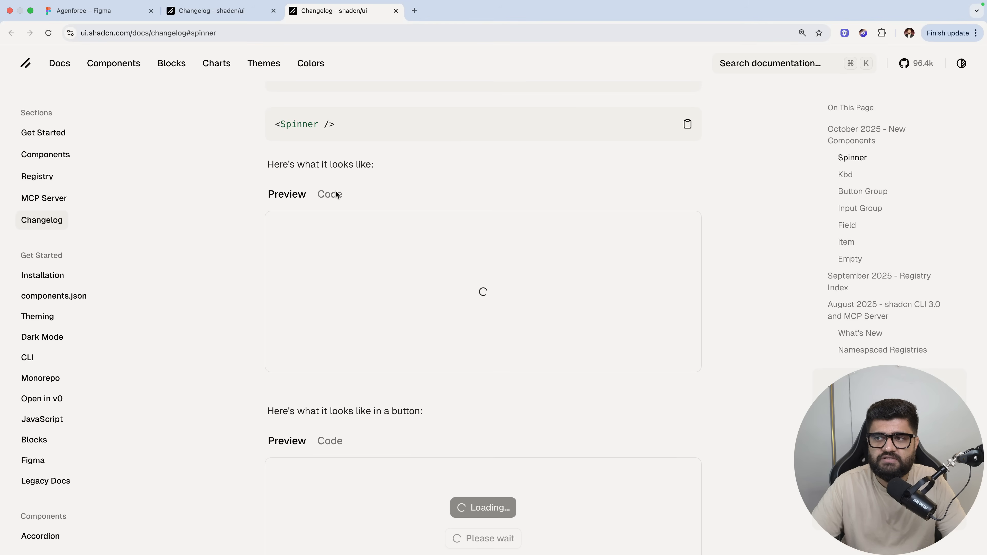
scroll("down", 3)
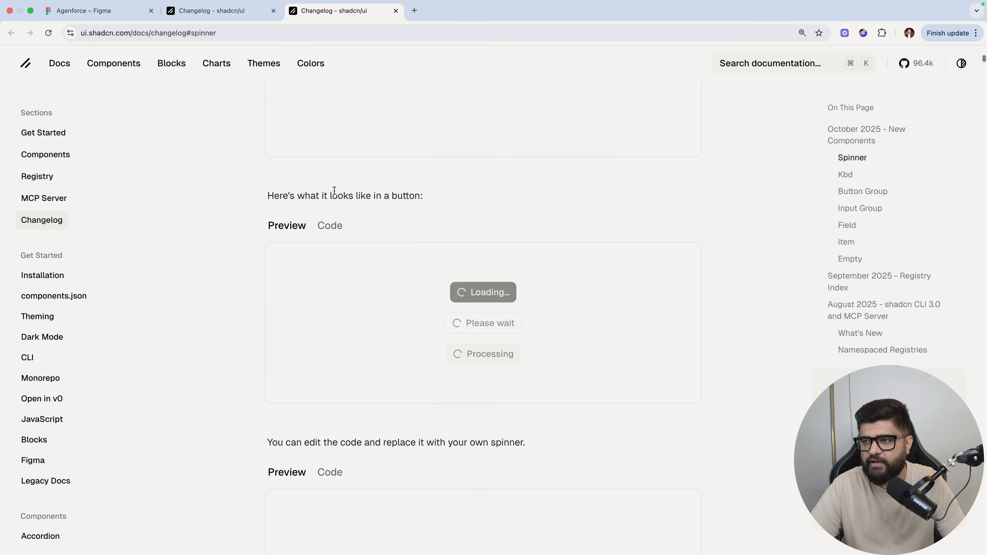
scroll("up", 3)
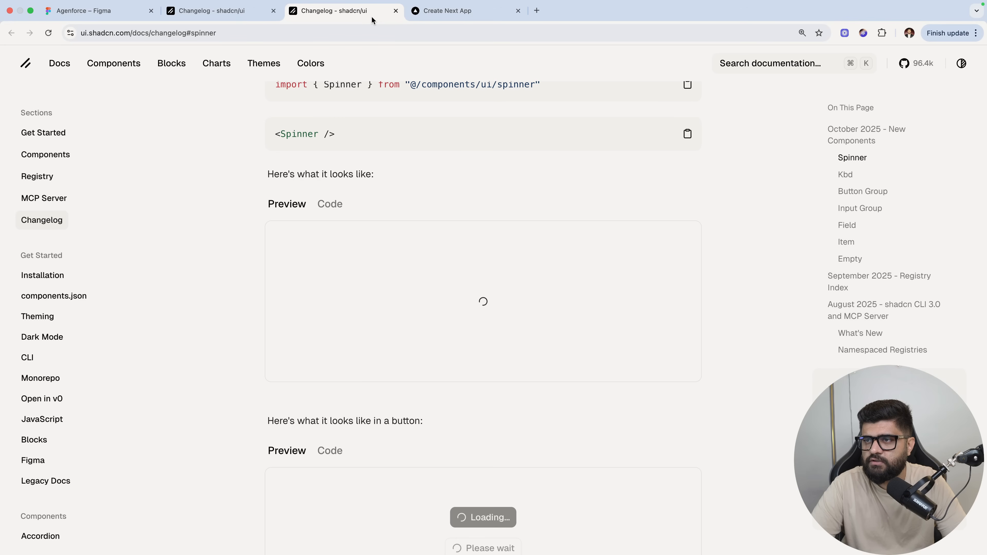
left_click(330, 204)
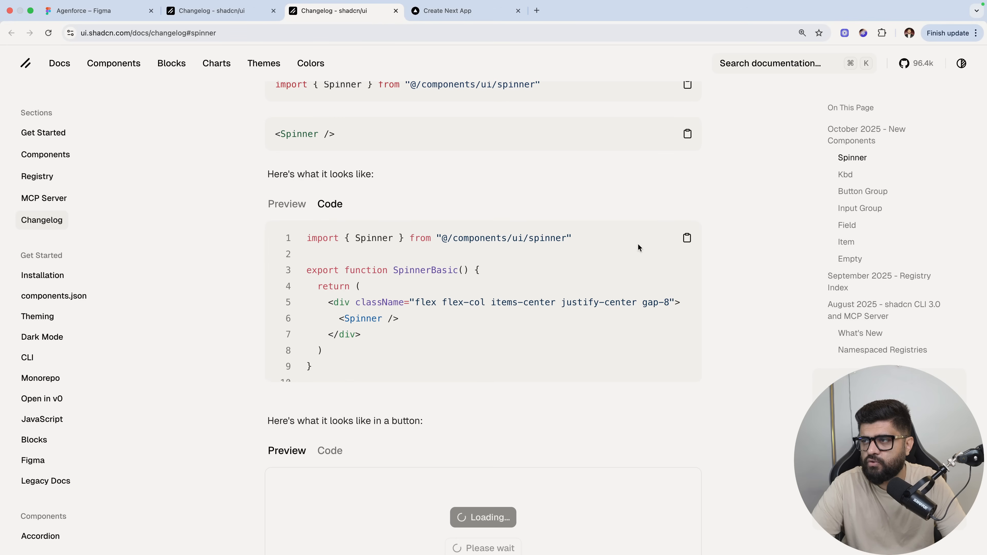
scroll("down", 3)
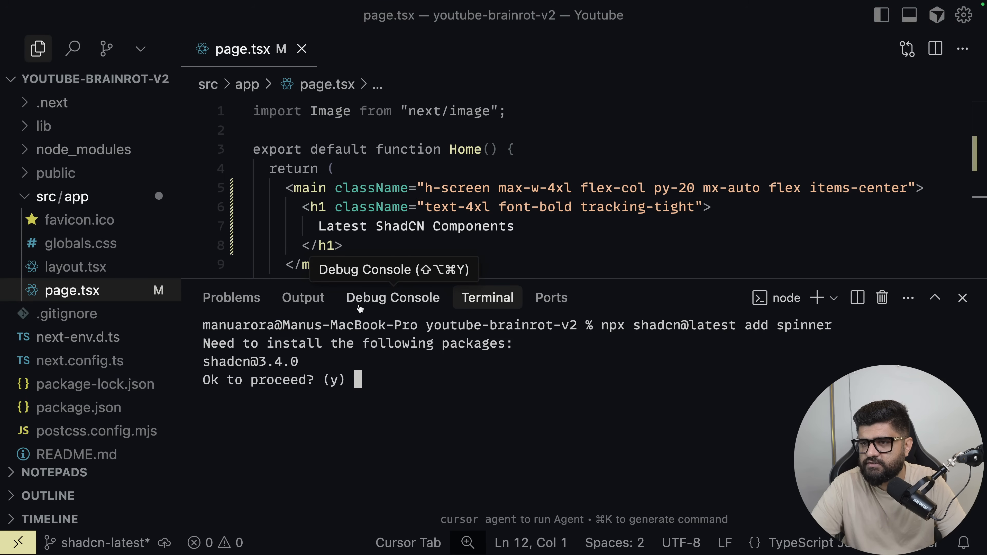
Confirm the spinner install, then add a flex div with <Spinner /> and an h2 Loading heading in page.tsx
type("y")
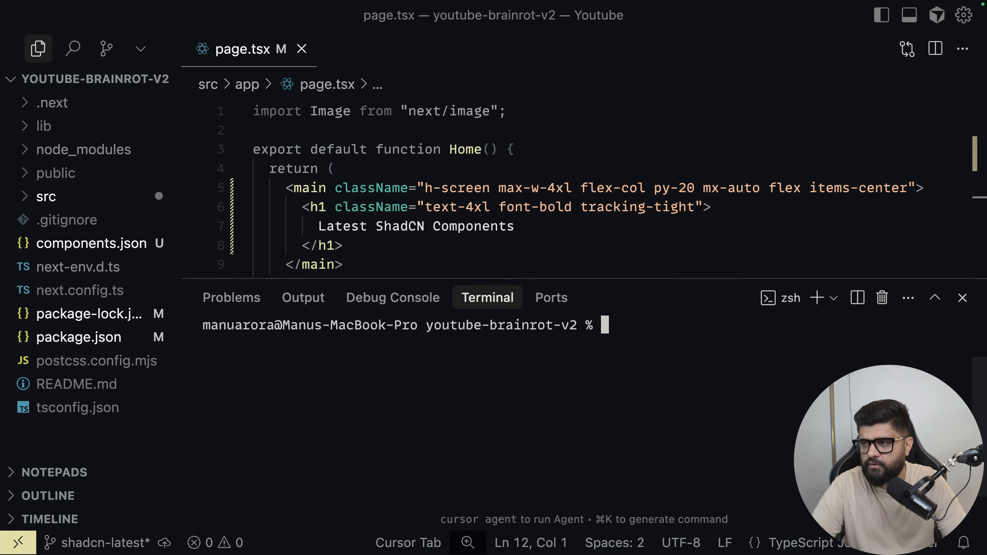
left_click(46, 197)
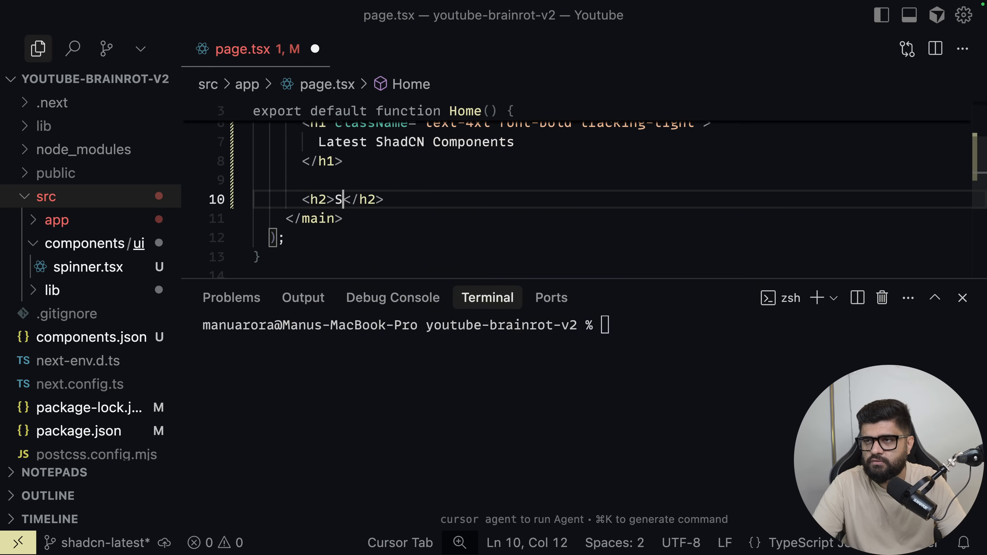
type("pinner</h2>")
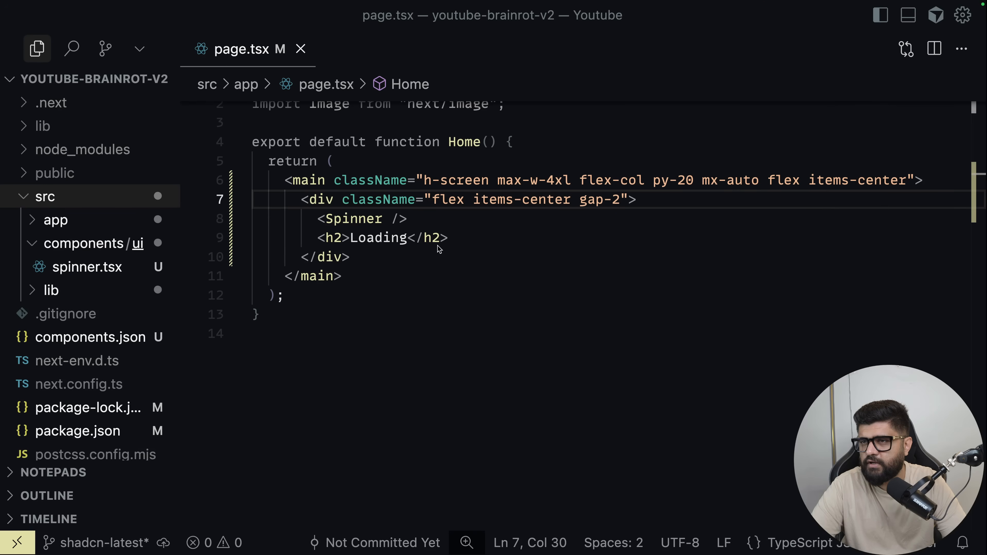
left_click(87, 267)
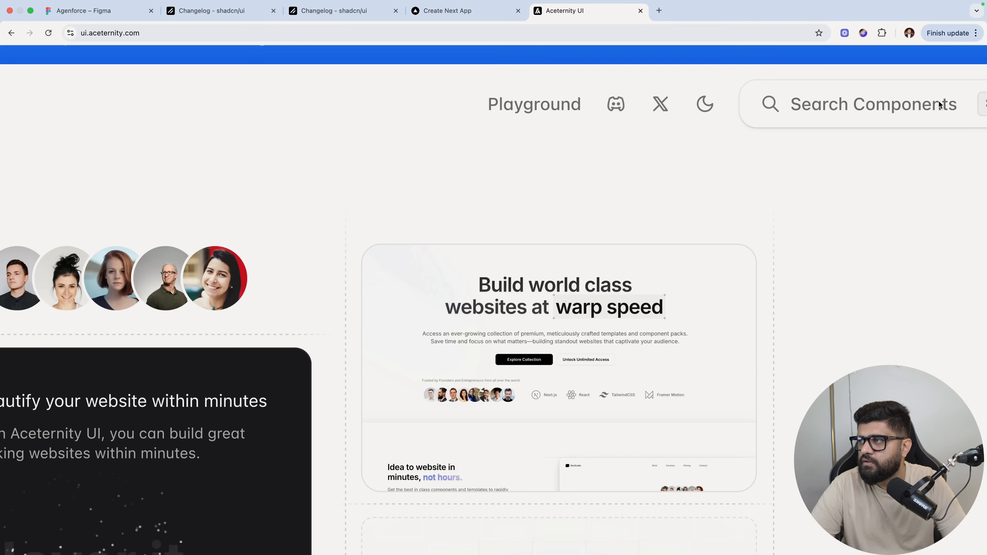
View the running app's Loading page, then return to the changelog's Kbd section
left_click(448, 11)
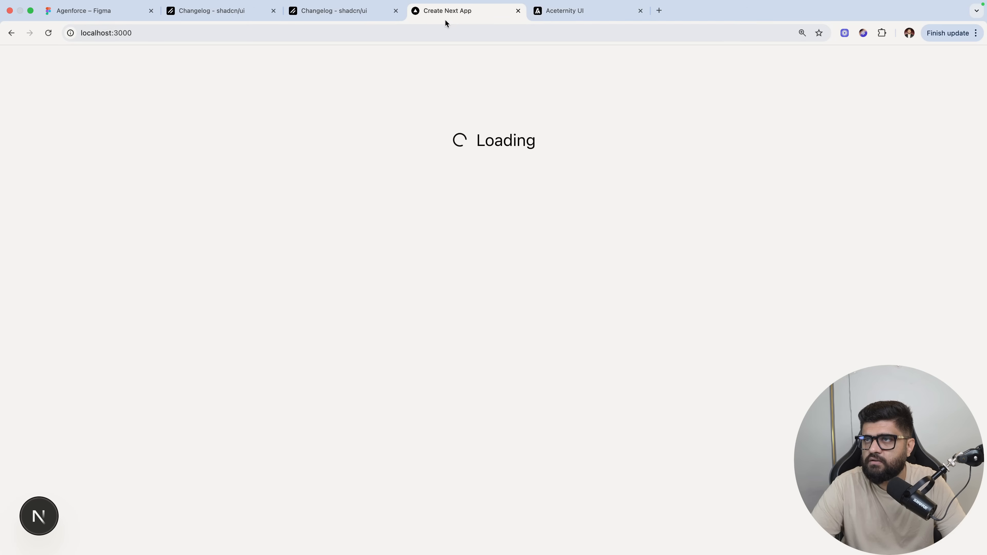
left_click(335, 11)
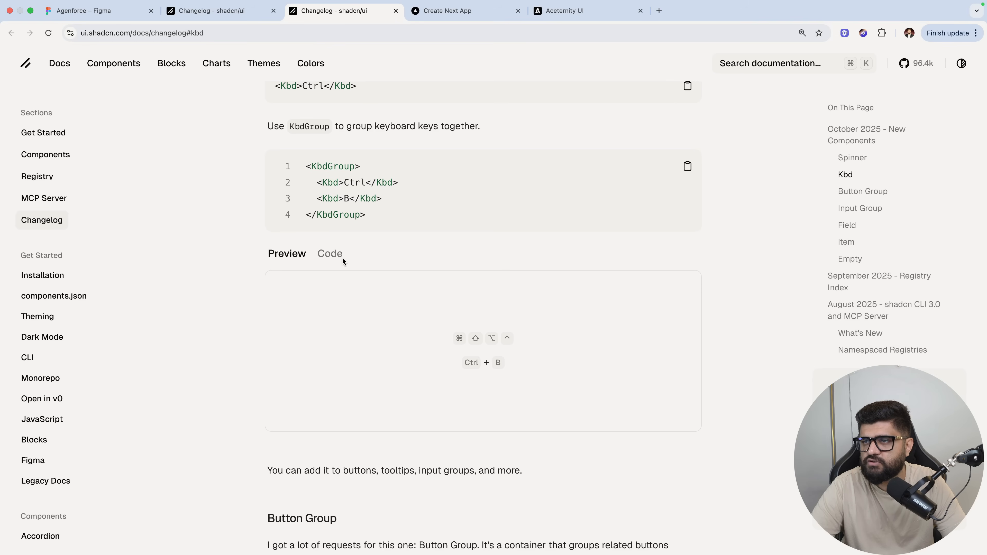
mouse_move(289, 260)
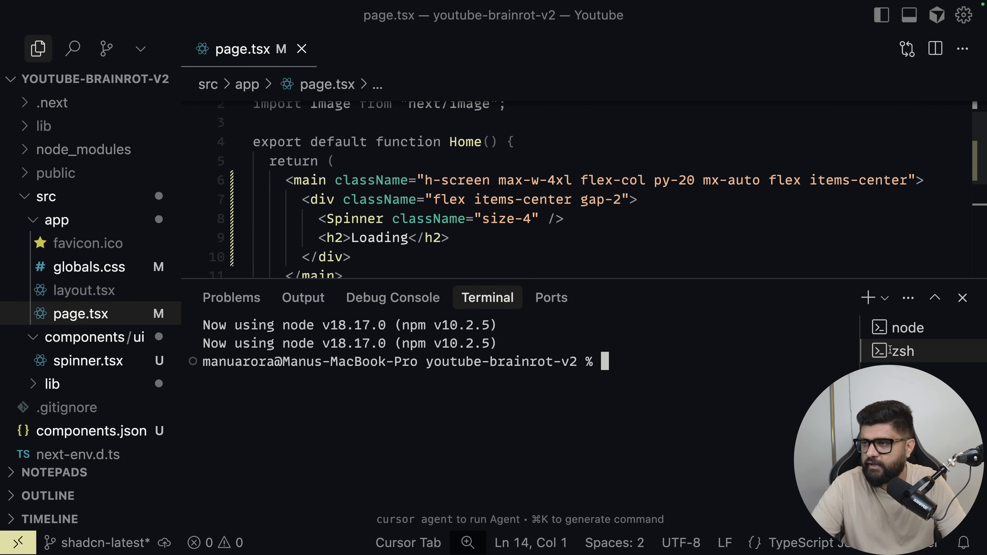
Run npx shadcn add kbd in the terminal to install the Kbd component
type("npx shadcn add kbd")
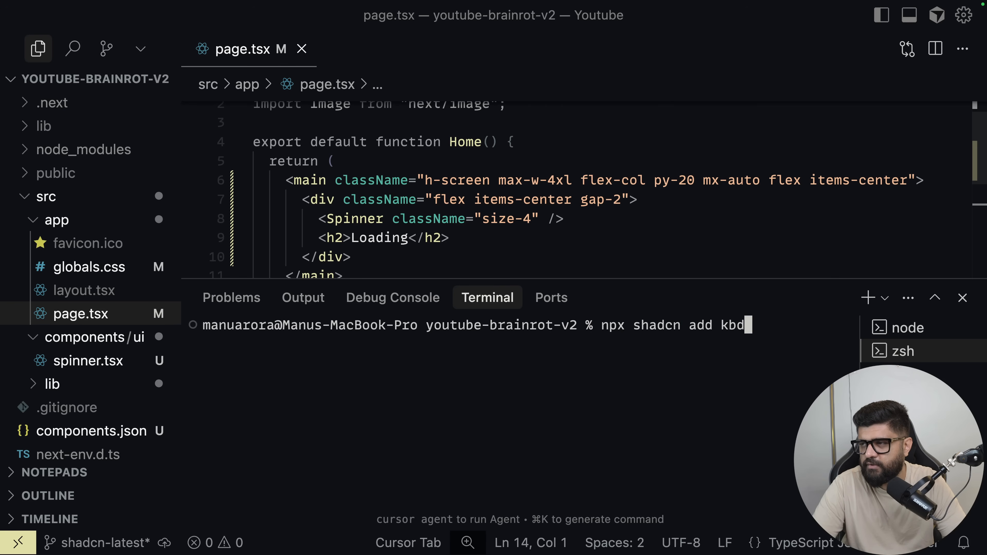
key("Enter")
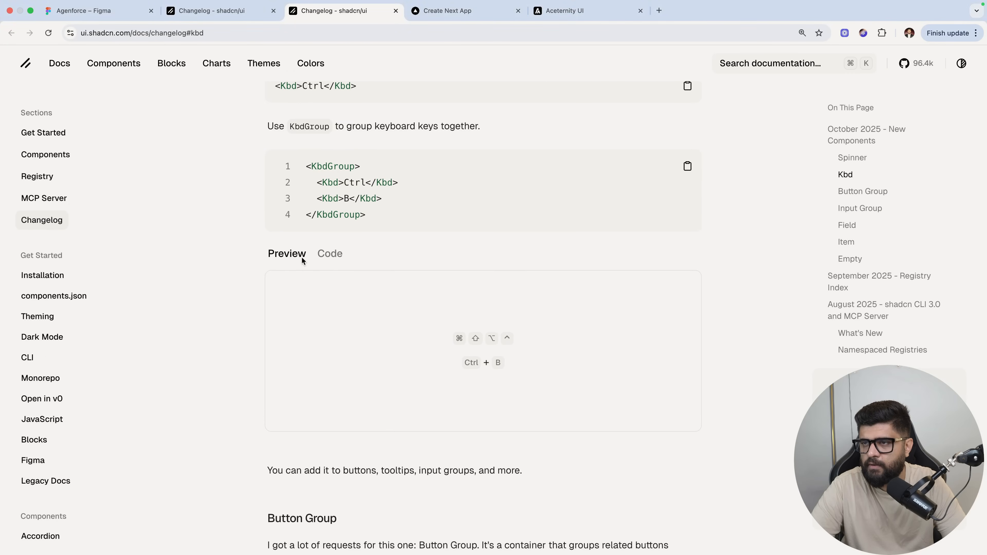
Copy the first KbdGroup example markup from the docs and paste it into page.tsx
left_click(330, 253)
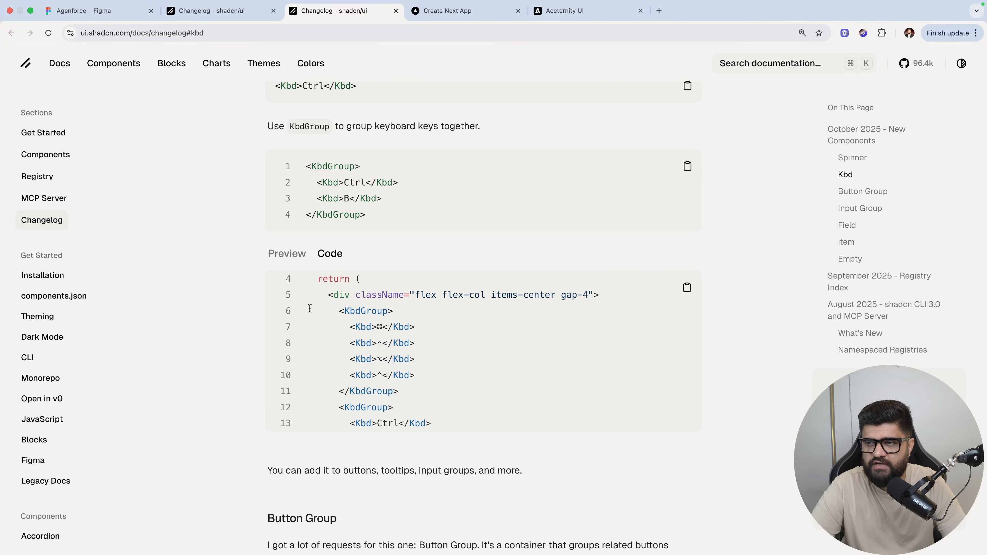
left_click_drag(337, 311, 399, 391)
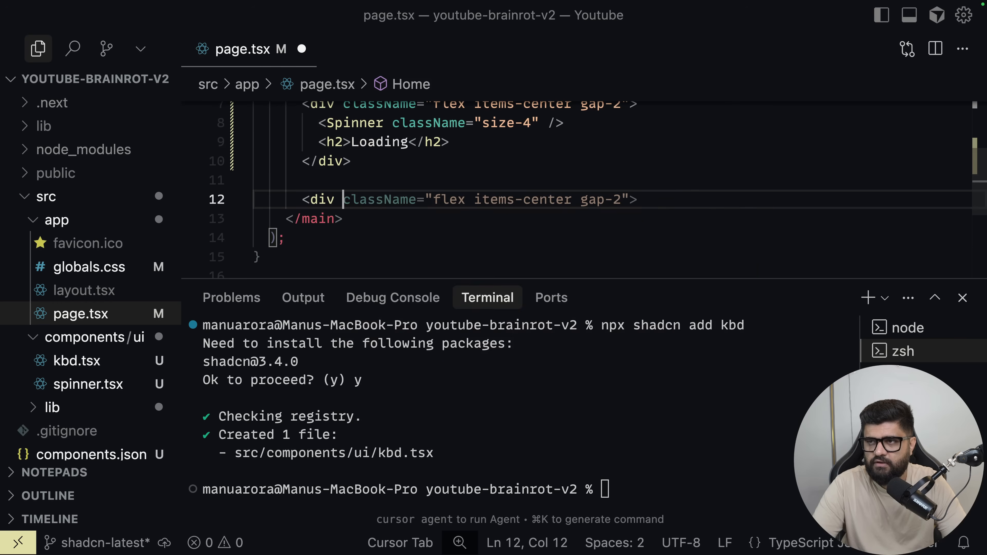
key("Enter")
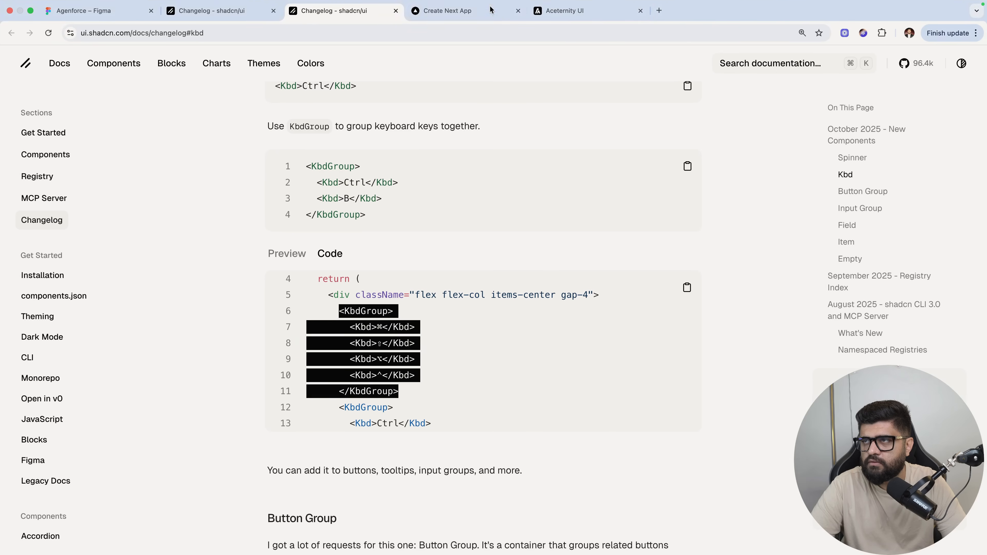
left_click(450, 11)
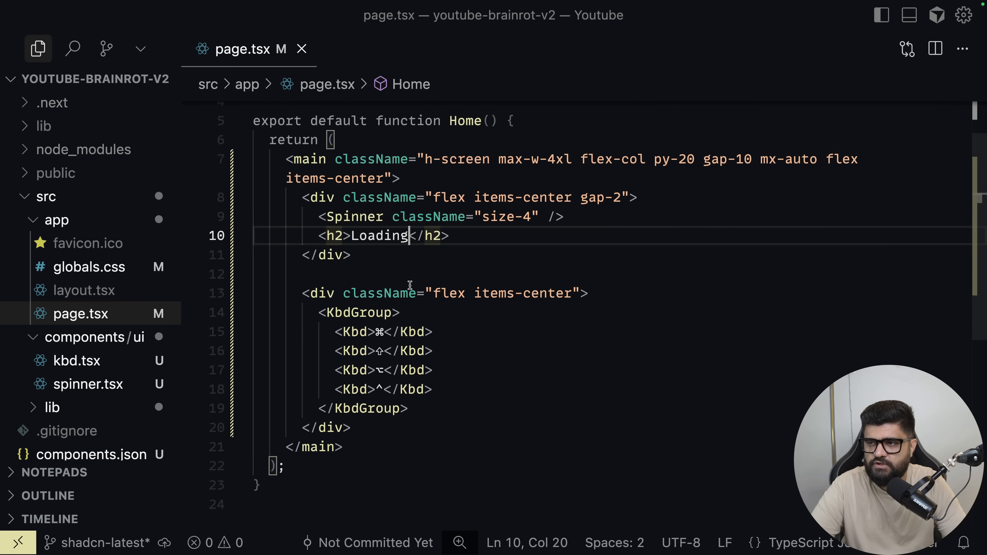
Reduce the KbdGroup to ⌘ and k and wrap it in a bg-gray-100 px-2 py-1 rounded-sm box with text-xs styling
type("k")
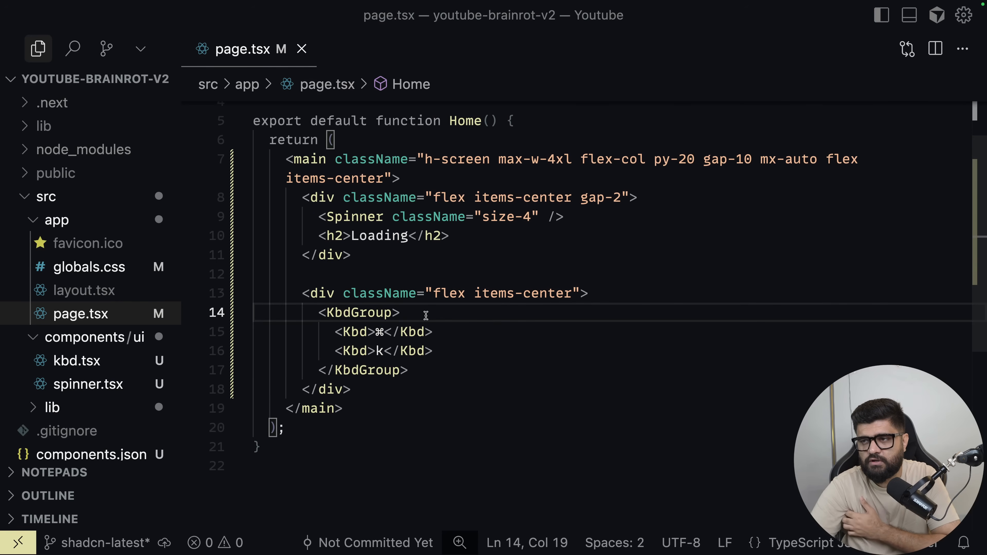
type("<sp")
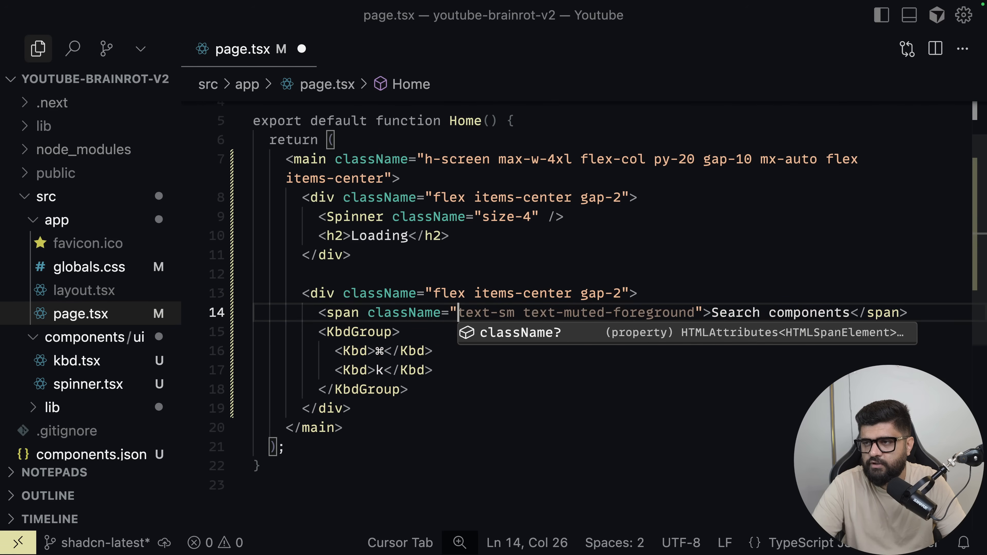
type("text-xs text-neutral-500")
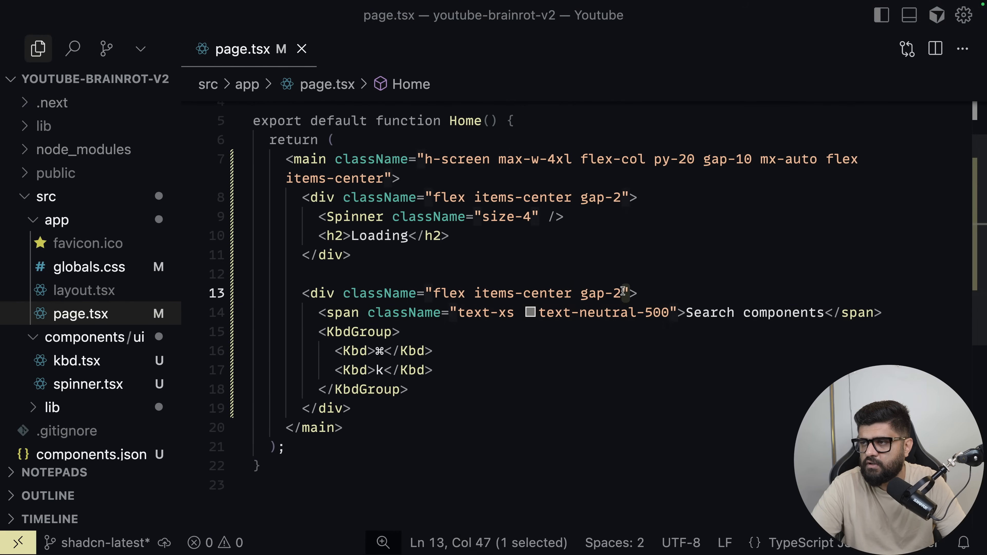
type("bg-gray-100 p")
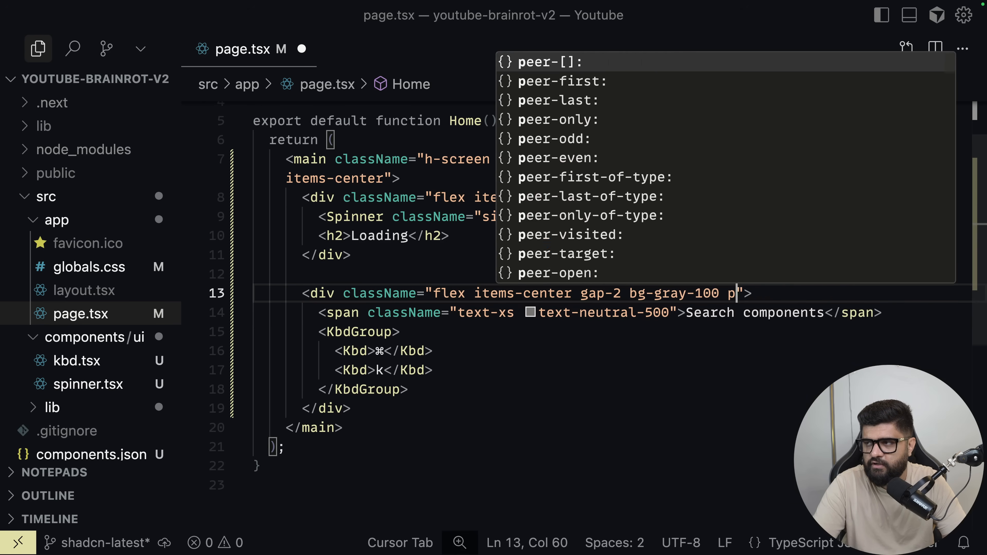
type("x-2 py-1 rounded-sm")
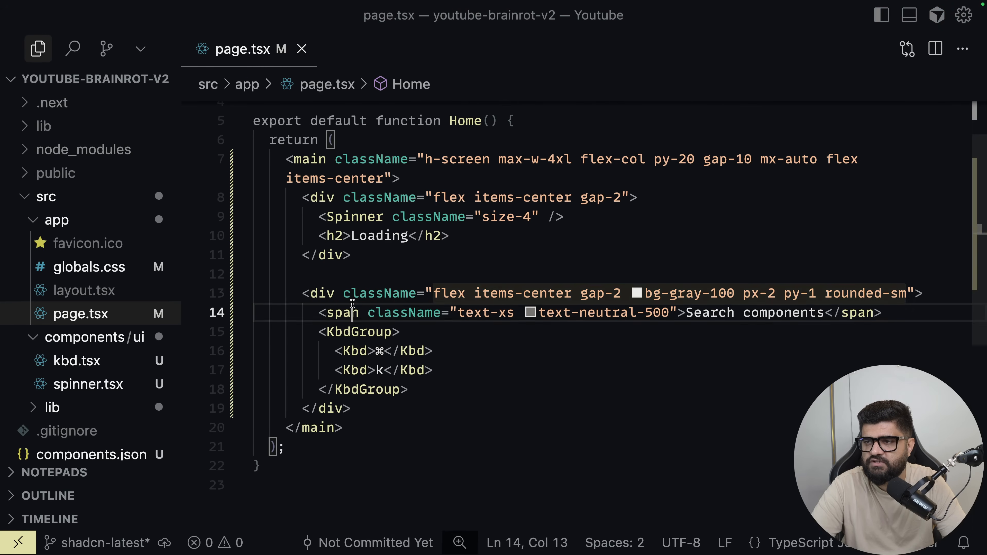
Add an input with placeholder Search components and placeholder-neutral-200 styling beside the keys
type("input")
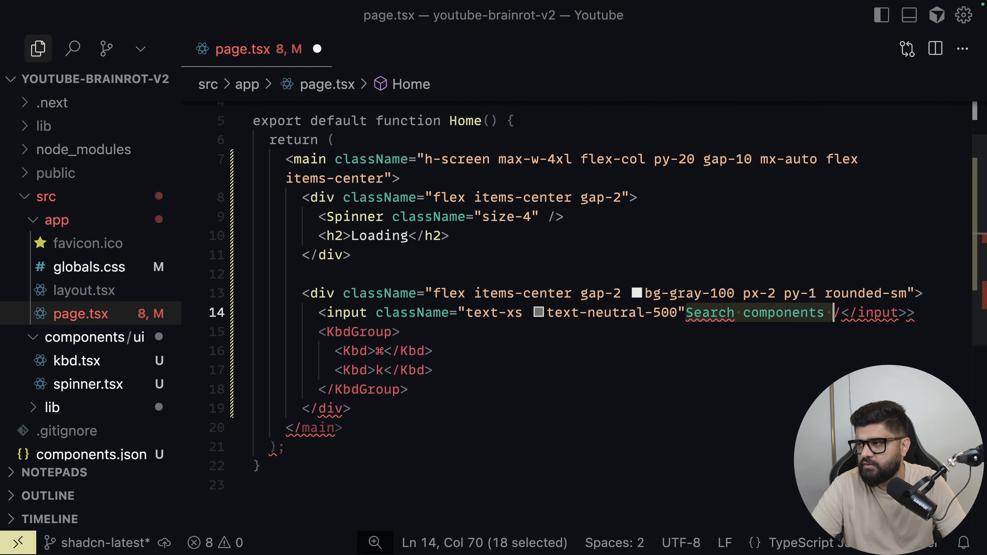
type("placeholder=\"Search components")
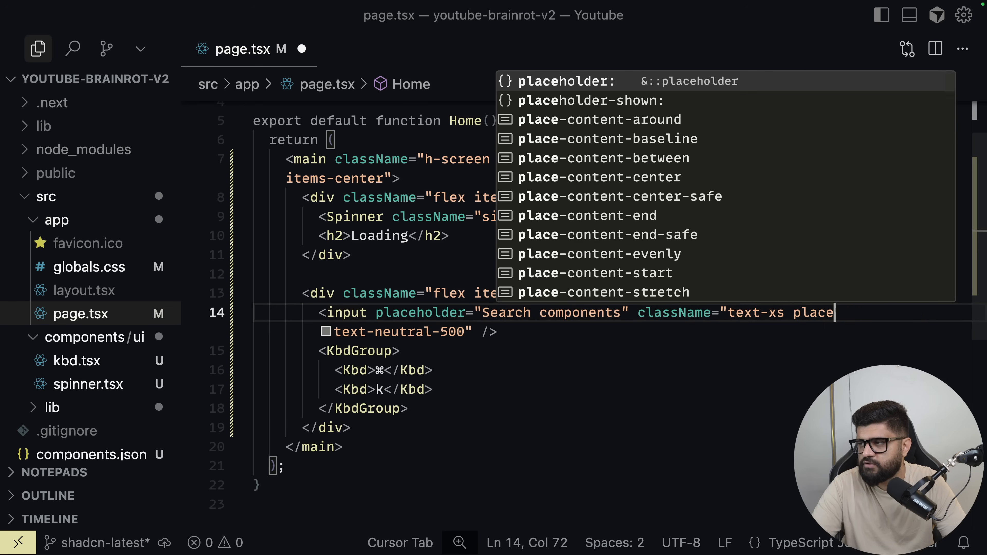
type("holder-neutral-200")
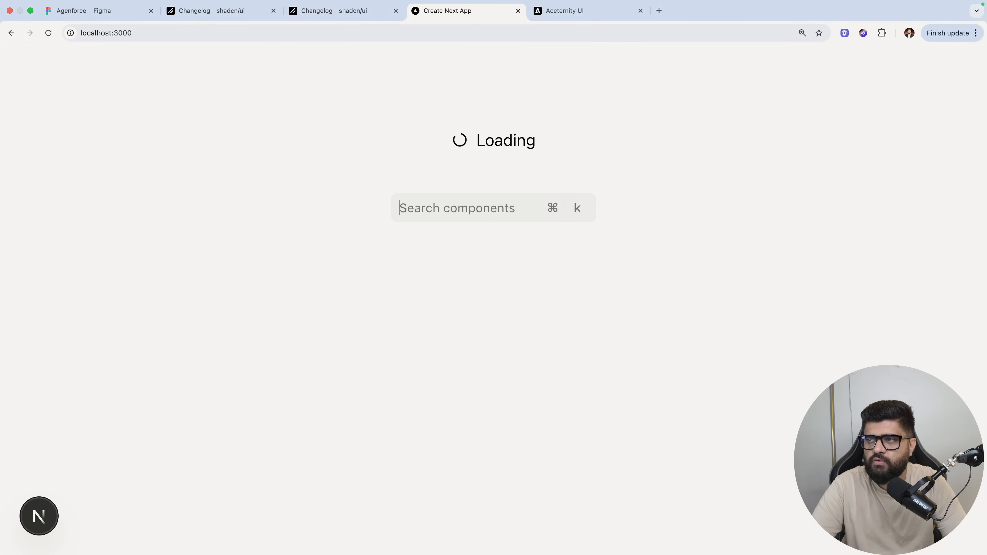
mouse_move(562, 219)
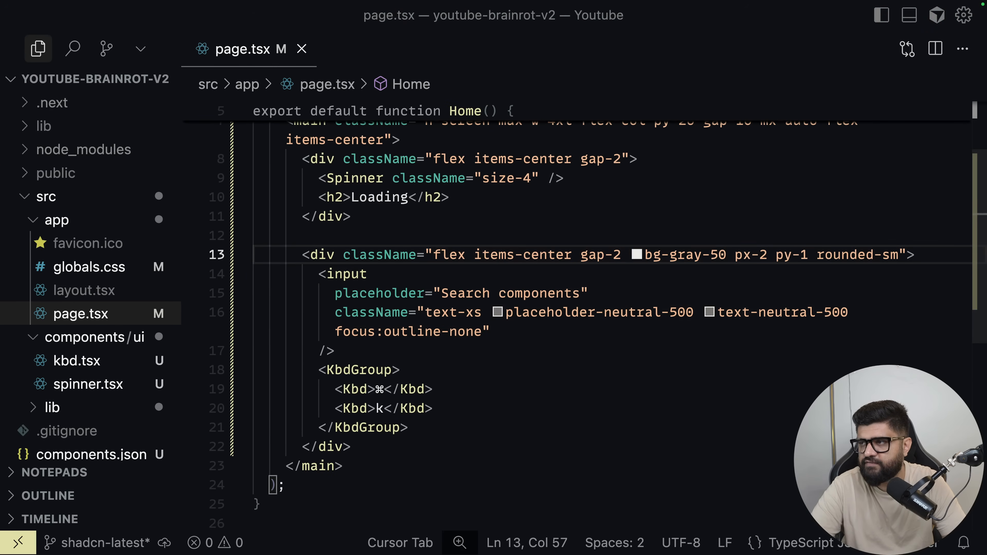
mouse_move(382, 369)
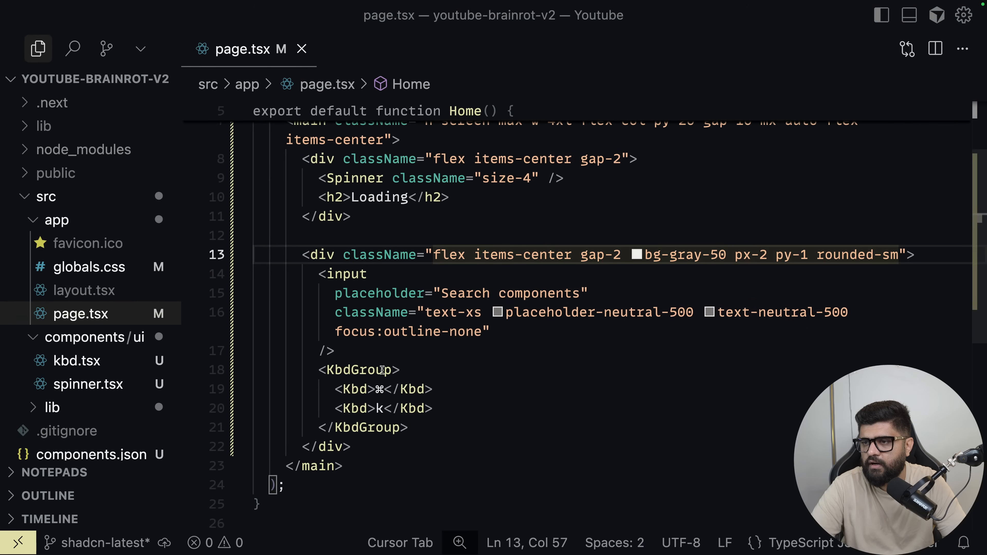
Inspect kbd.tsx's bg-muted styling, then change the search bar's bg-gray-50 to bg-gray-50/50
left_click(369, 389)
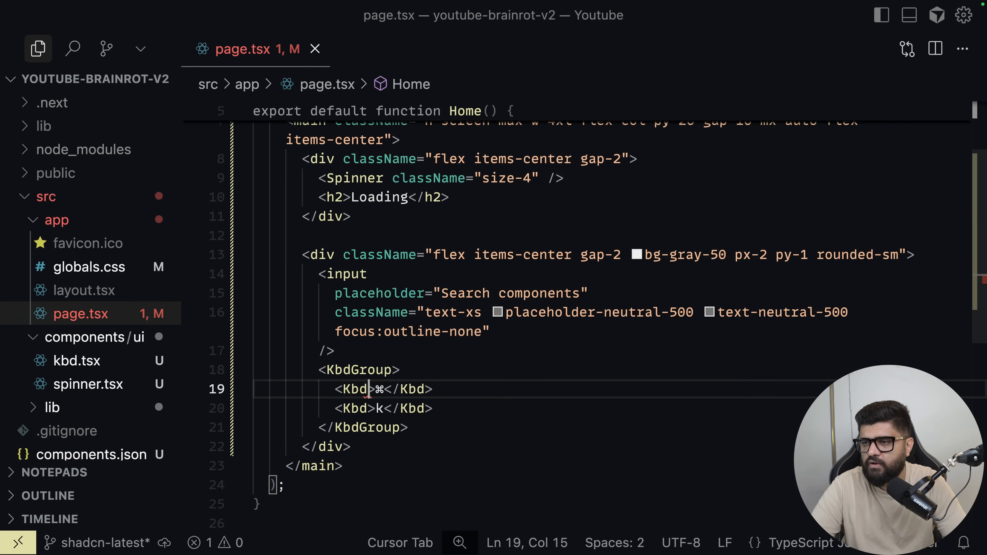
left_click(77, 361)
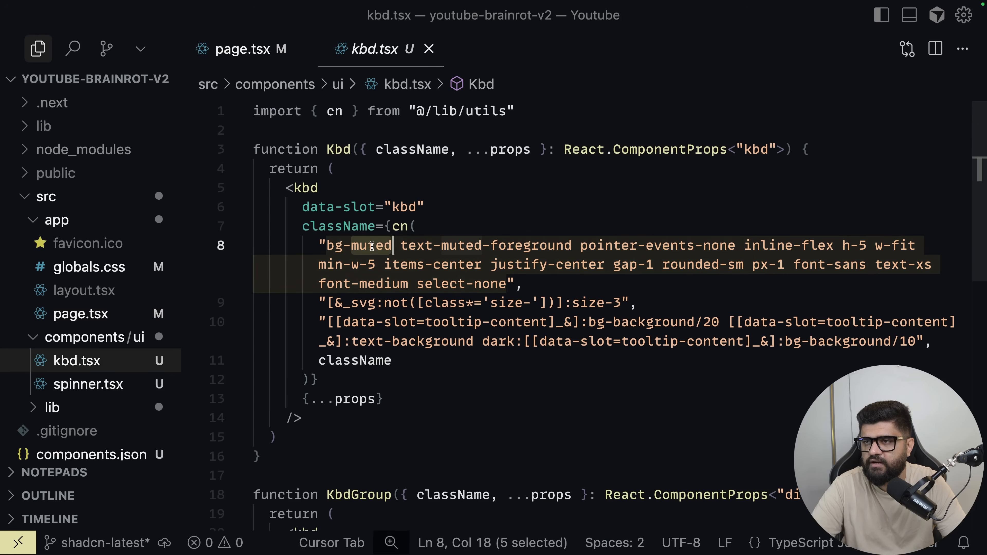
mouse_move(370, 245)
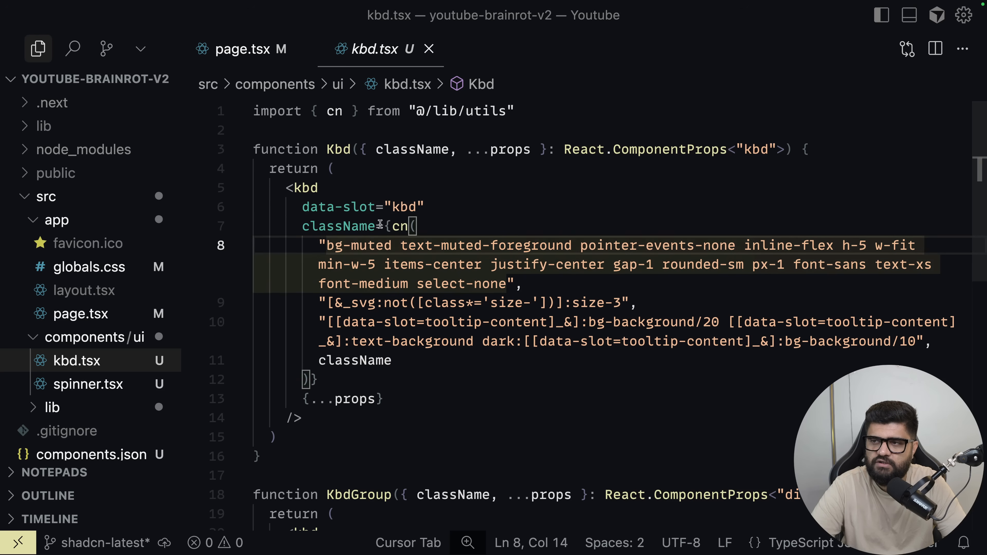
left_click(247, 49)
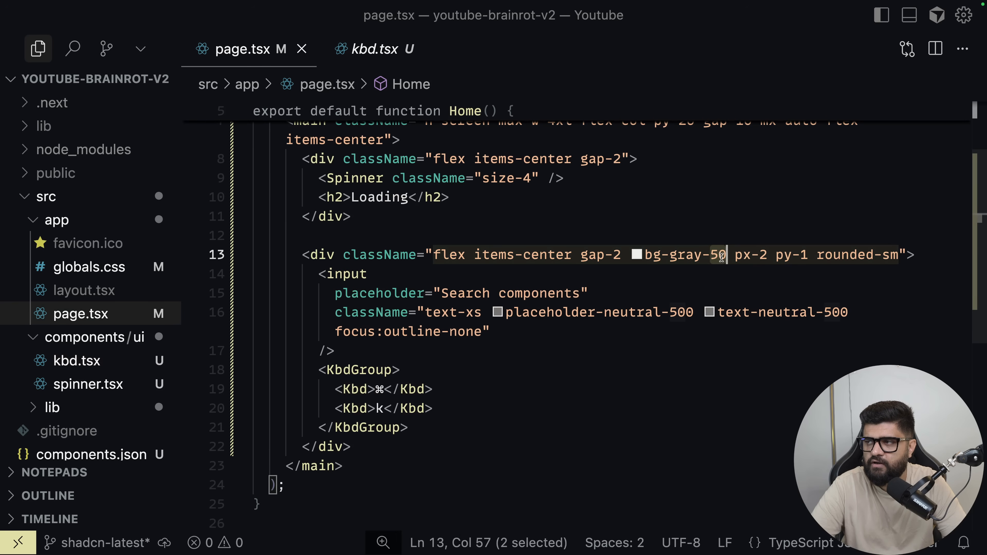
type("/5")
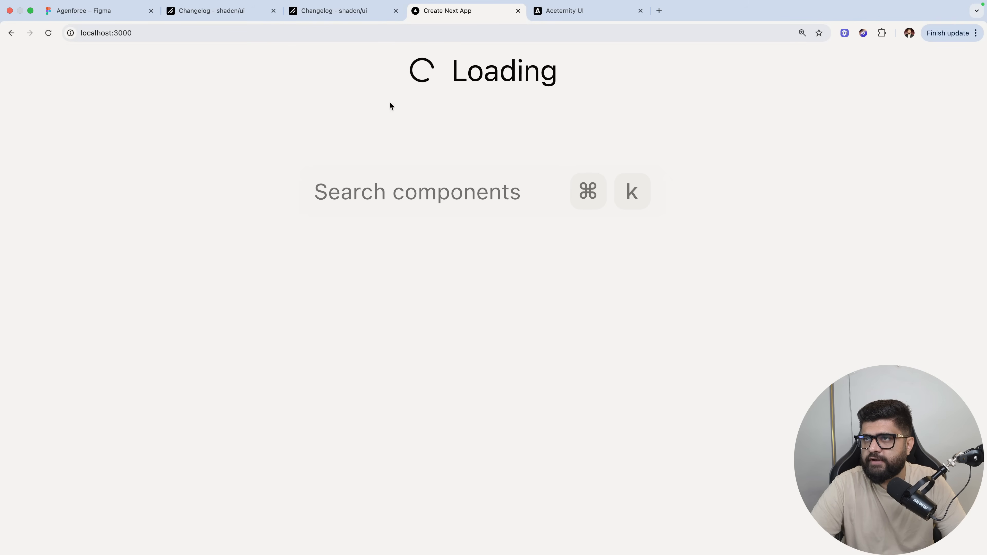
Switch to the shadcn changelog and view the Button Group example's code
left_click(335, 10)
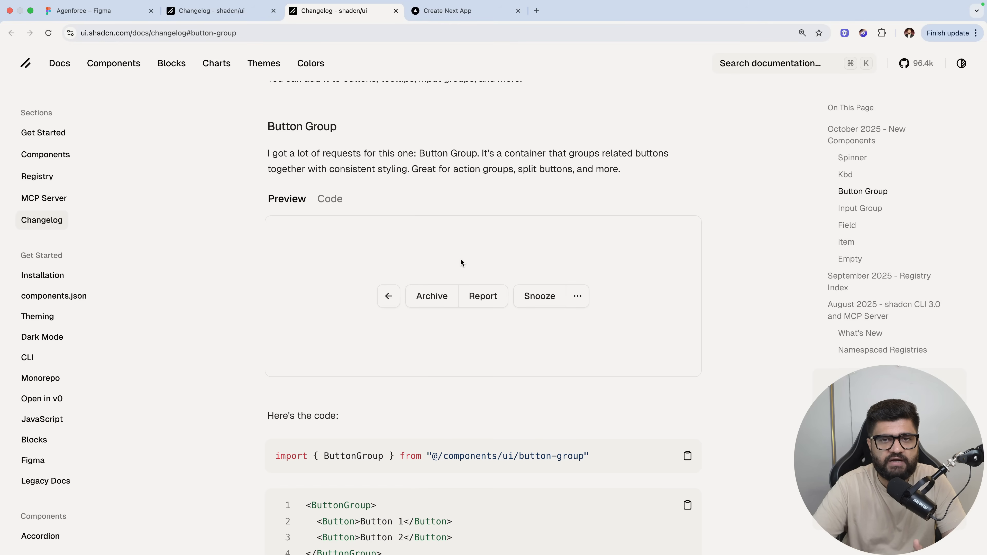
mouse_move(417, 311)
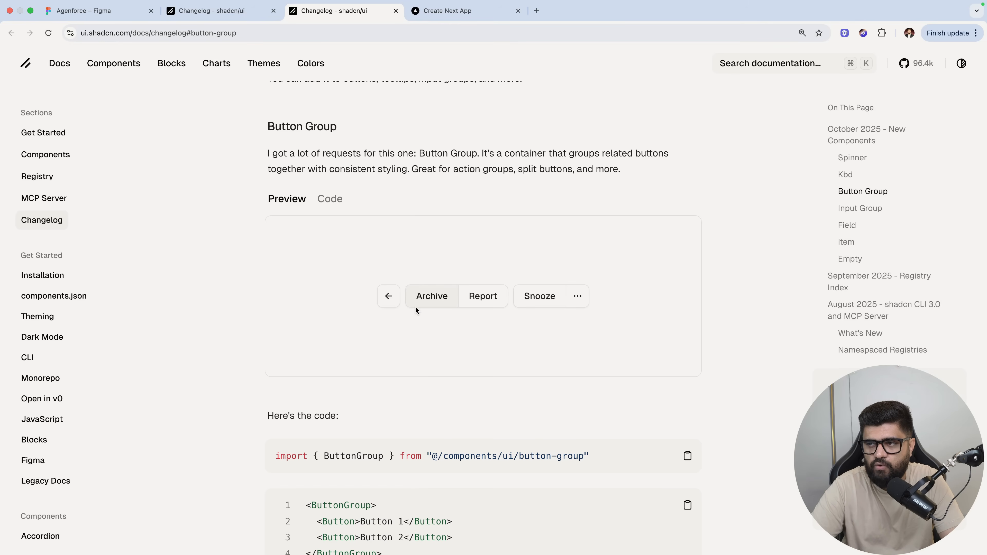
mouse_move(455, 297)
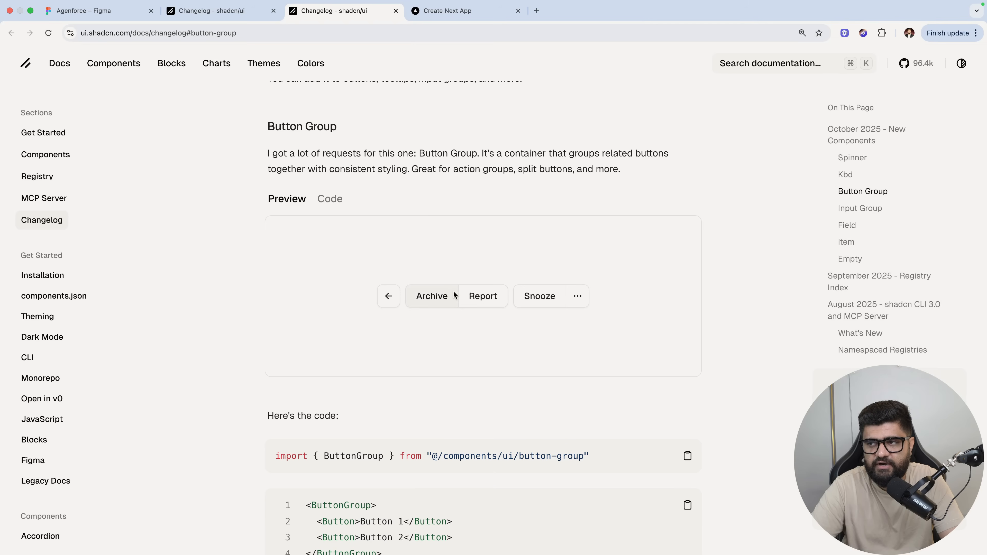
mouse_move(466, 290)
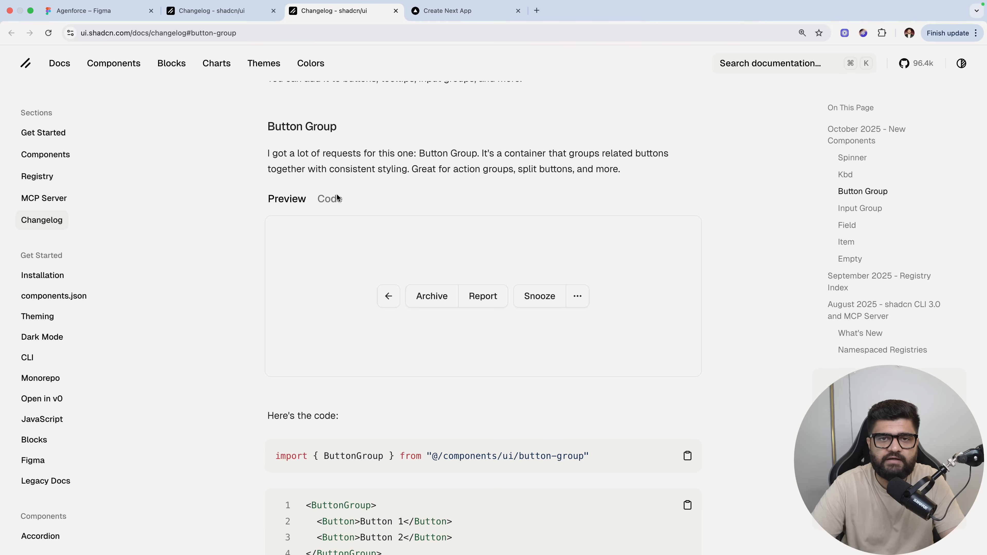
left_click(330, 199)
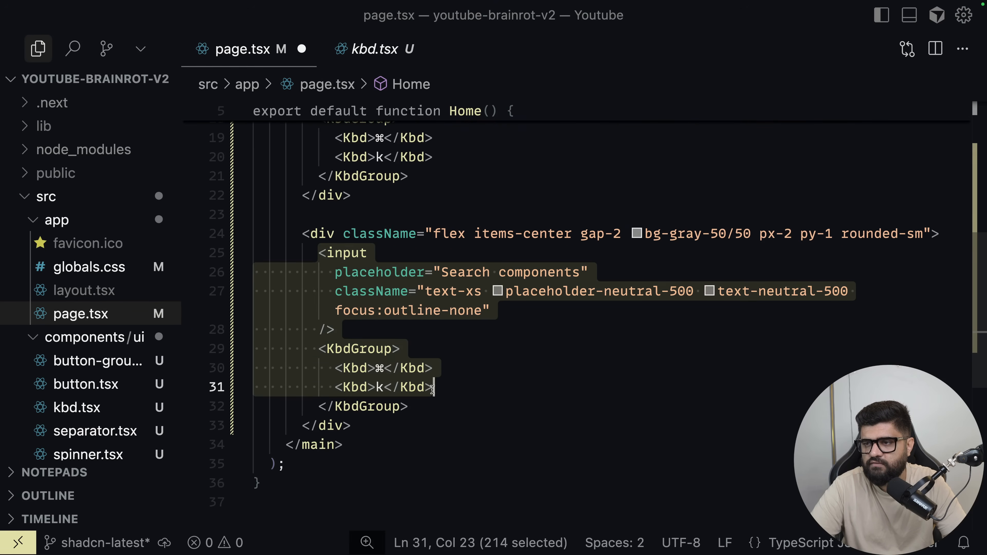
Replace the duplicated row's contents with a ButtonGroup of Previous Page and Next Page buttons, adjusting className and variant
key("Delete")
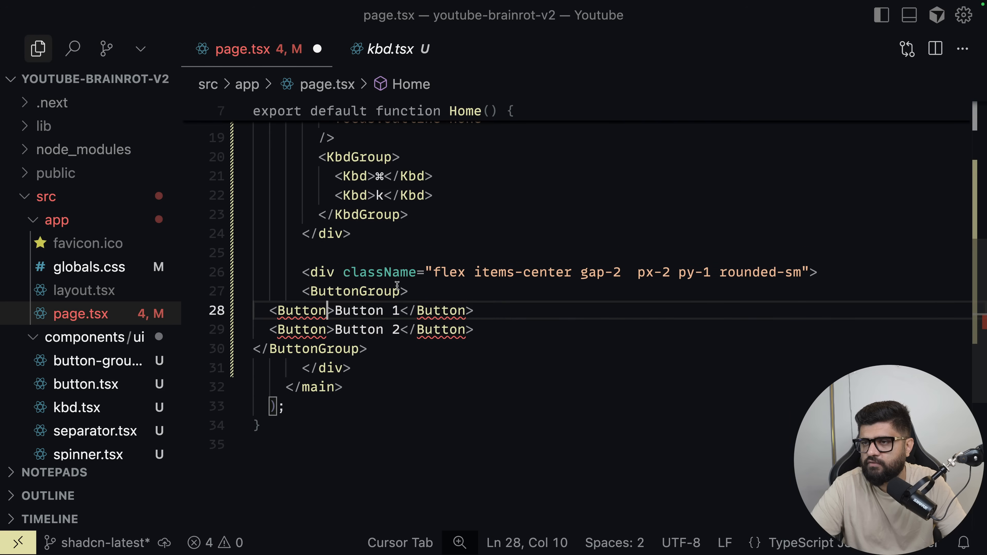
type("Previ")
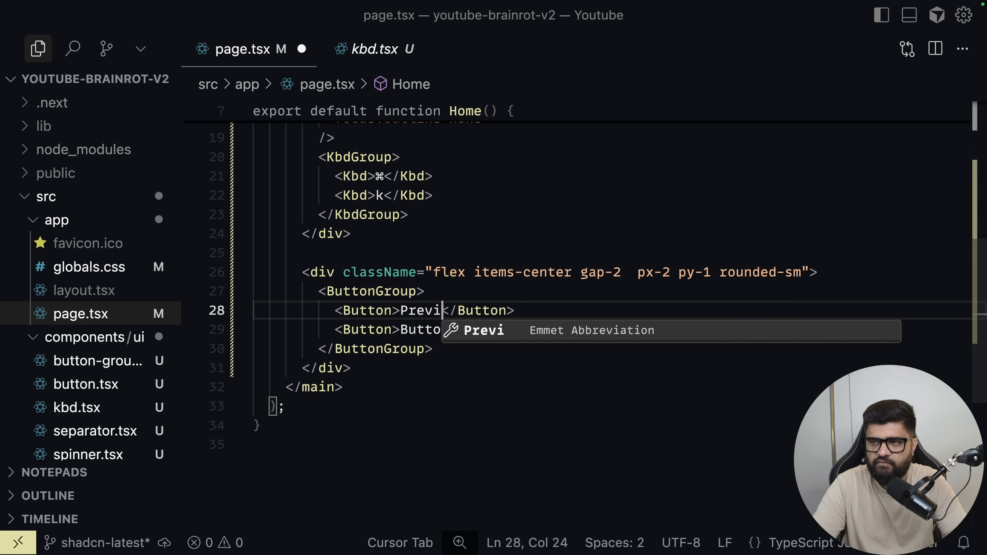
type("ous Page</Button>")
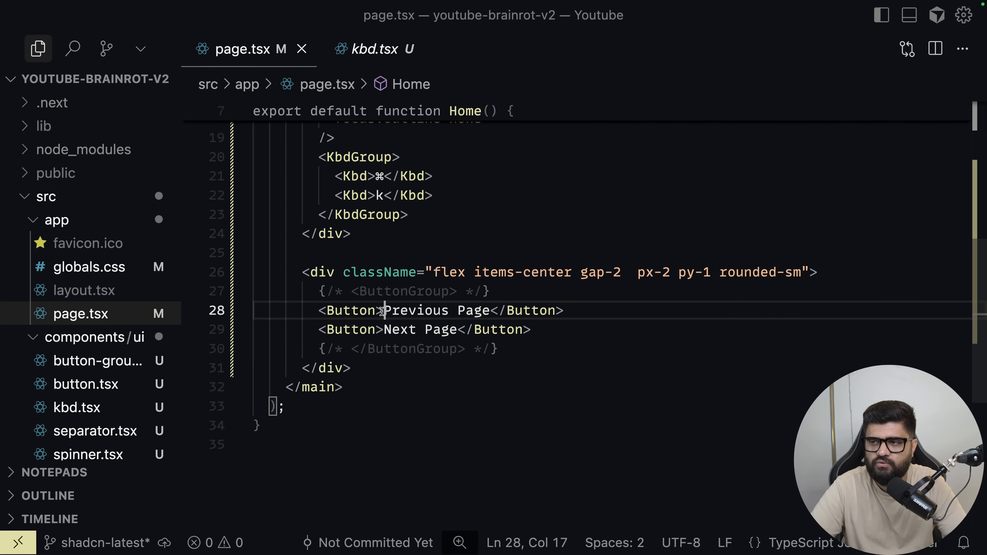
type("className=\"rounded-t")
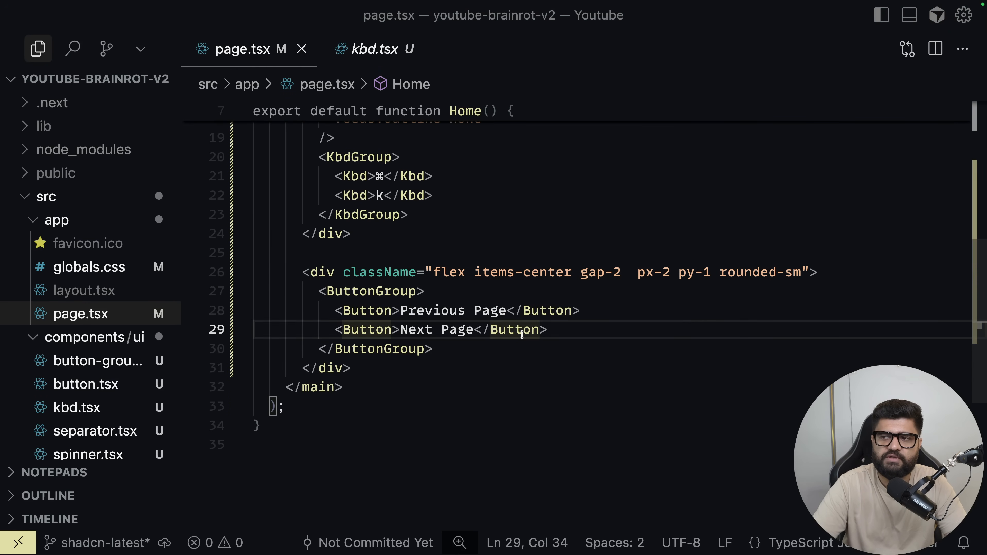
type("variant=")
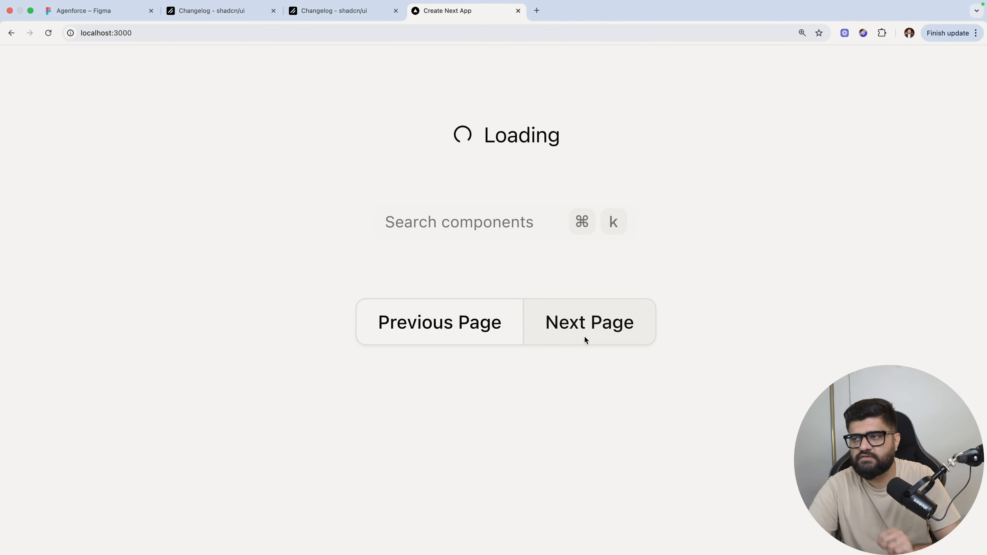
mouse_move(306, 341)
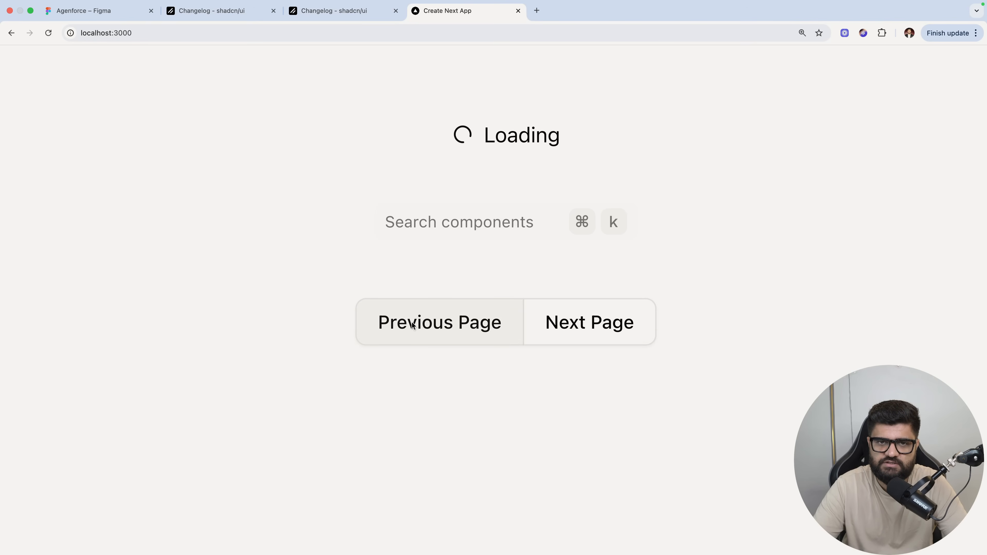
Try the Previous Page button on the localhost page
left_click(334, 11)
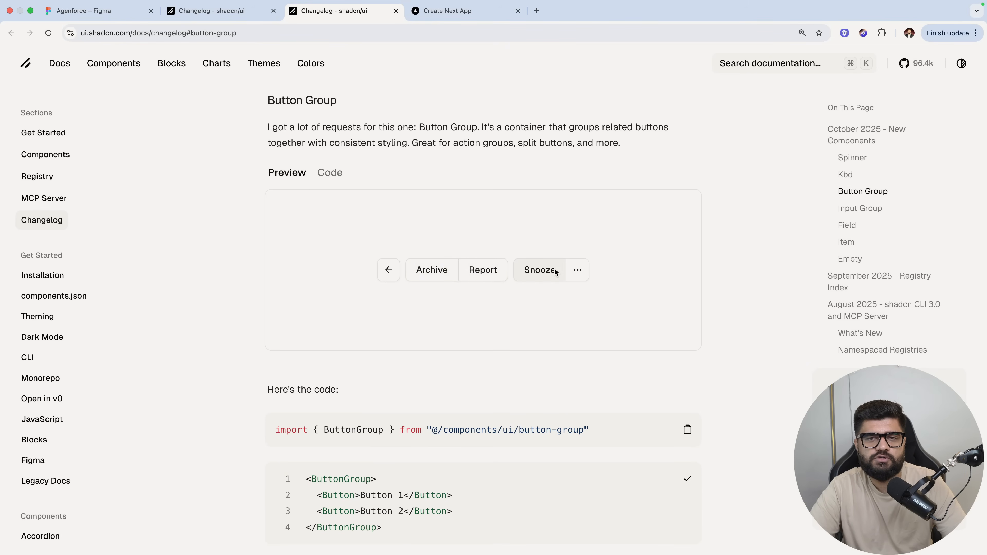
mouse_move(680, 278)
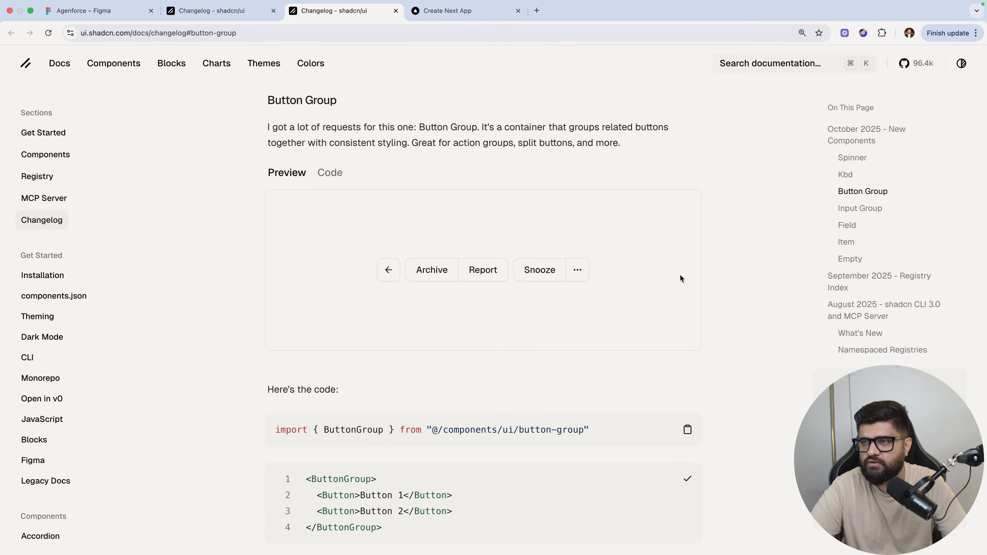
Check the Button Group preview's ⋯ menu, then jump to the Input Group section and scroll to its code
left_click(577, 270)
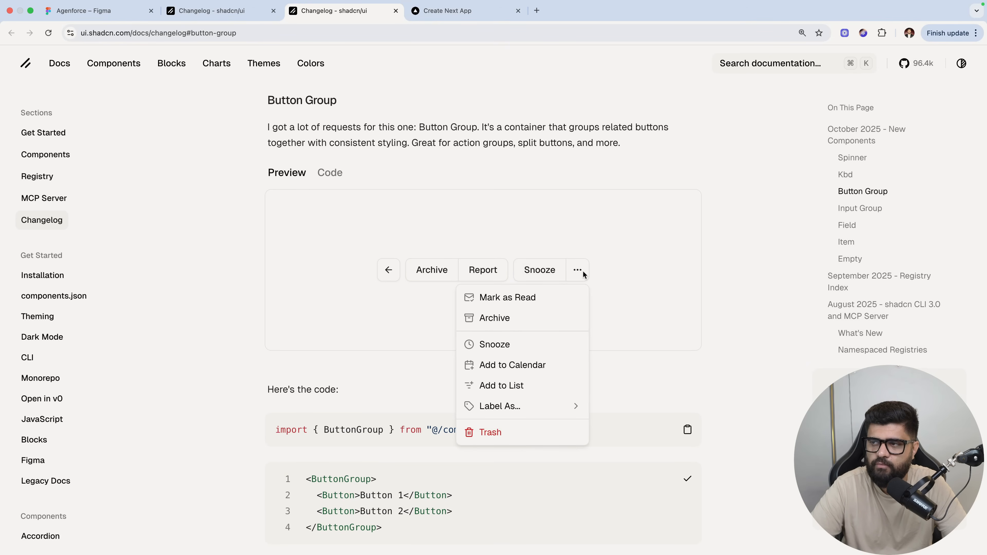
mouse_move(455, 279)
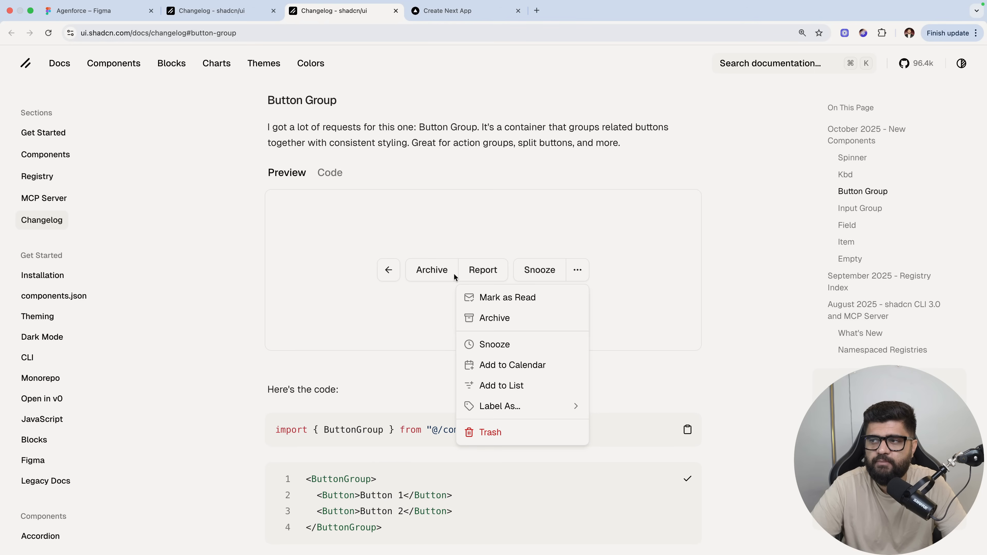
mouse_move(578, 270)
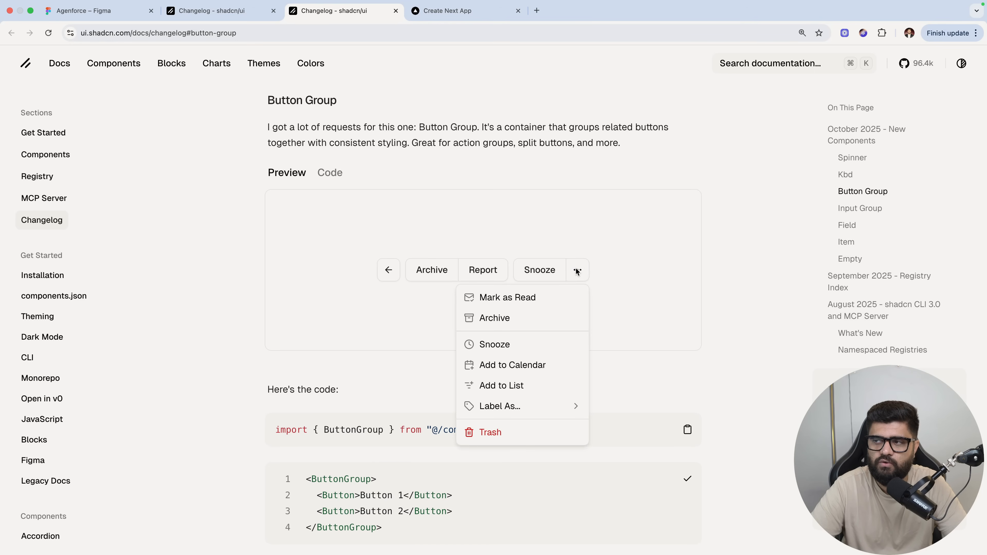
mouse_move(573, 289)
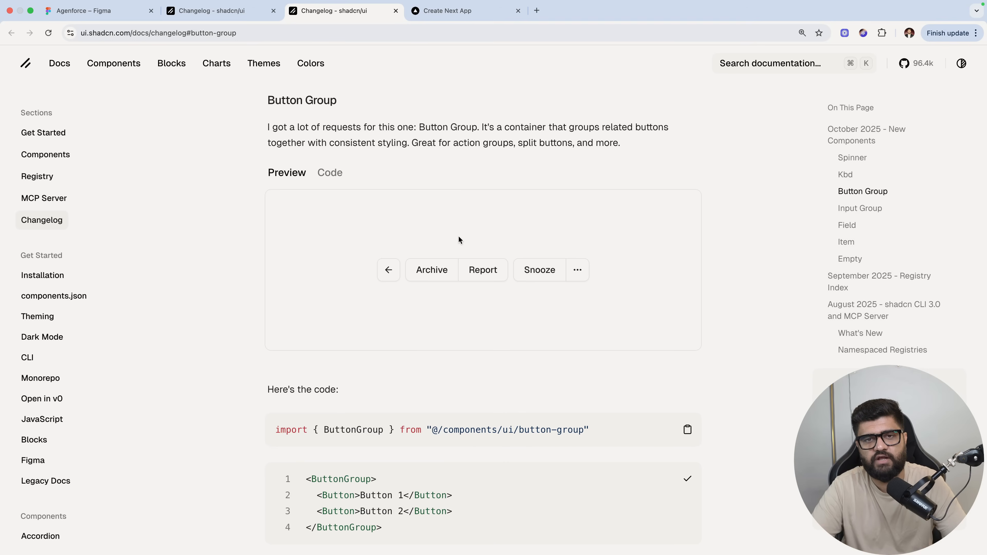
mouse_move(430, 183)
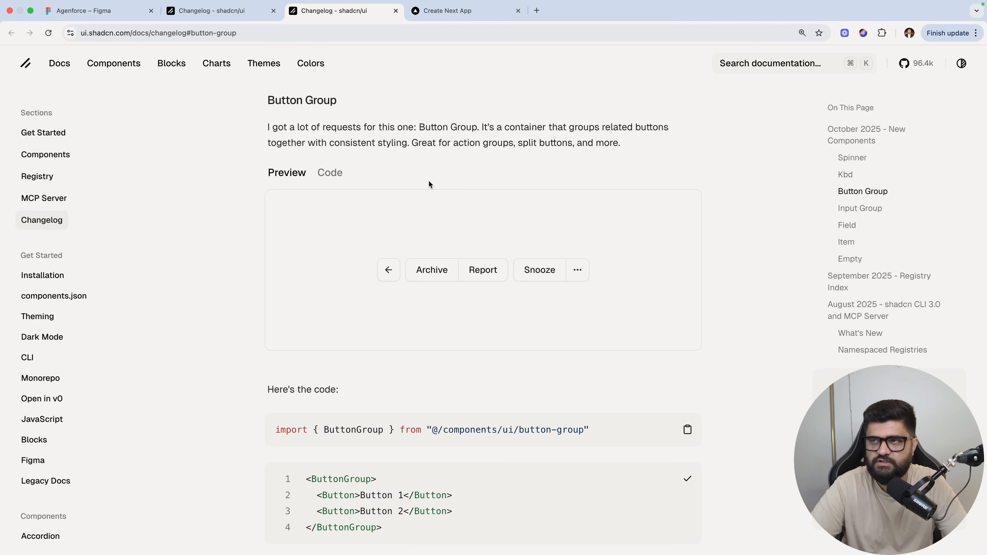
left_click(211, 11)
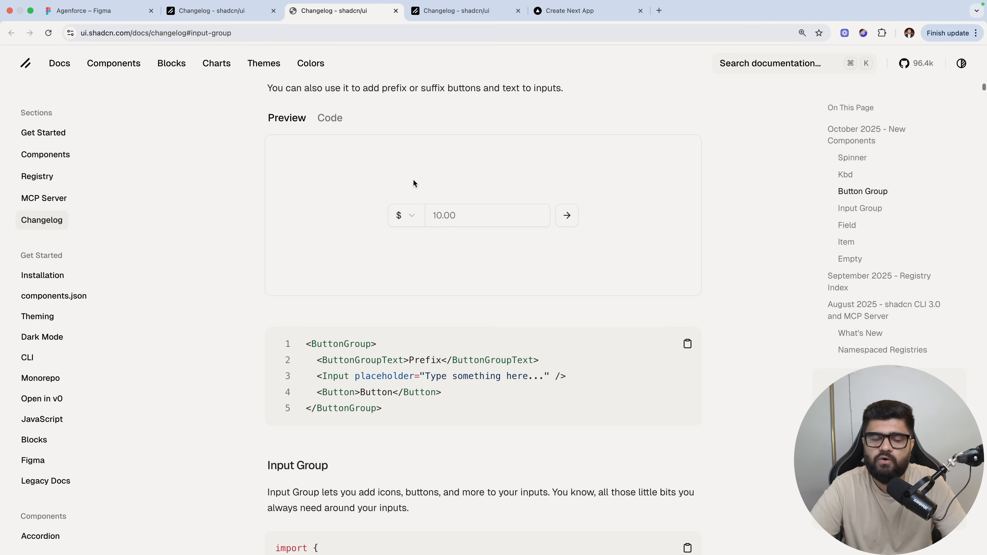
scroll("down", 3)
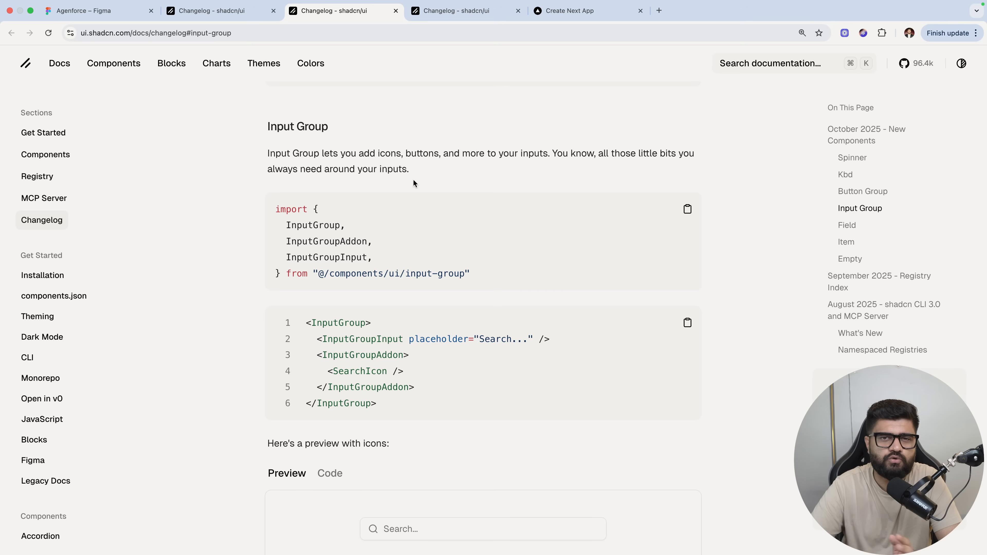
scroll("down", 3)
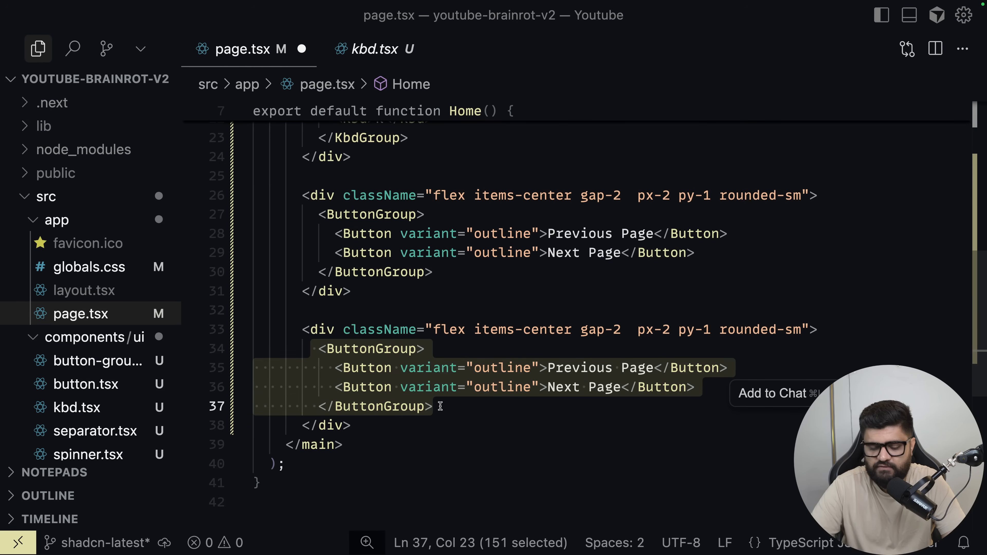
Add a bg-gray-100 w-60 relative div holding a 'Search components' input with small neutral placeholder text
type("<ui")
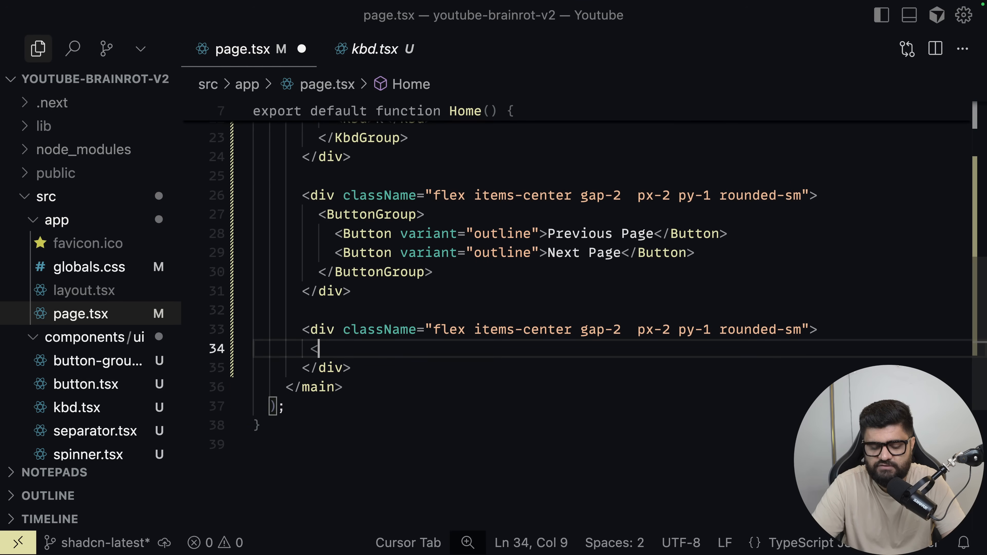
type("<input placeholder=\"Search components\" className=\"text-xs placeholder-neutral-500 text-neutral-500 focus:outline-none\" />")
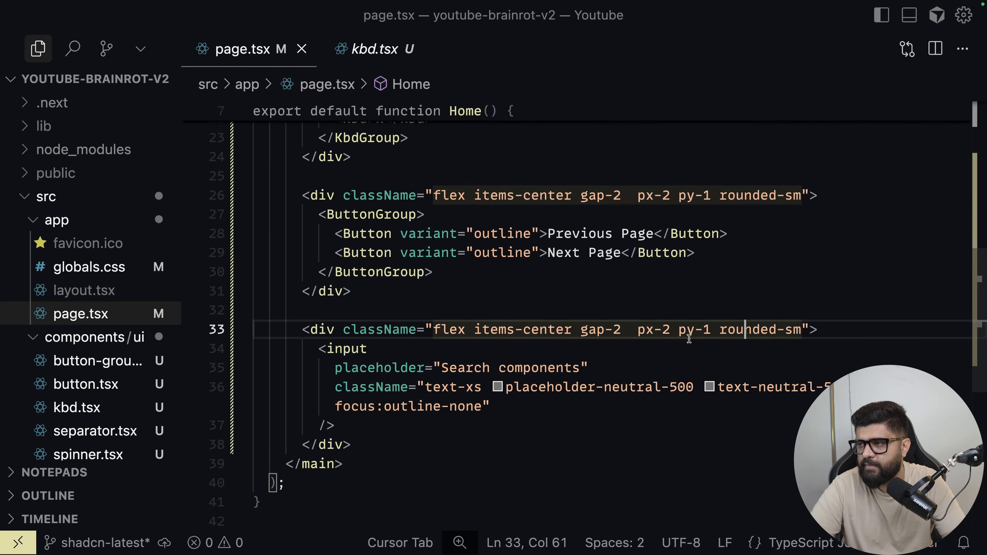
type("bg-gray-100")
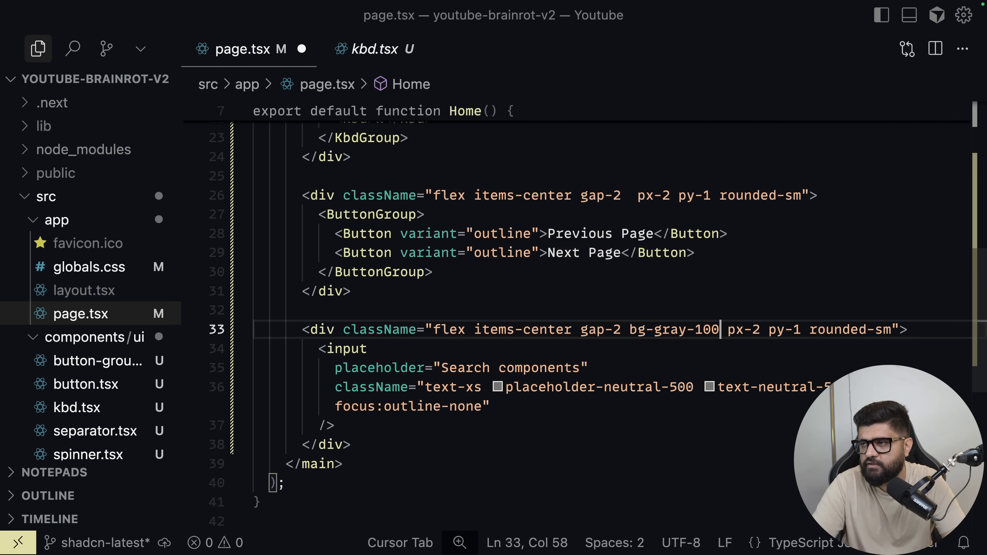
type("w-60 relative")
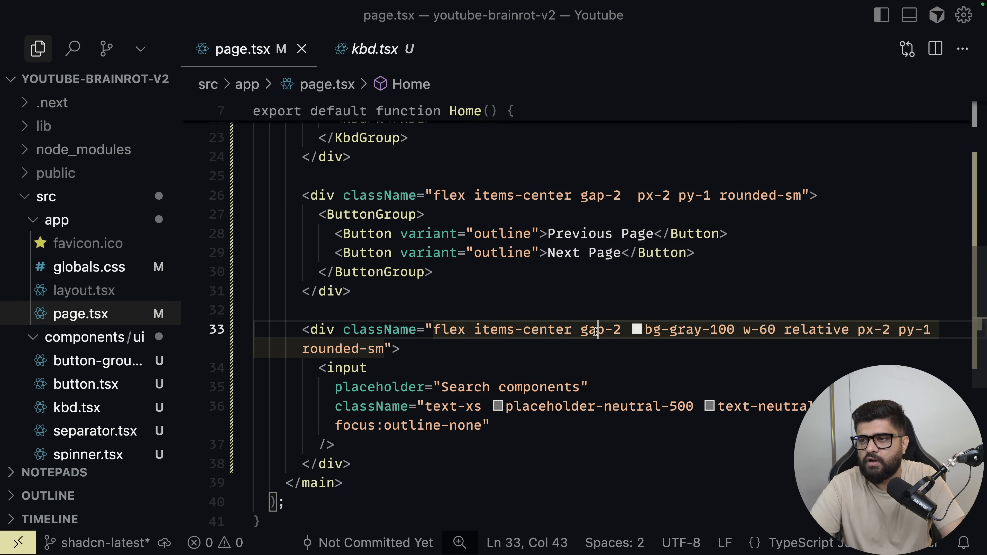
left_click(367, 368)
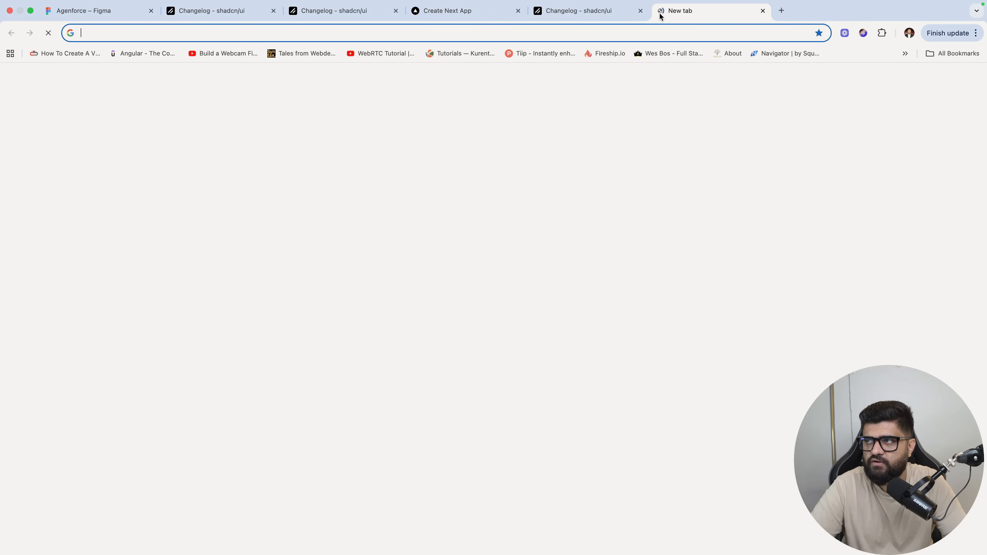
Navigate a new Chrome tab to tabler.io/icons
type("tabler.io/icons")
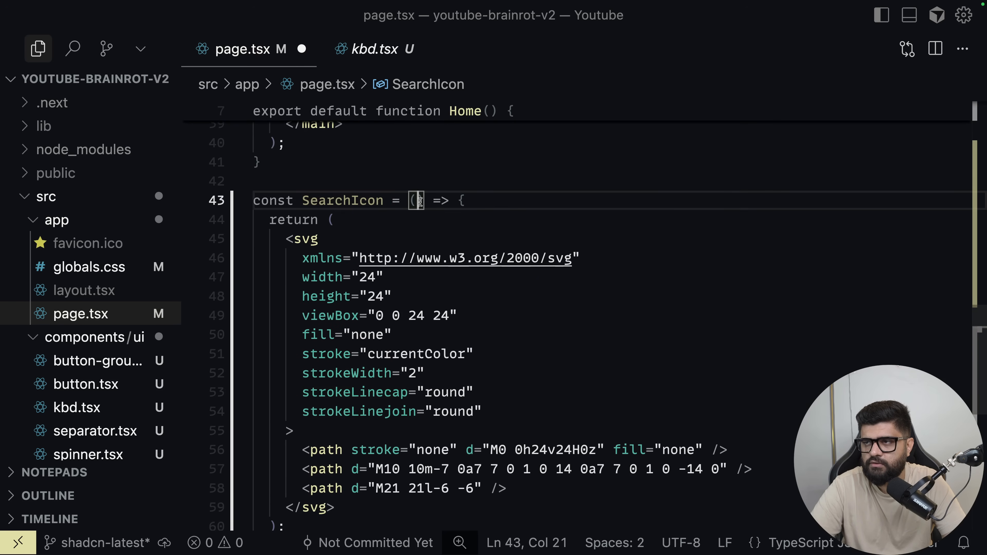
Give SearchIcon a React.SVGProps parameter and place it in the search box with size, colour and absolute left positioning classes
type("props: React.SVGProps<SVGSVGElement>")
type("<SearchIcon />")
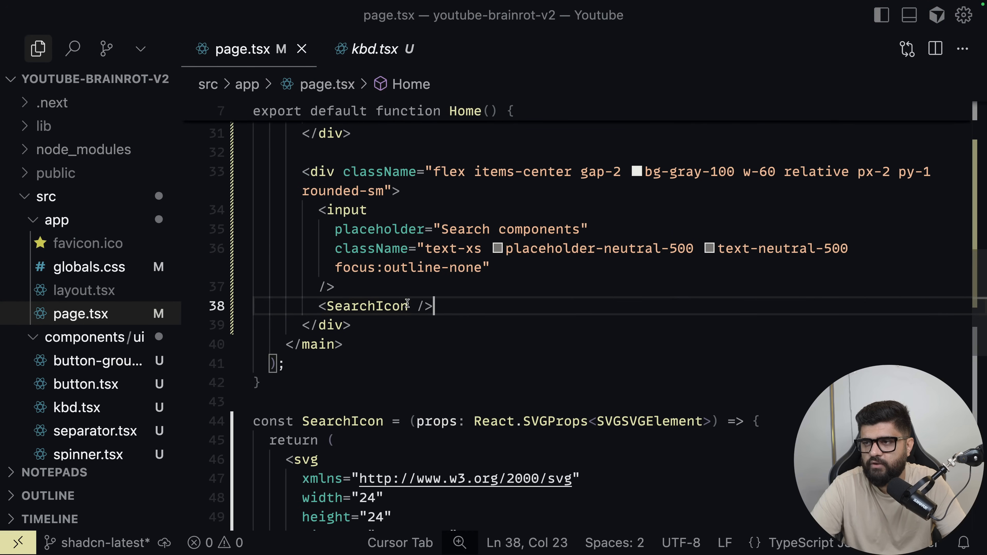
type("className=\"size=\"")
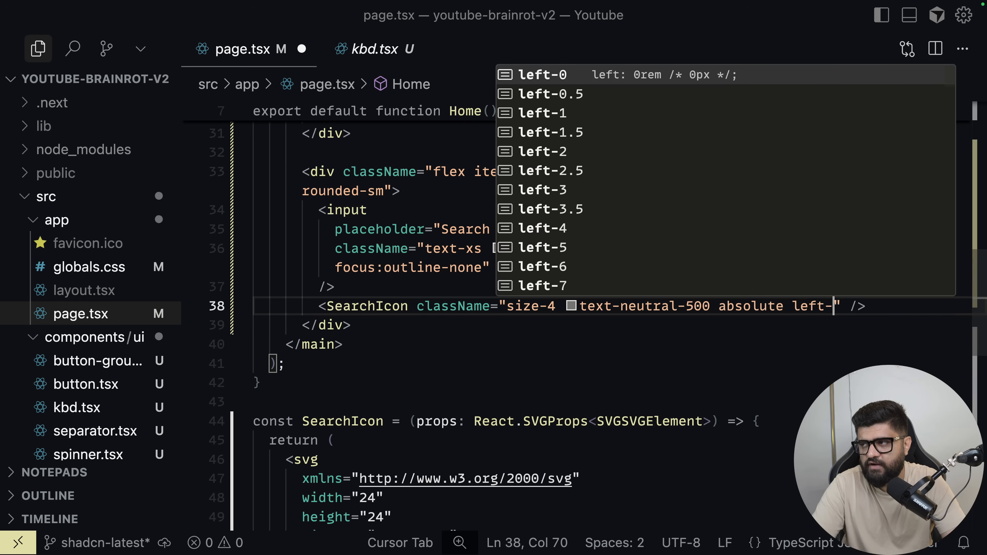
type("2 inset-y-0 flex items-center")
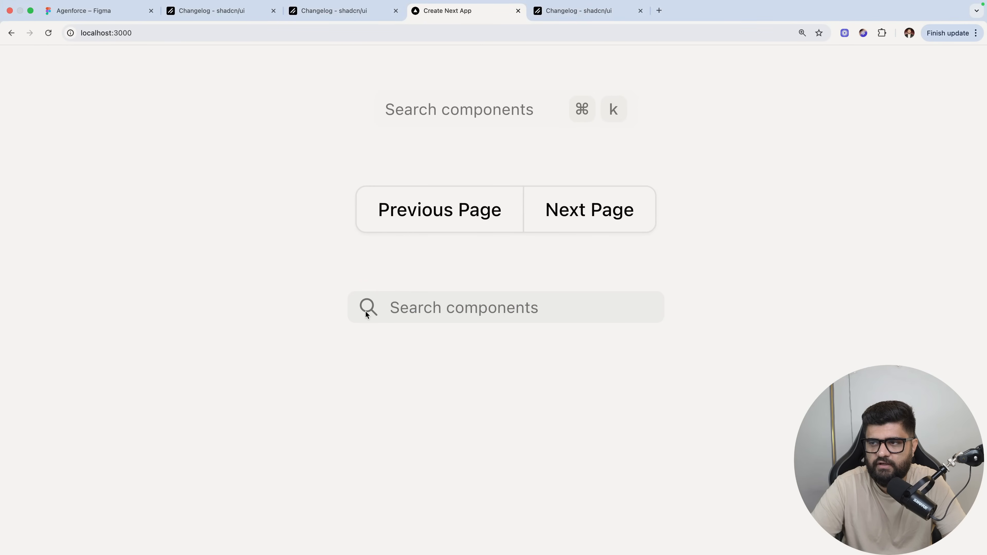
mouse_move(351, 353)
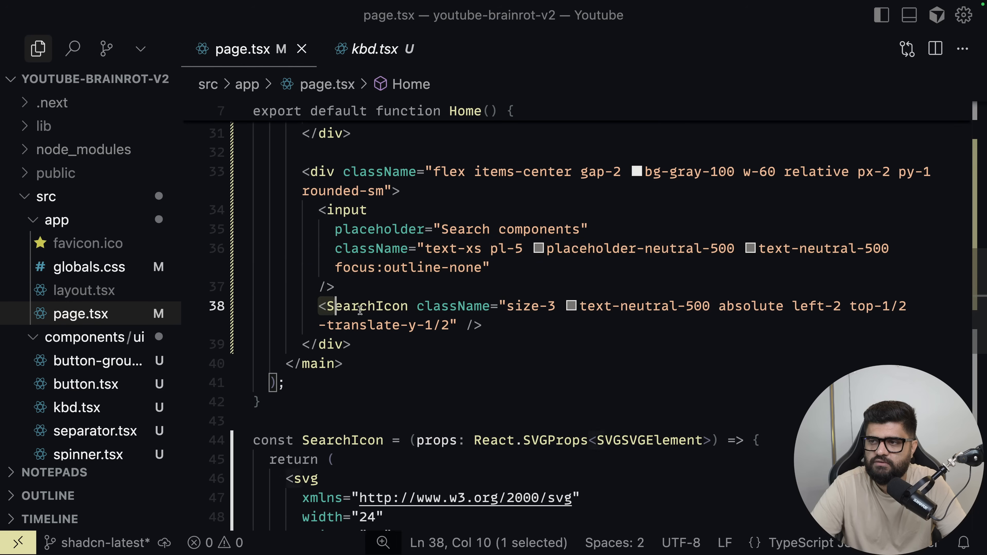
Select the SearchIcon classes to resize it to size-3, centre it at left-2 and pad the input with pl-5
left_click_drag(324, 306, 482, 325)
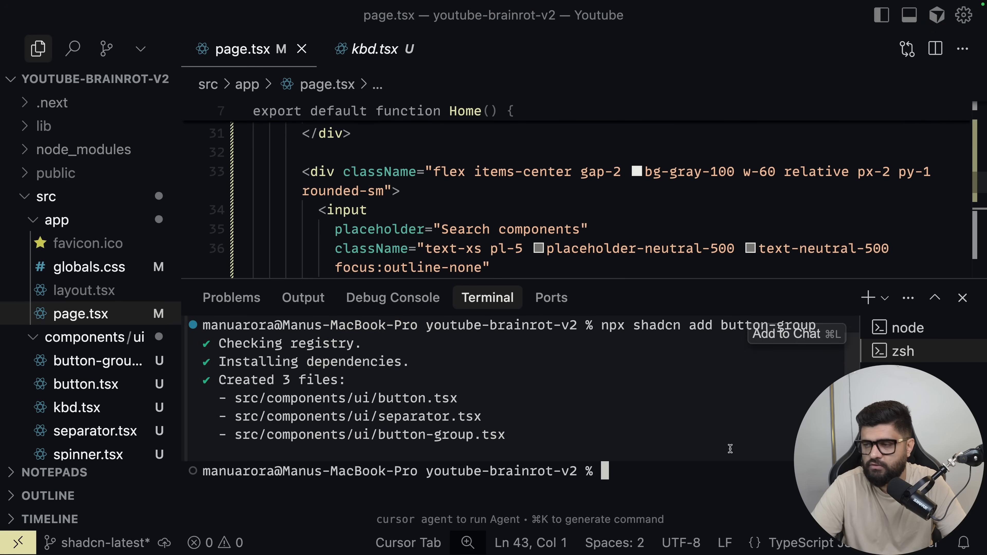
Install input-group via npx shadcn and rebuild the search box as an InputGroup with a SearchIcon addon
type("npx shadcn add")
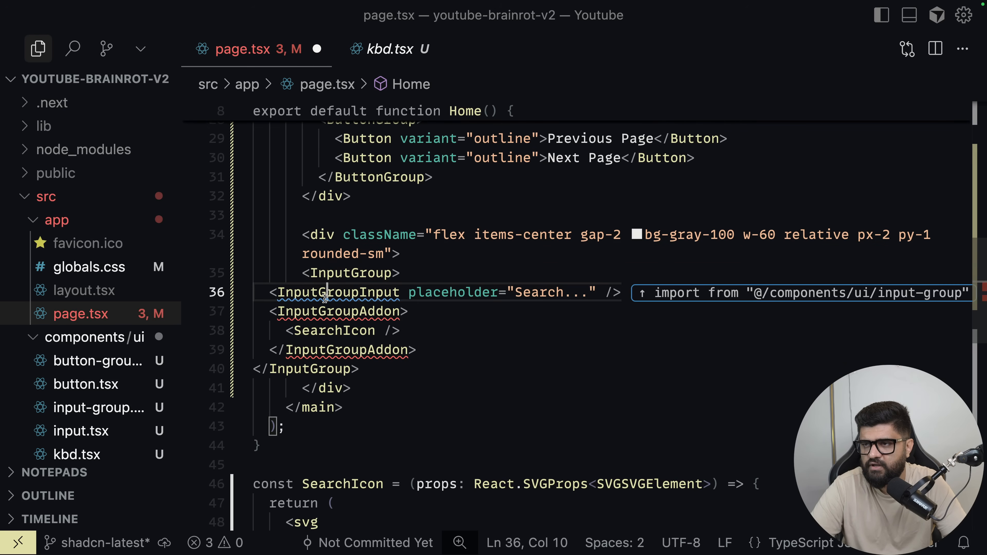
type("SearchIcon")
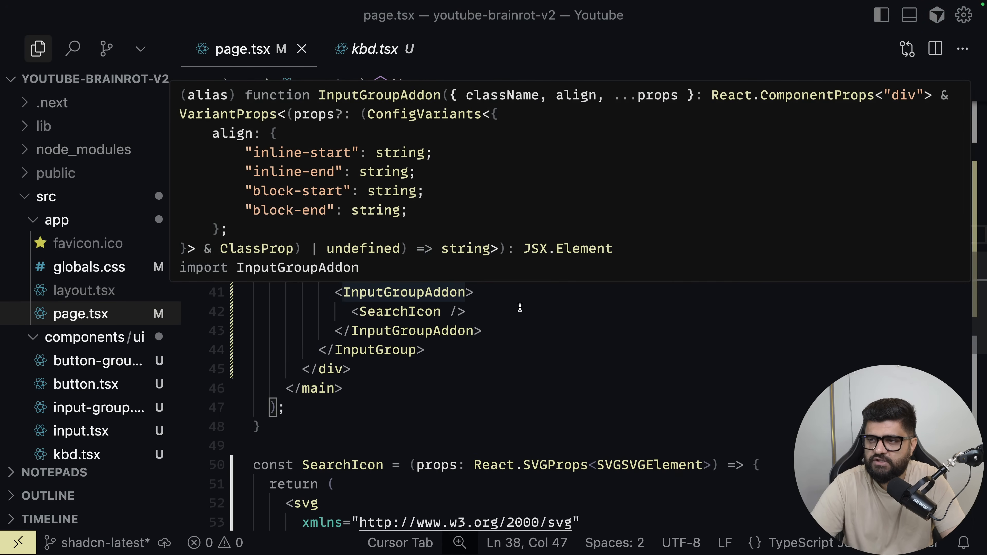
double_click(377, 294)
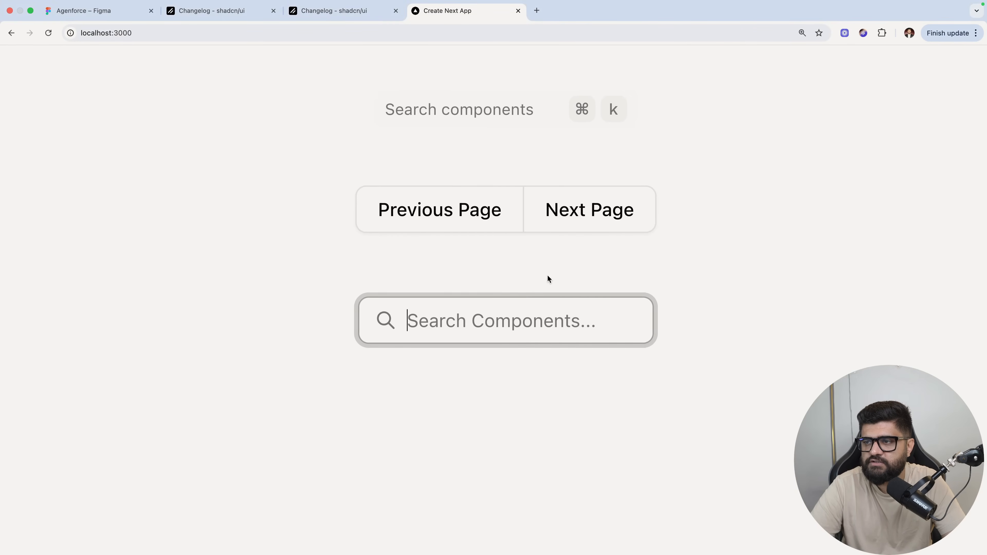
Return to the shadcn changelog and scroll to the Input Group preview-with-icons examples
left_click(333, 10)
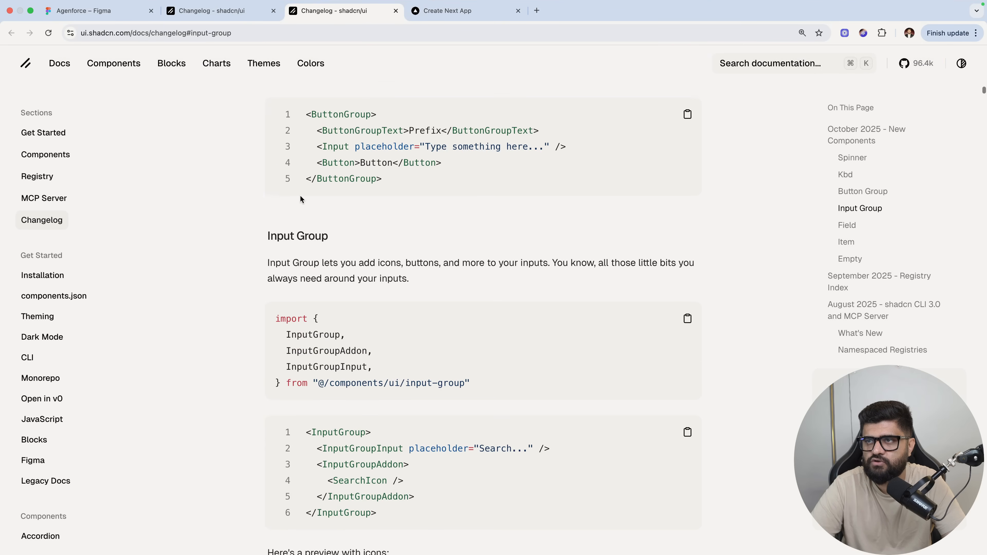
scroll("down", 3)
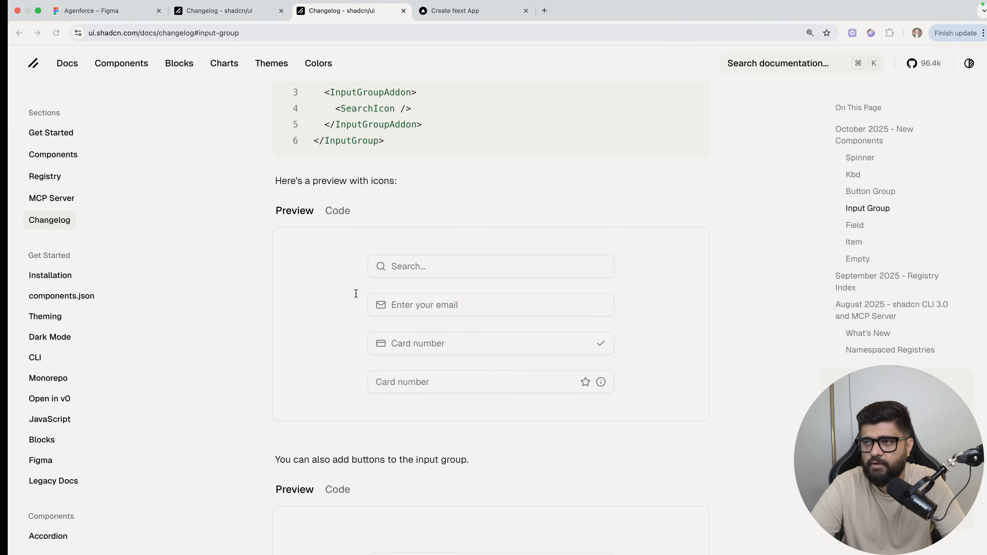
scroll("down", 3)
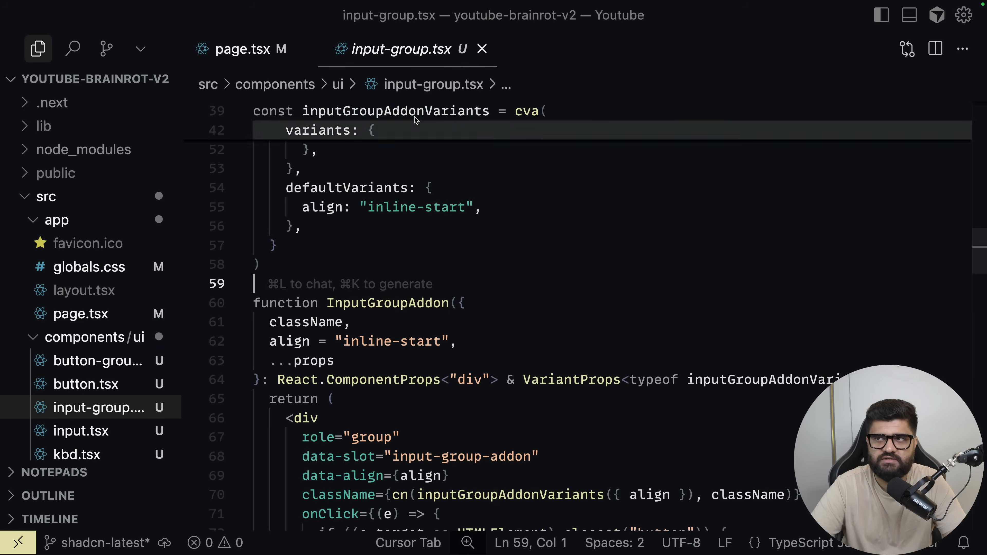
From page.tsx jump to the InputGroupAddon definition, read down to InputGroupInput, then return to the changelog
left_click(251, 49)
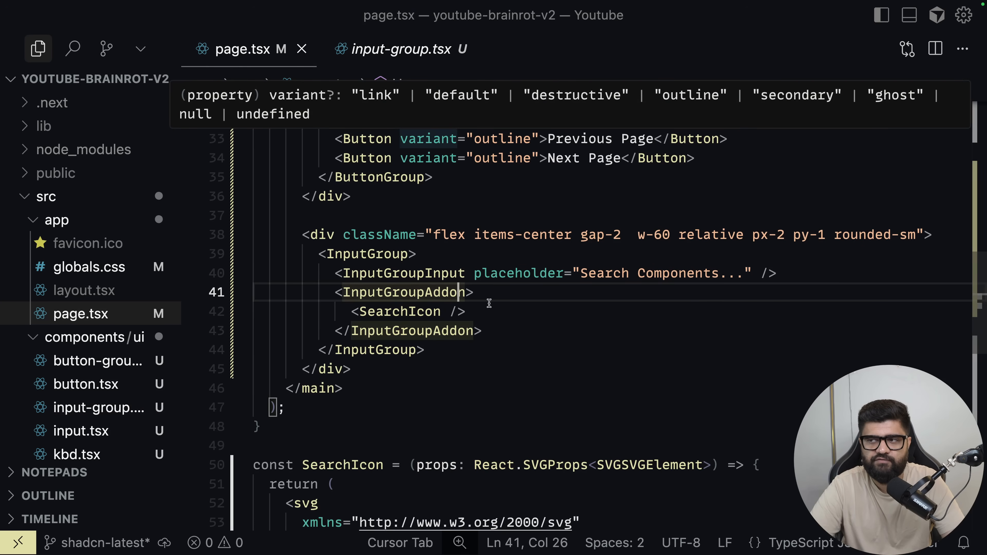
left_click(402, 49)
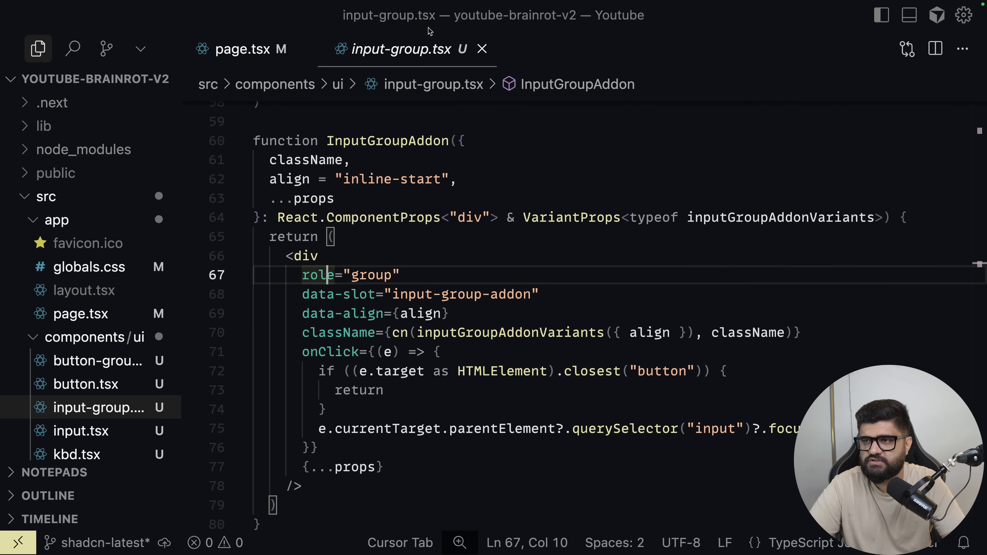
scroll("down", 3)
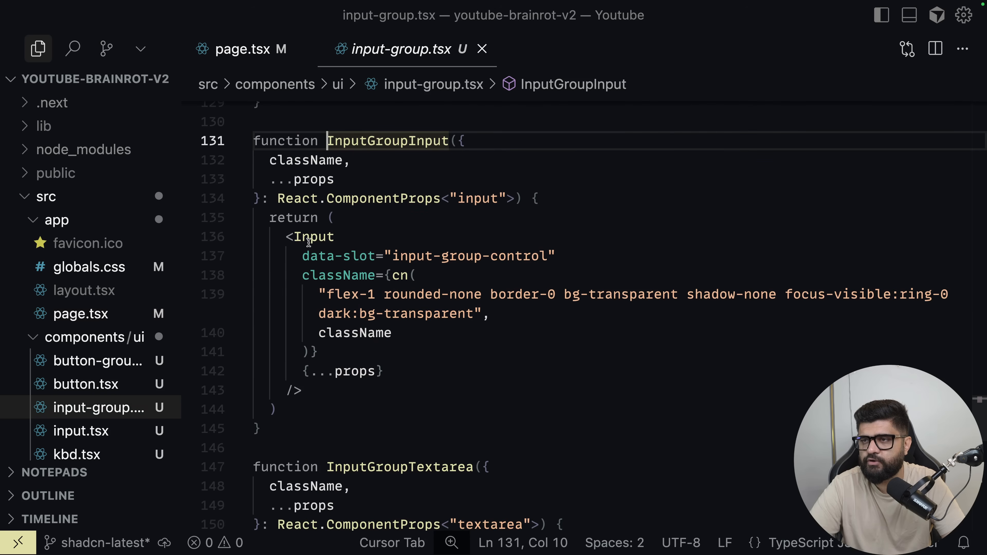
left_click(491, 315)
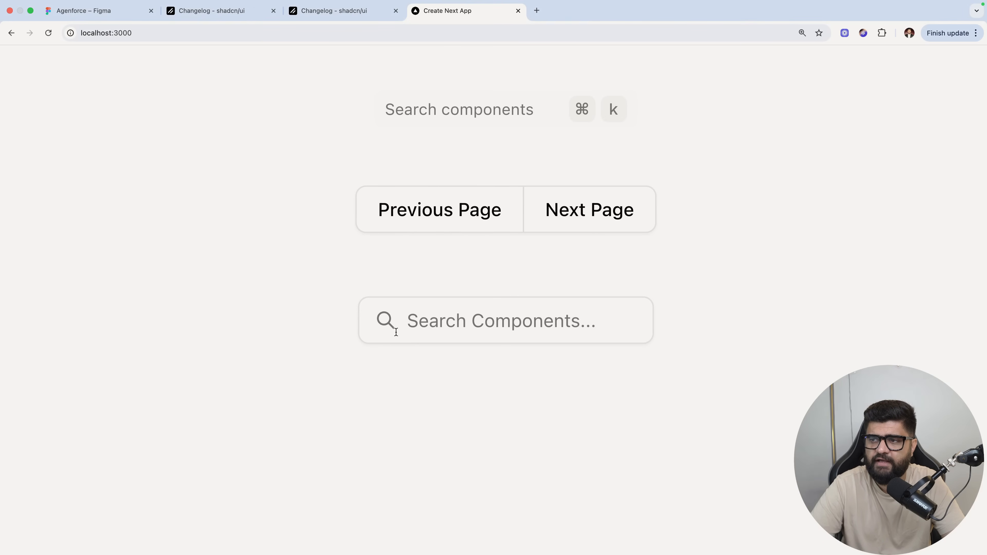
mouse_move(526, 281)
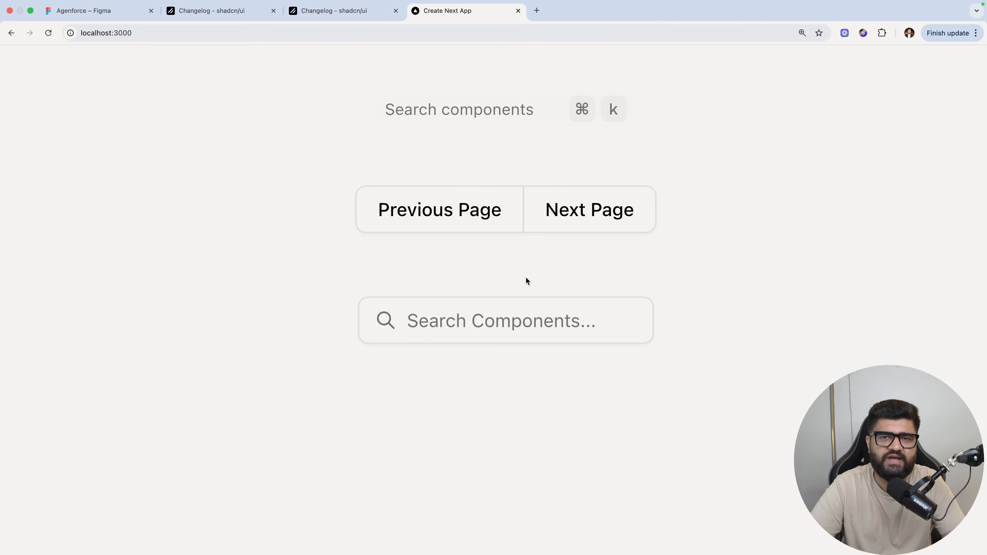
mouse_move(408, 80)
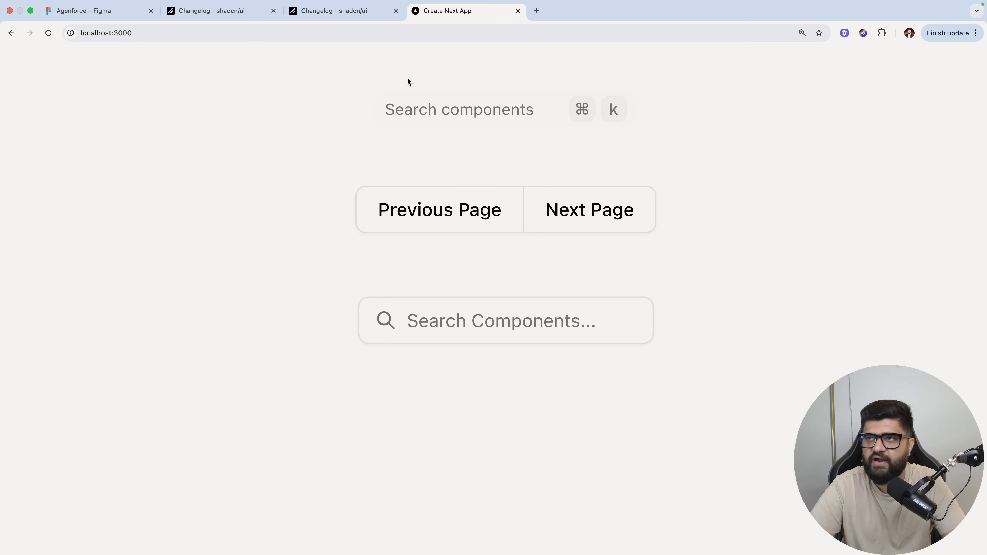
left_click(212, 11)
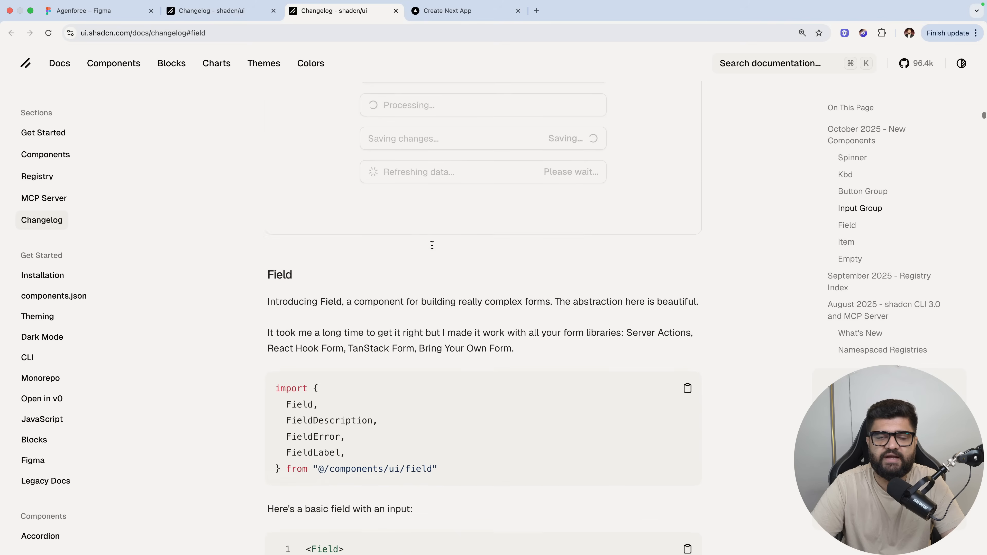
Read the Field introduction, highlighting its purpose and supported form libraries, and scroll to the basic field example and preview
scroll("down", 3)
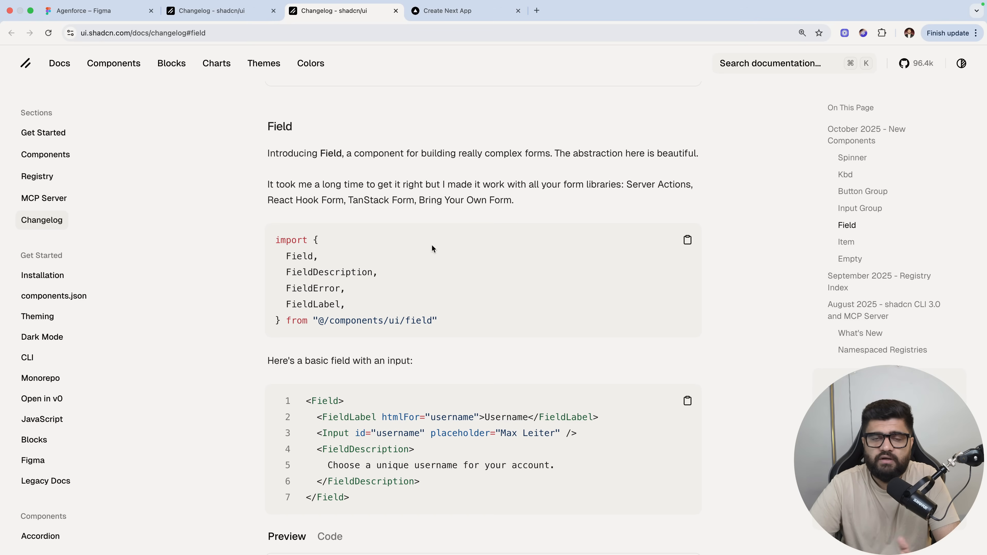
mouse_move(325, 236)
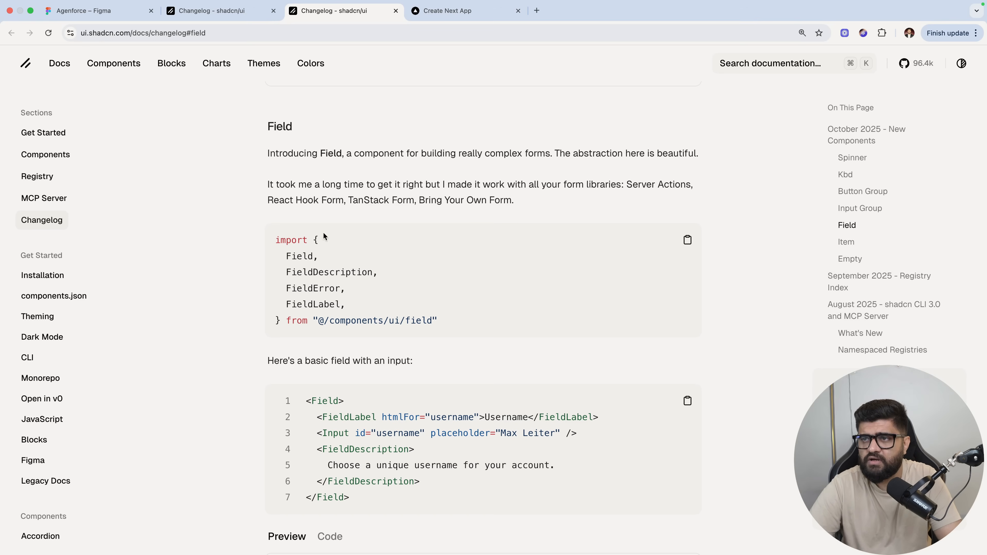
left_click_drag(354, 154, 523, 153)
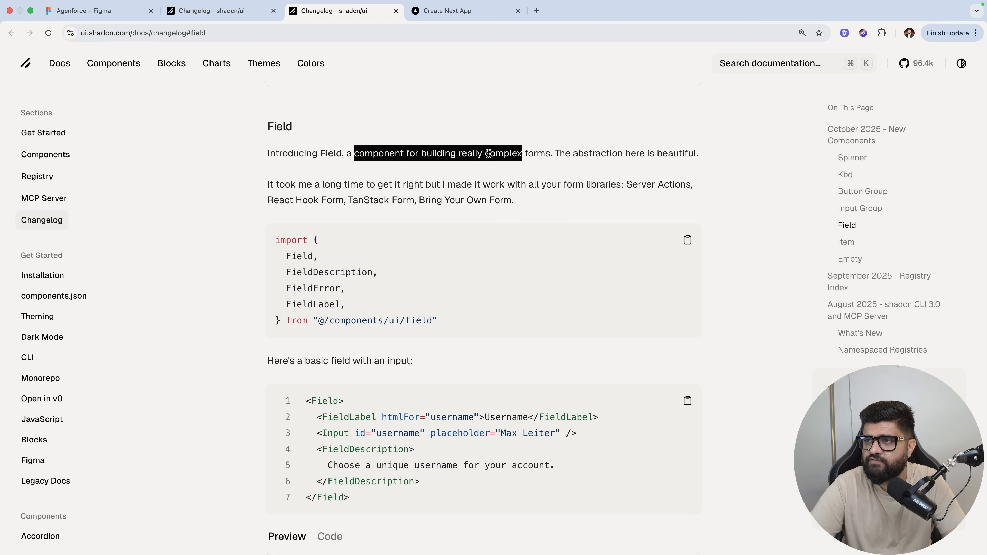
left_click_drag(555, 154, 649, 153)
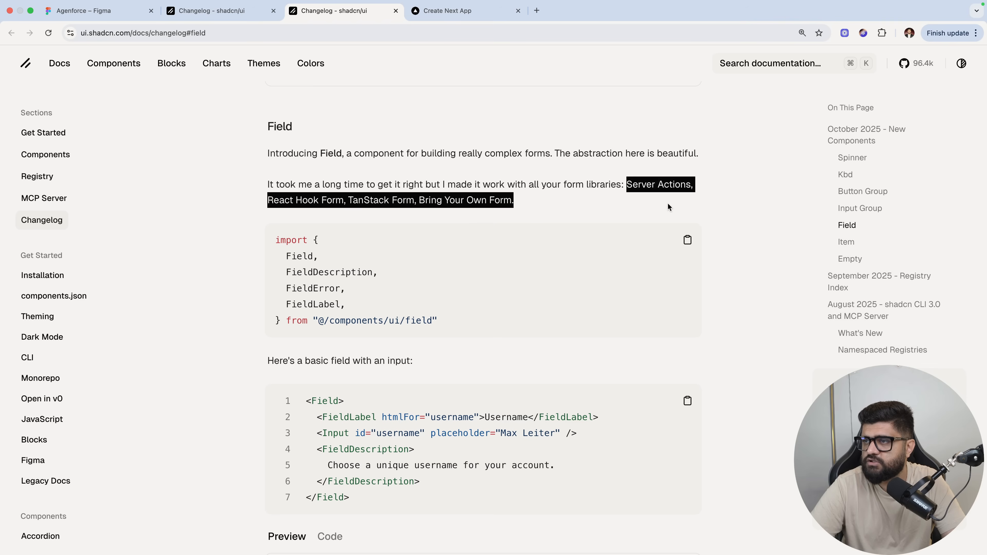
scroll("down", 3)
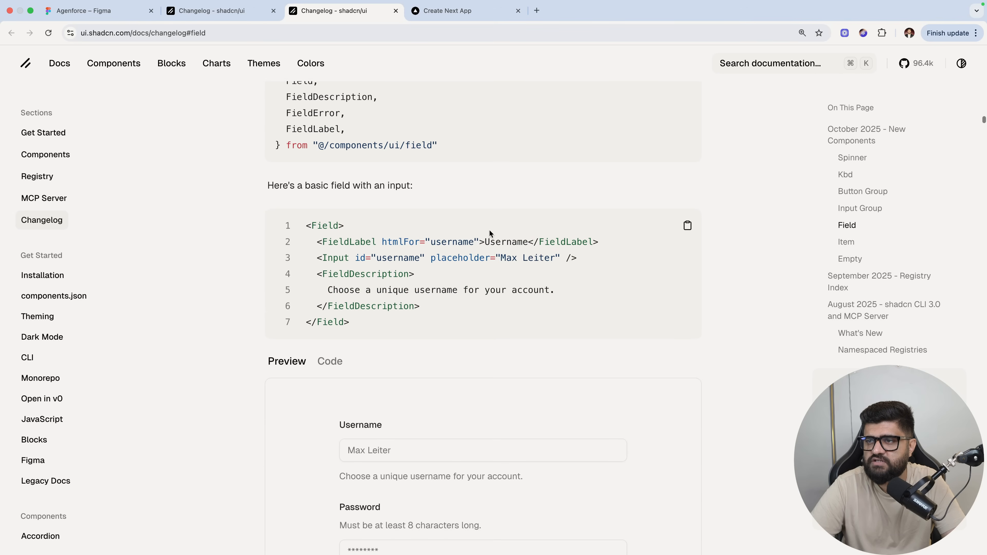
scroll("down", 3)
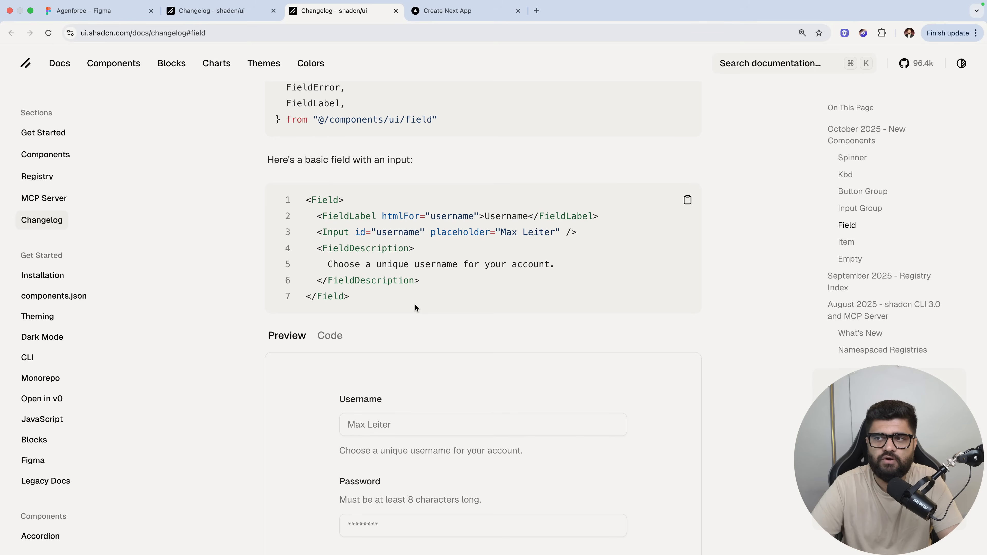
mouse_move(345, 183)
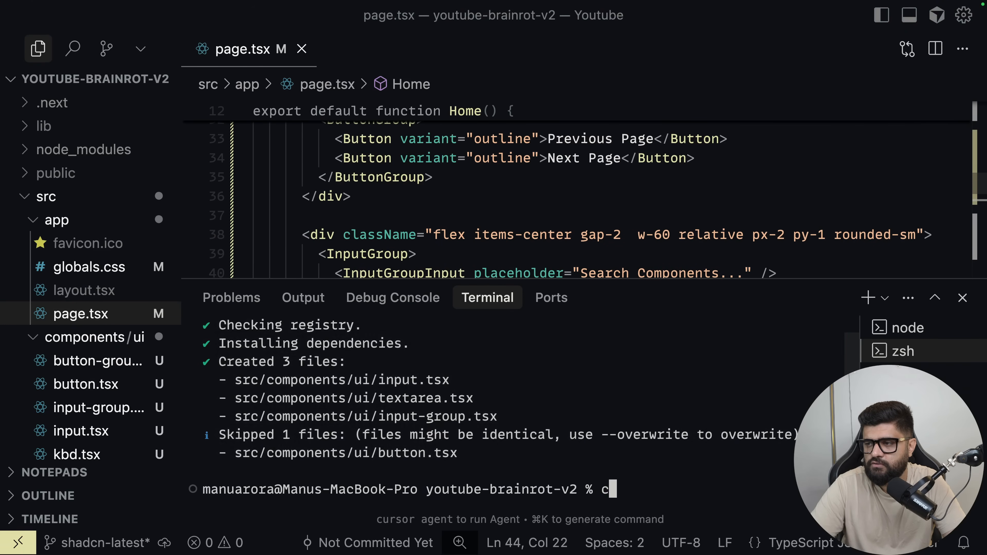
Install field via npx shadcn and copy the docs' FieldSet example code into page.tsx after the search box
type("npx shadcn")
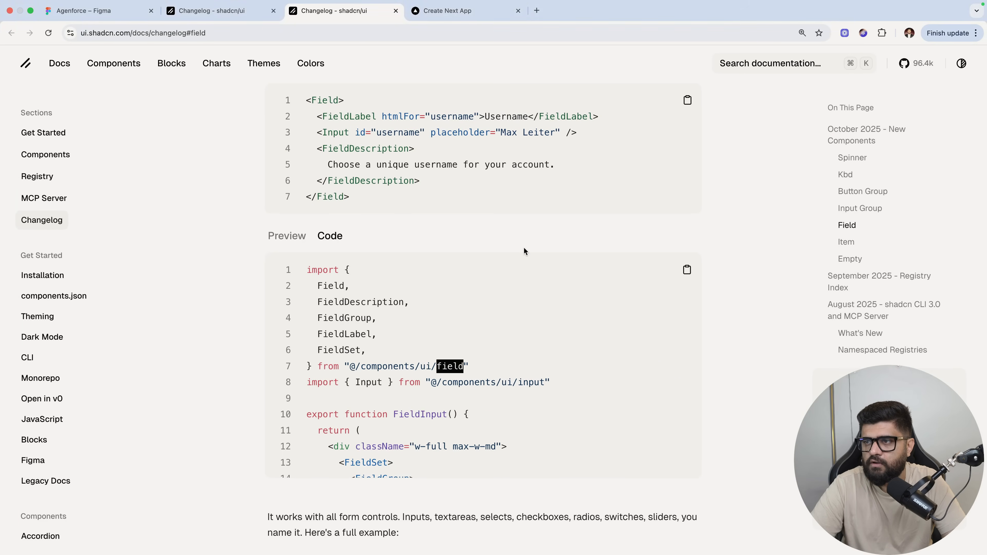
scroll("down", 3)
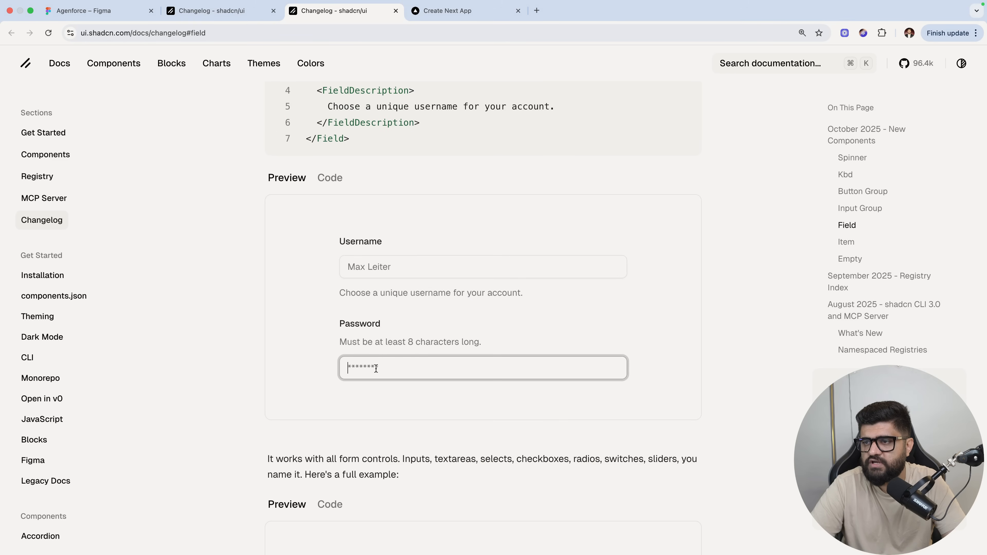
left_click(330, 178)
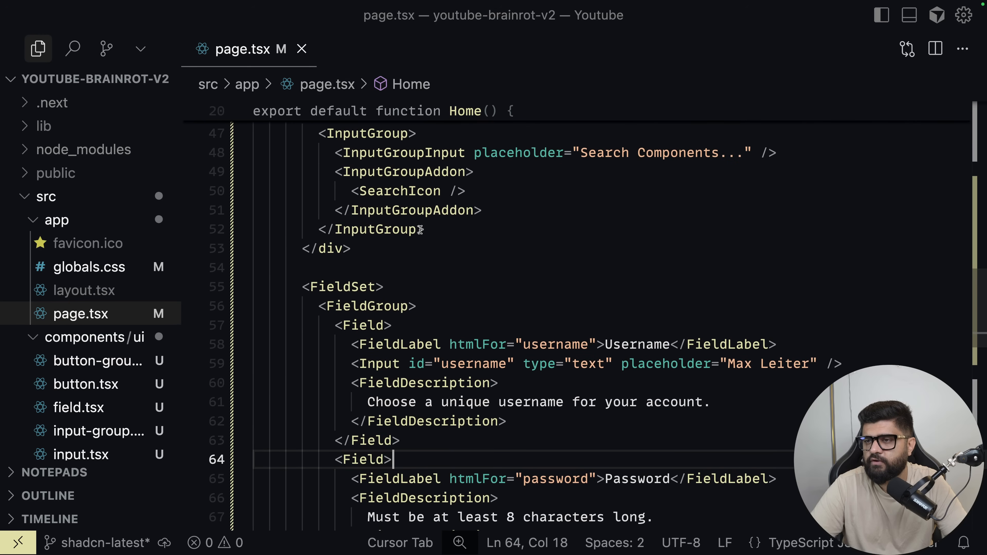
Wrap the field set in a div with w-80 and a min- width class
type("<div className=\"div\"></div>")
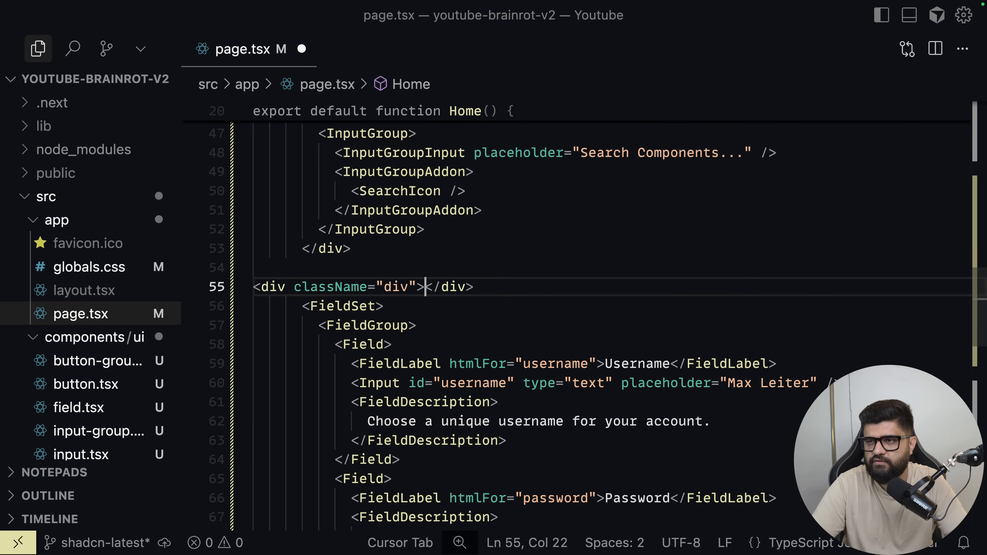
type("w-80")
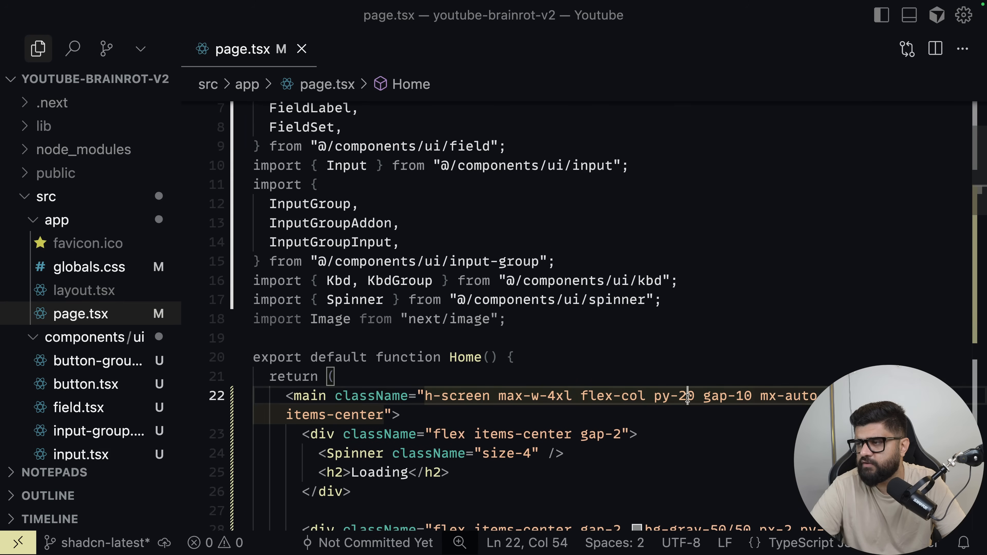
type("min-")
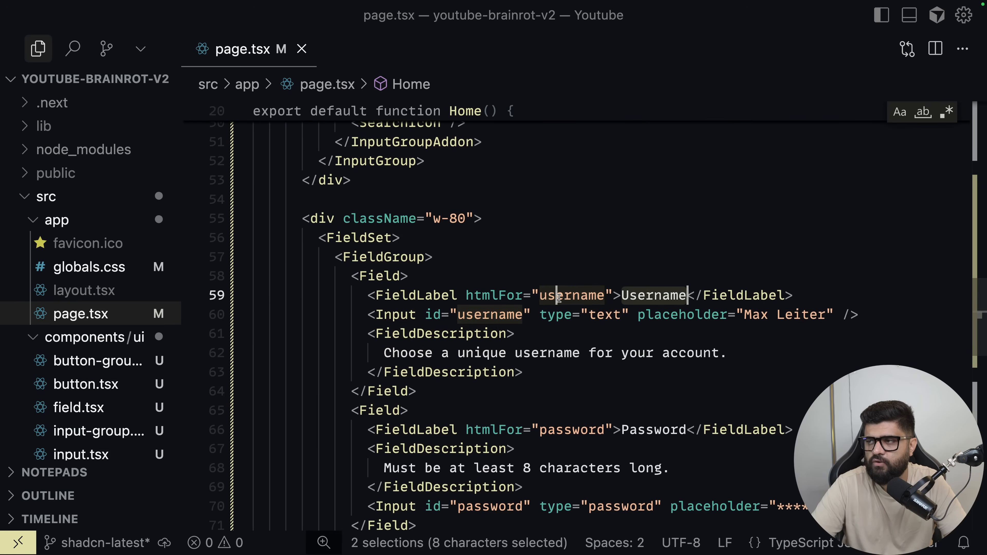
Rename the first field to Full name with a Tyler Durden placeholder and convert the password field to email
type("Name")
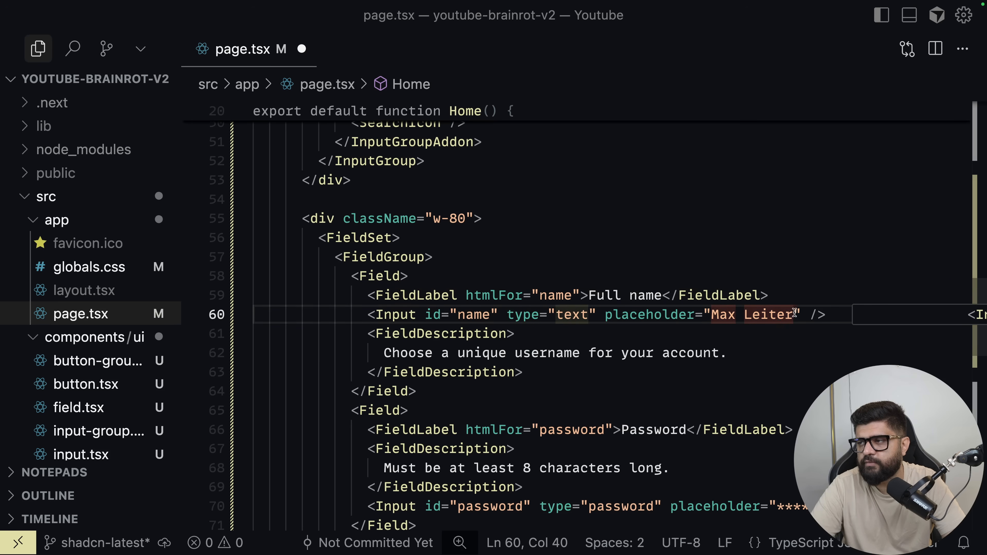
type("Tyler Durden")
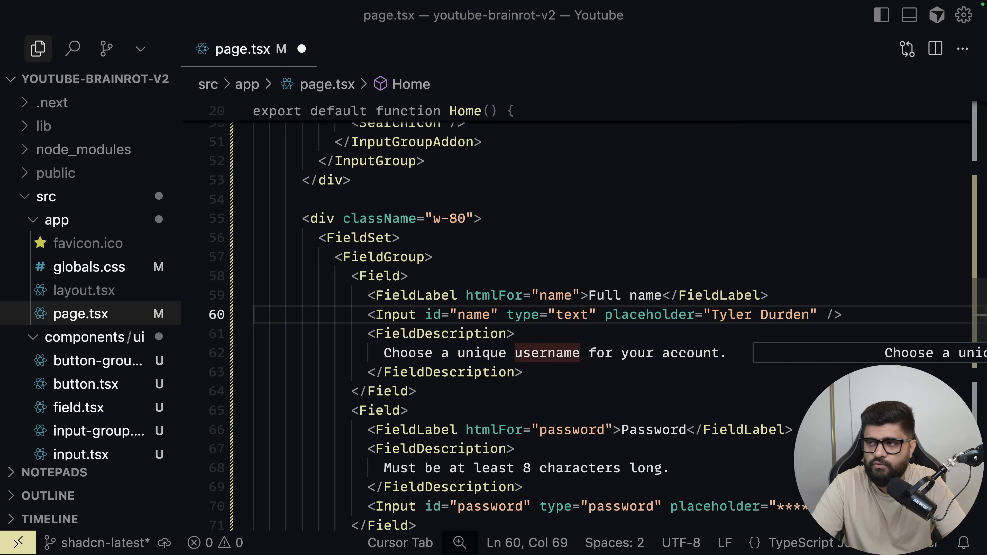
type("Enter your compl")
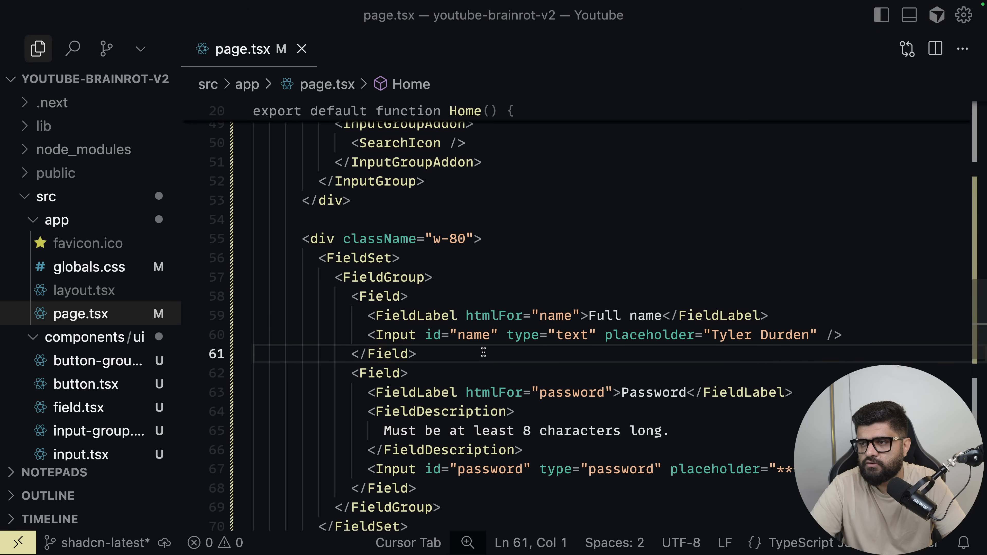
double_click(572, 293)
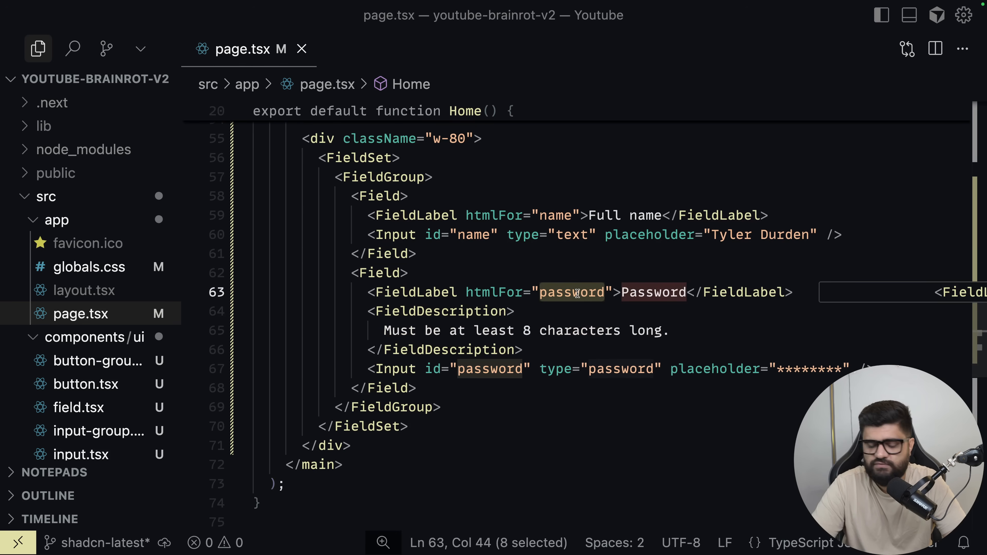
type("email")
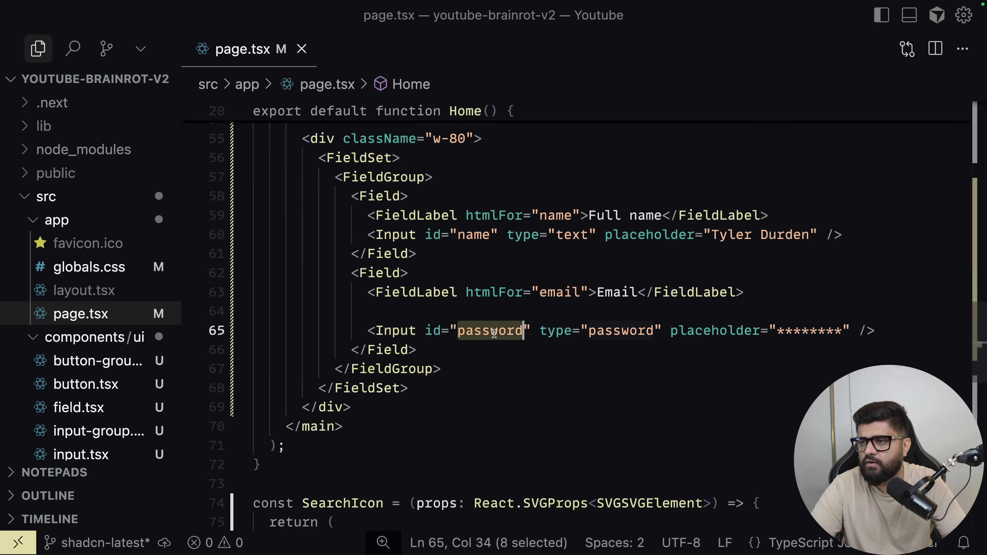
type("email\"")
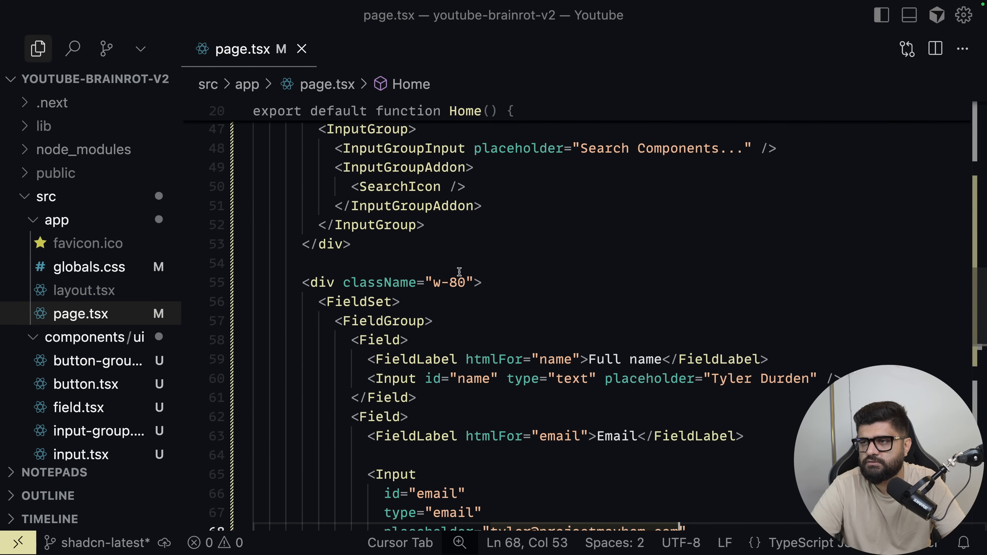
Style the form wrapper as p-4 bg-gray-50 bordered rounded-lg card and make both Inputs bg-white
type("p-4")
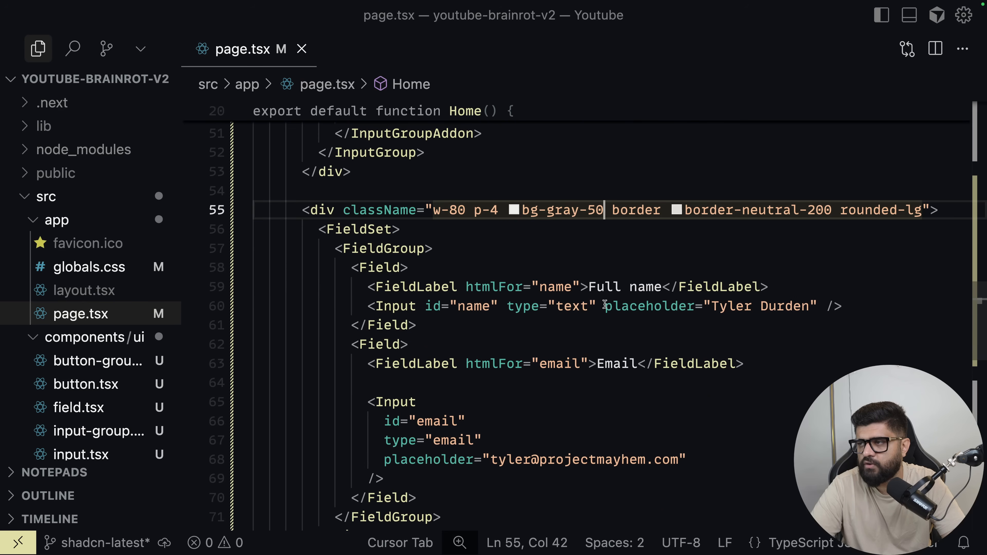
type("className=\"bg-gray-50\"")
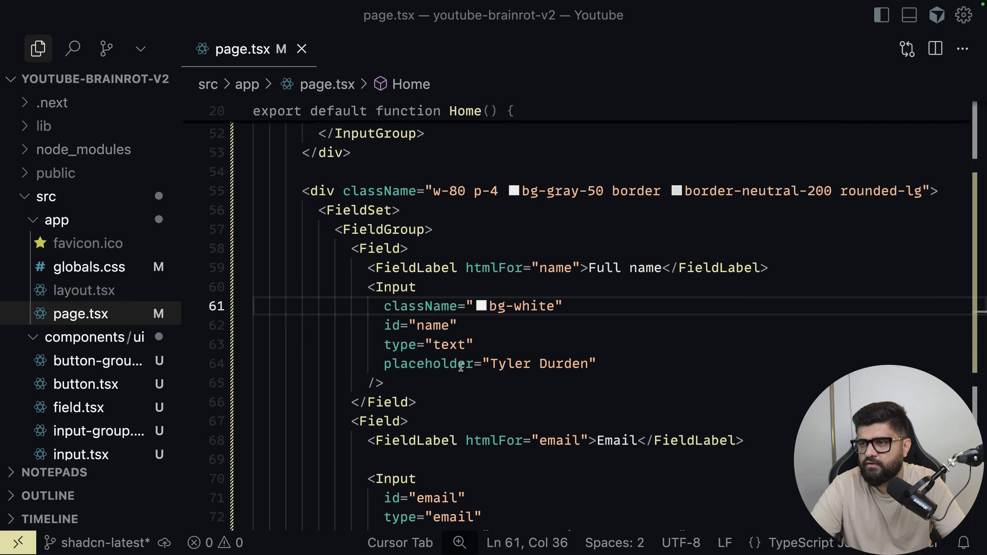
type("className=\"bg-white\"")
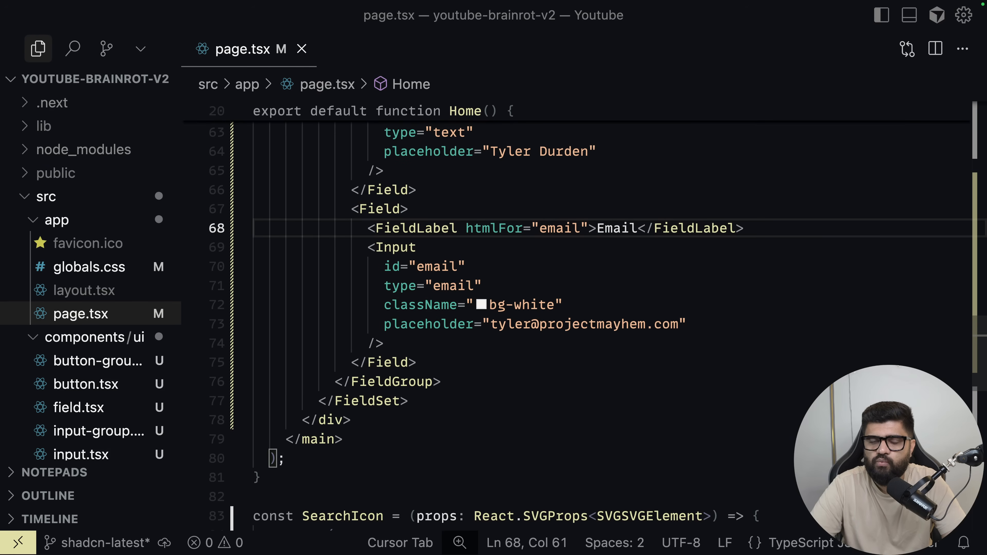
double_click(379, 209)
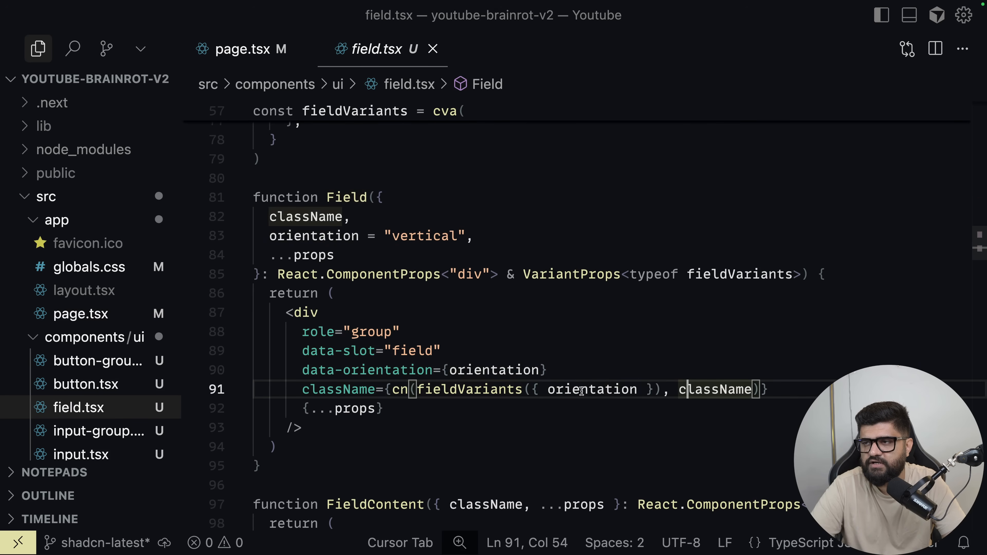
left_click(333, 254)
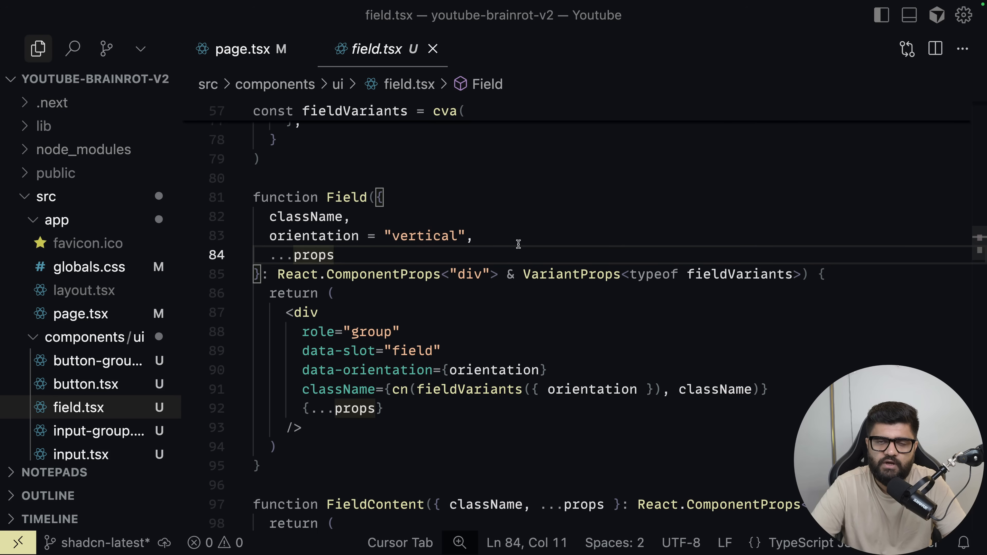
left_click(241, 49)
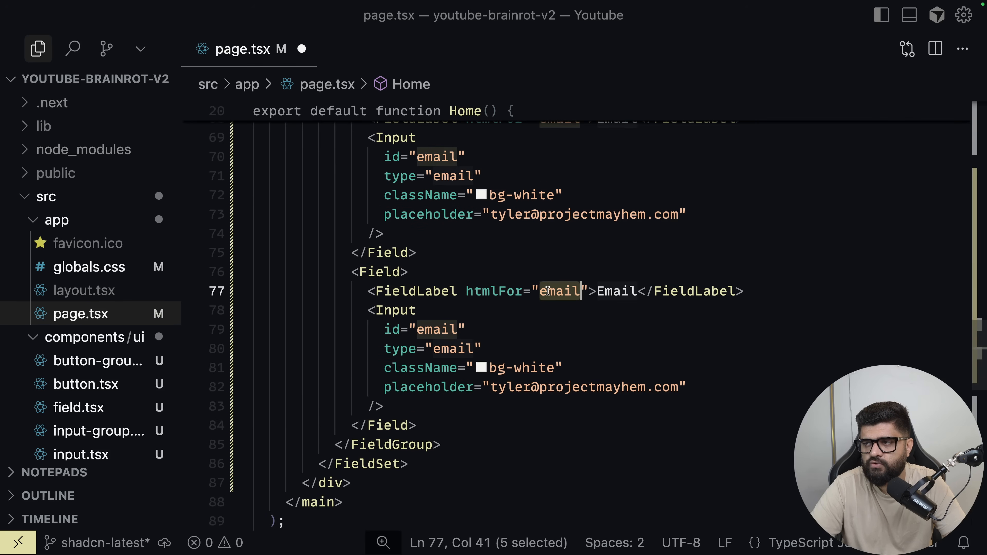
type("username")
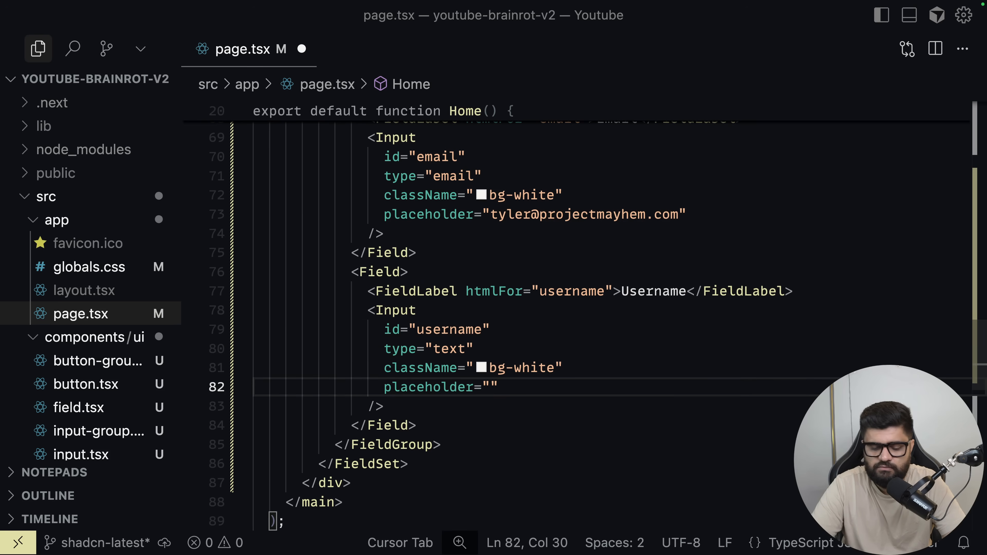
type("Javed Chaurasioa")
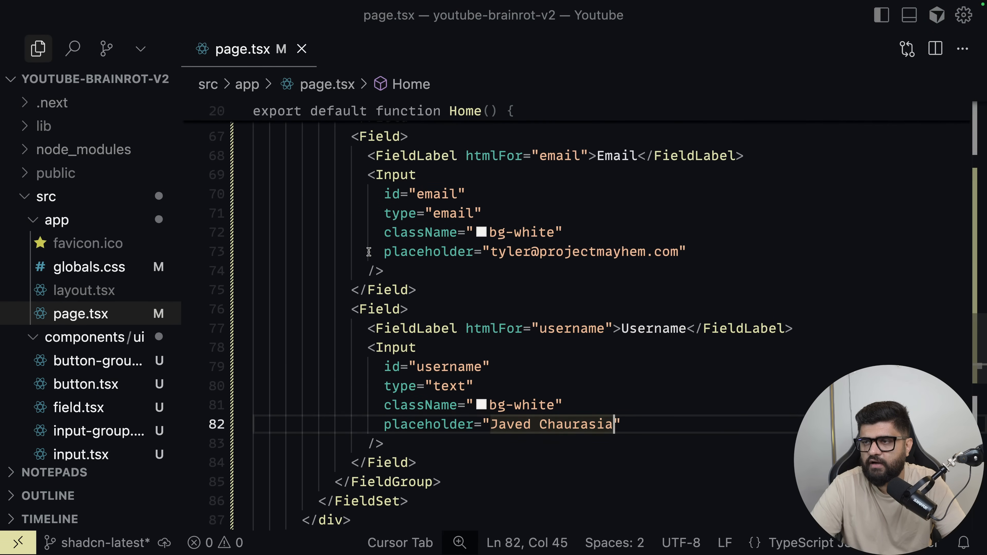
left_click(242, 268)
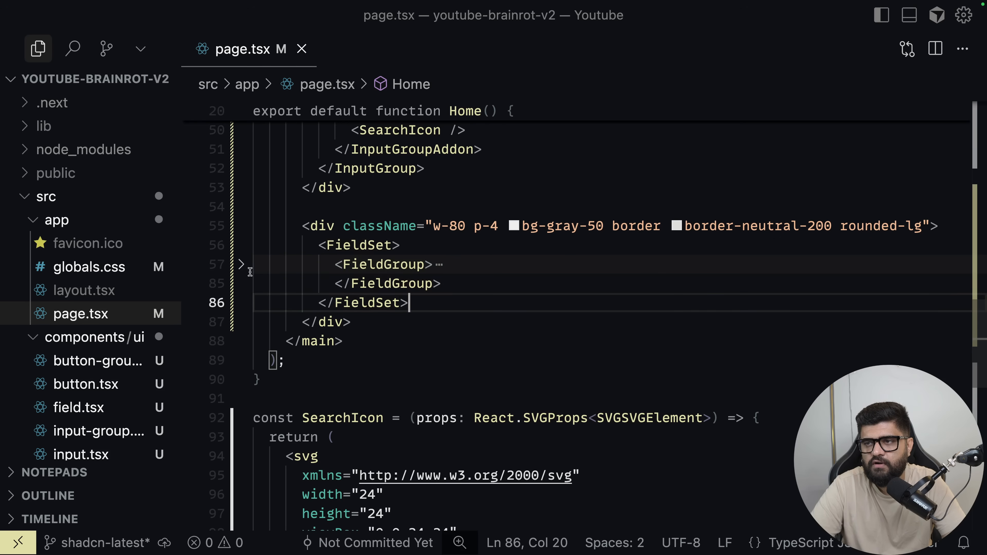
View the three-field form on localhost:3000, then scroll the shadcn changelog to the full Field example
left_click(242, 264)
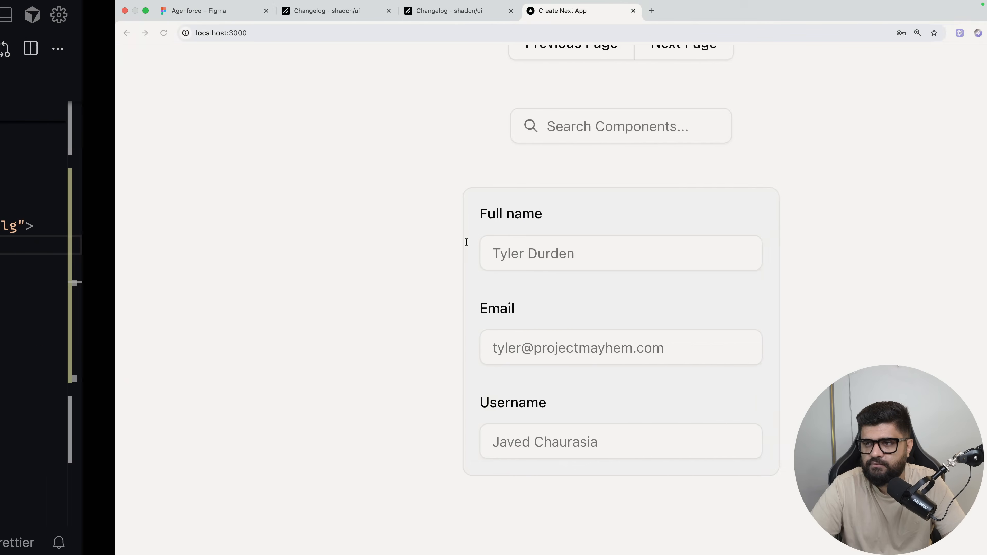
left_click(325, 11)
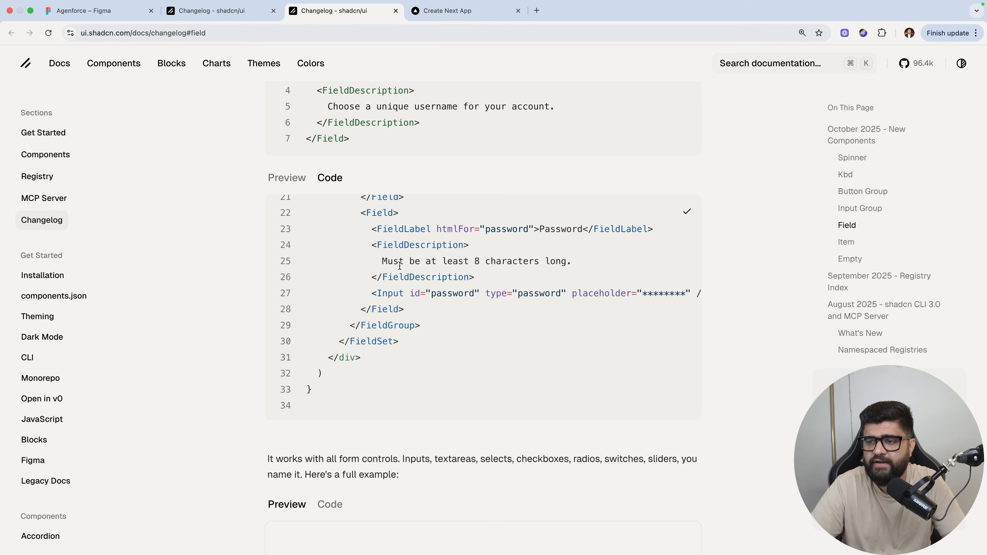
scroll("down", 3)
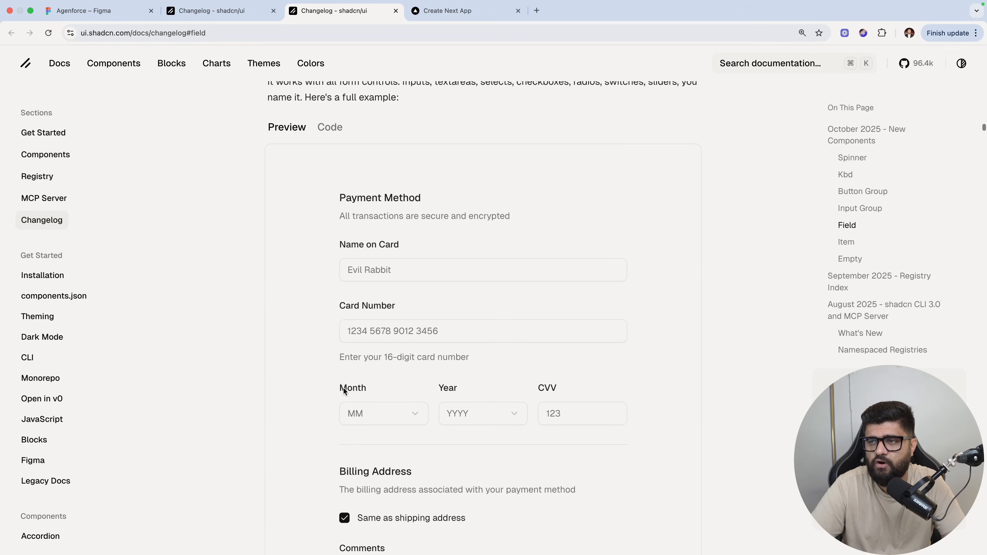
scroll("down", 3)
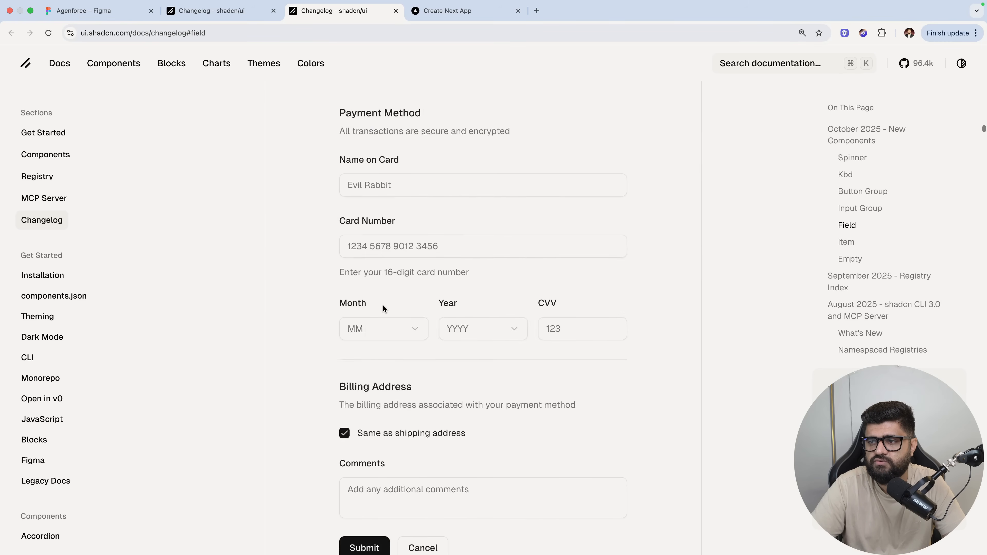
Show the Payment Method form example's code and read through it
left_click(330, 114)
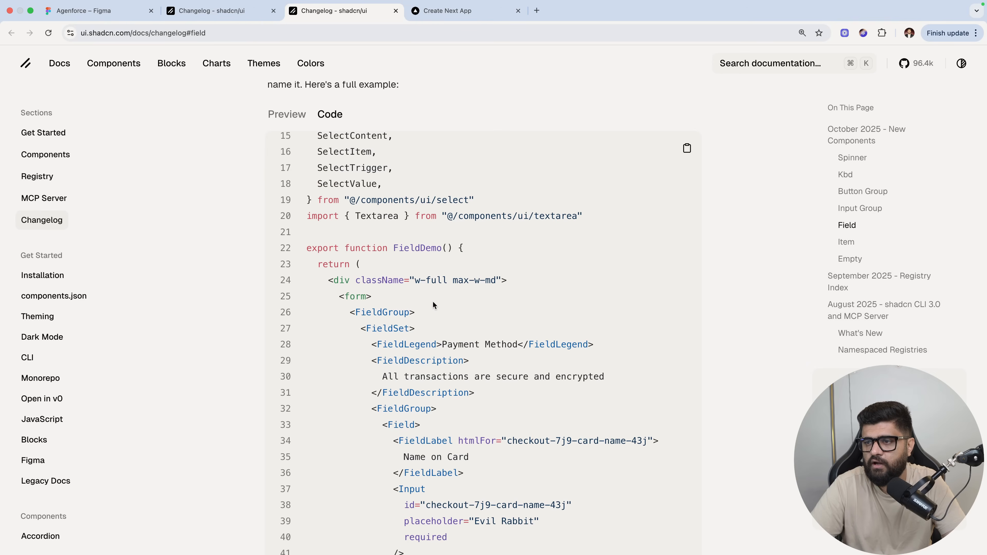
scroll("down", 3)
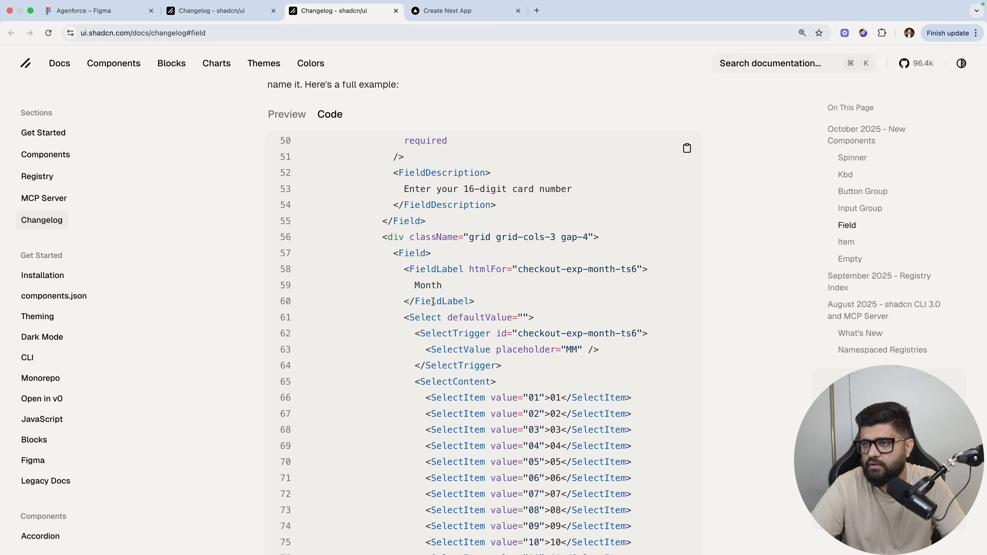
scroll("down", 3)
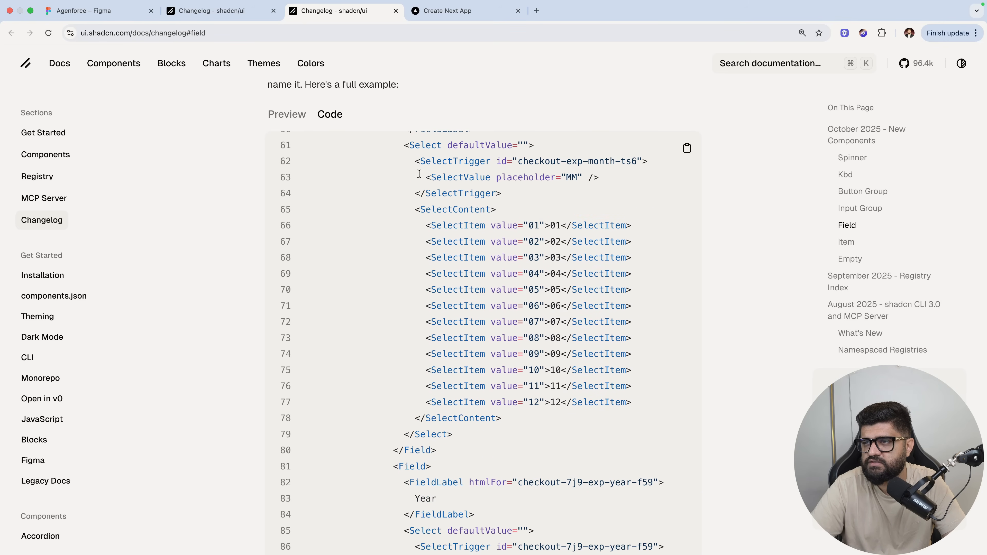
mouse_move(494, 441)
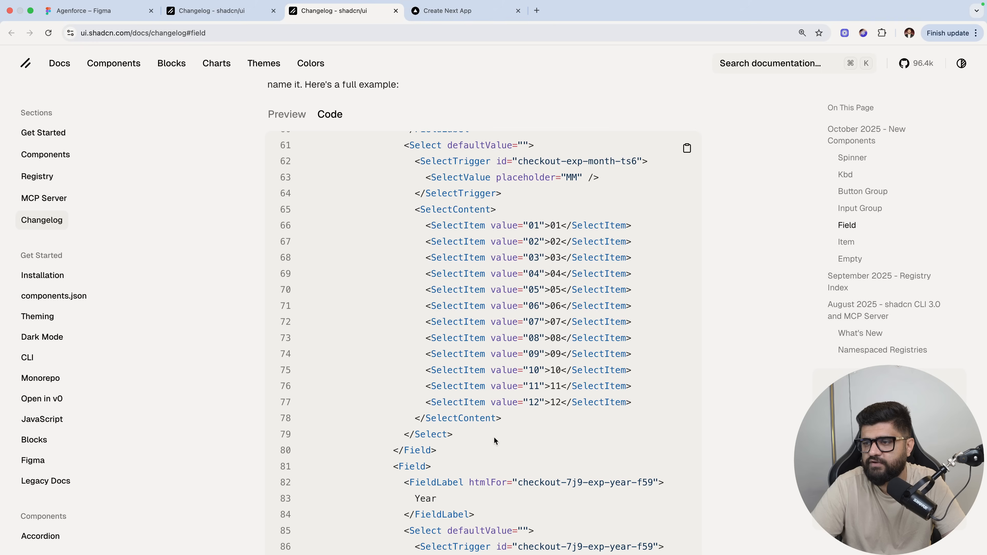
scroll("down", 3)
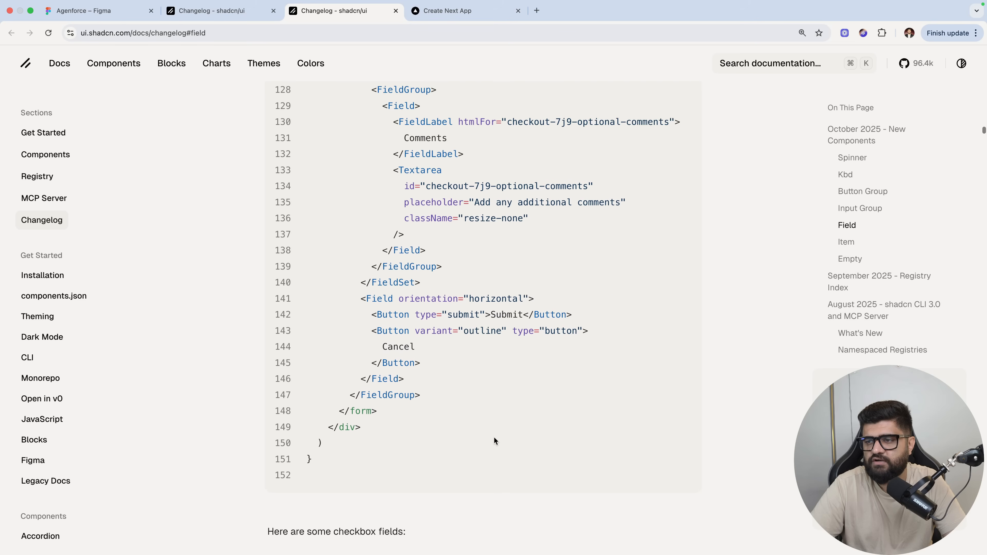
scroll("down", 3)
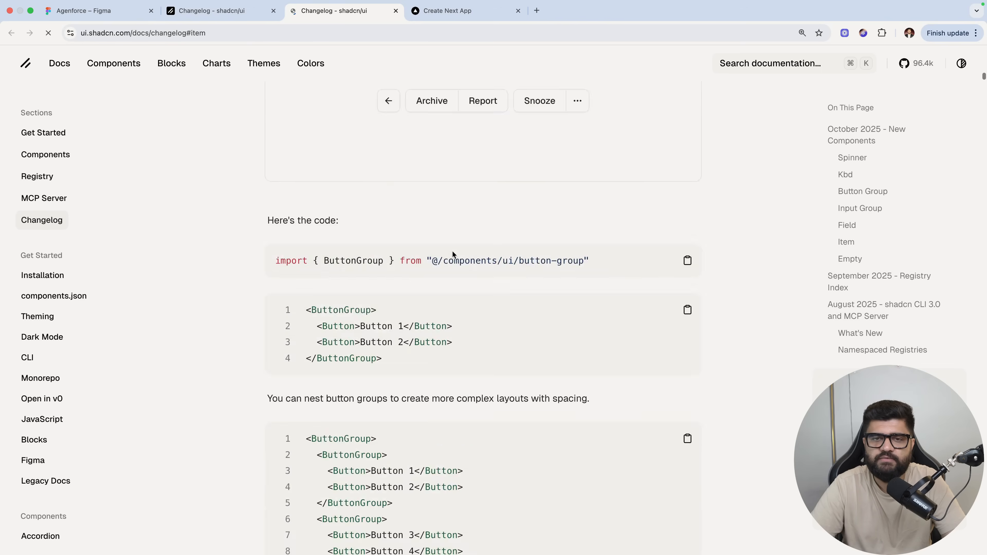
Jump to the changelog's Item section and scroll to its imports and basic item example
left_click(846, 242)
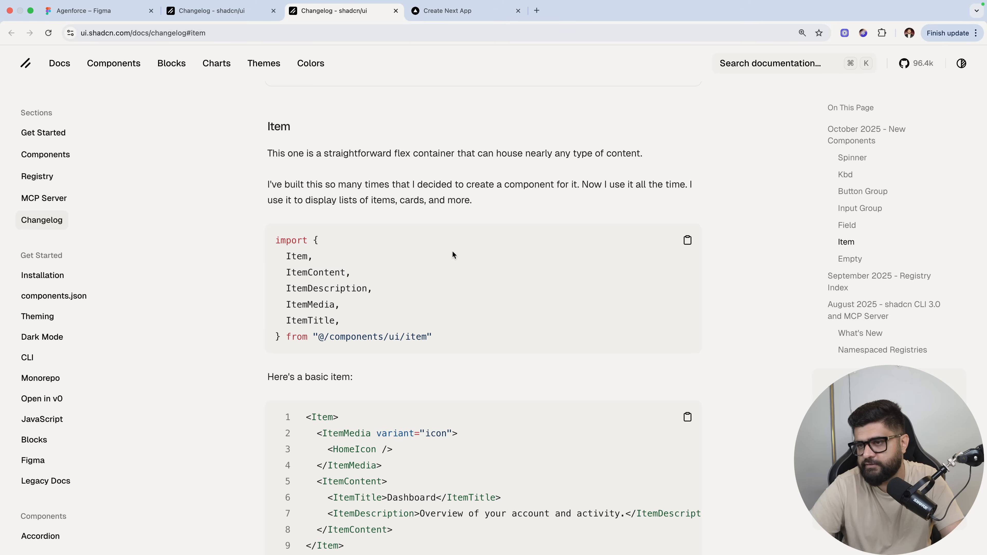
scroll("down", 3)
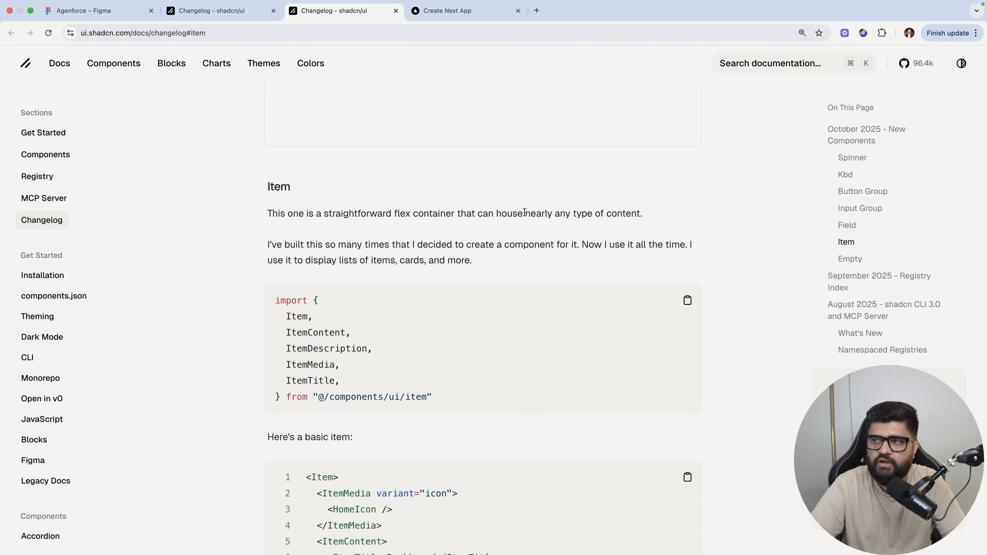
scroll("down", 3)
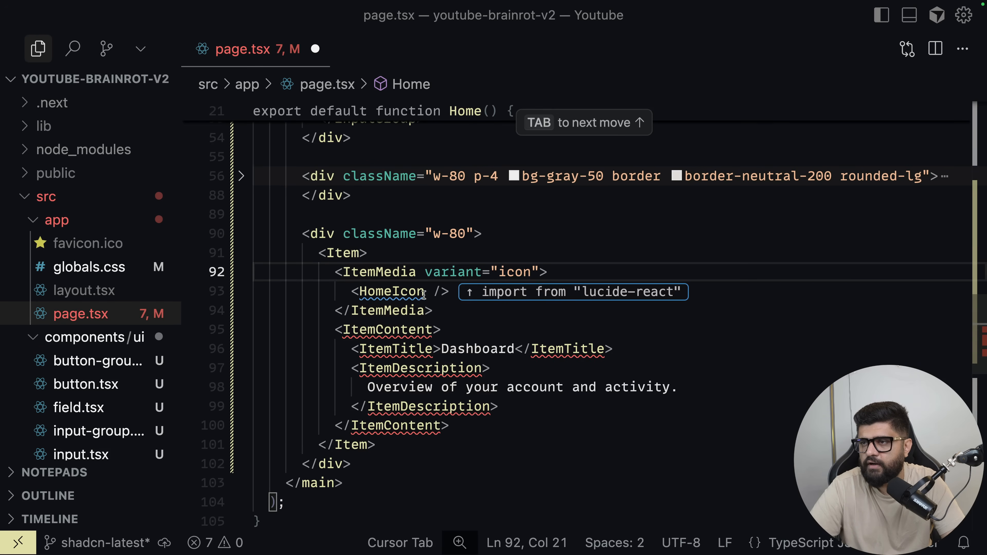
Swap the Item's HomeIcon for SearchIcon and give its w-80 wrapper a bg-red-500 background
type("Seaf")
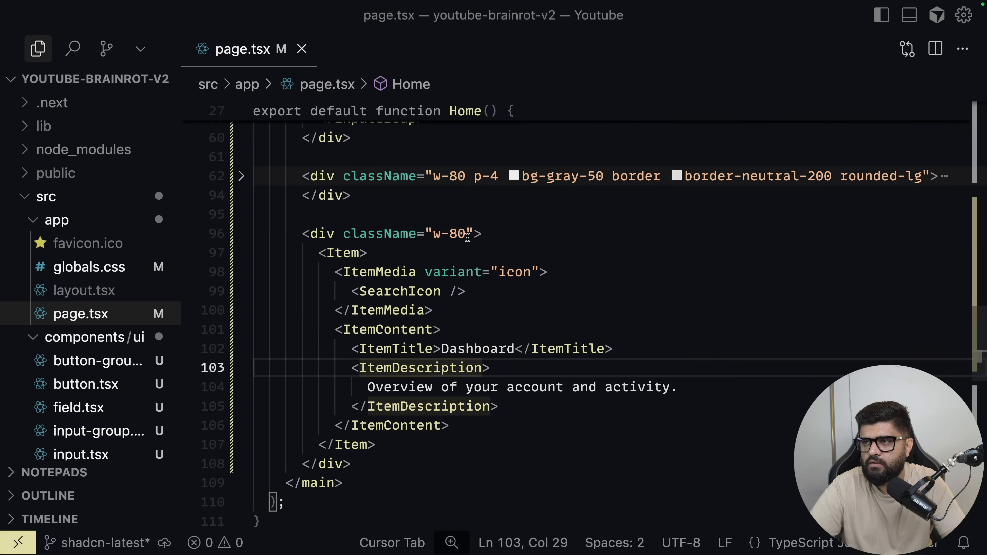
type("bg-red-500")
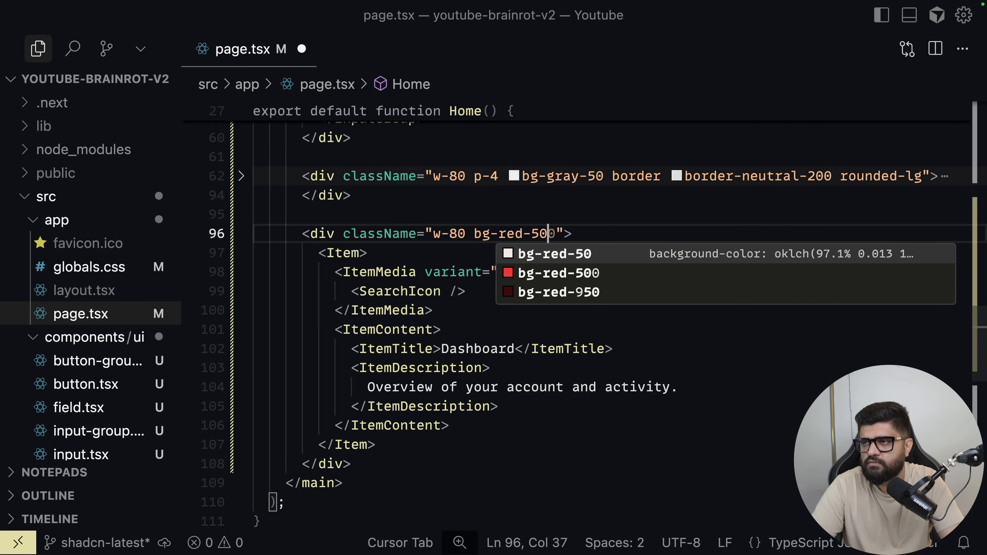
left_click(558, 273)
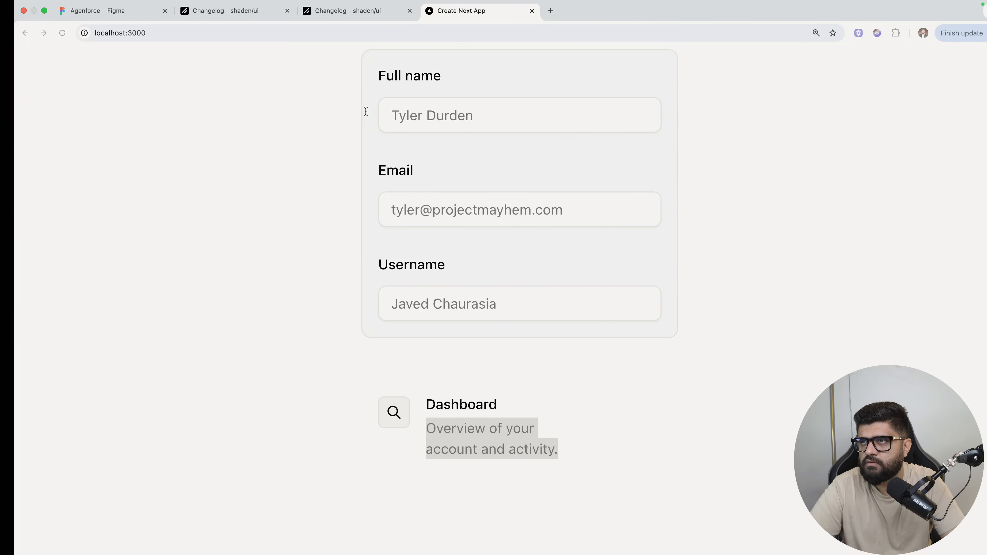
Check the rendered Basic Item card on localhost:3000, then return to the shadcn changelog docs
left_click(350, 11)
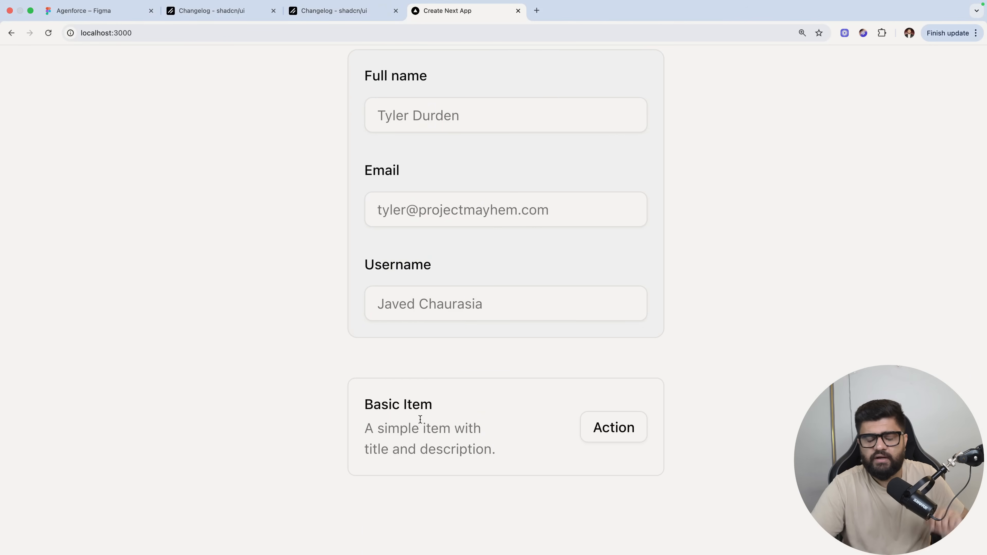
mouse_move(447, 376)
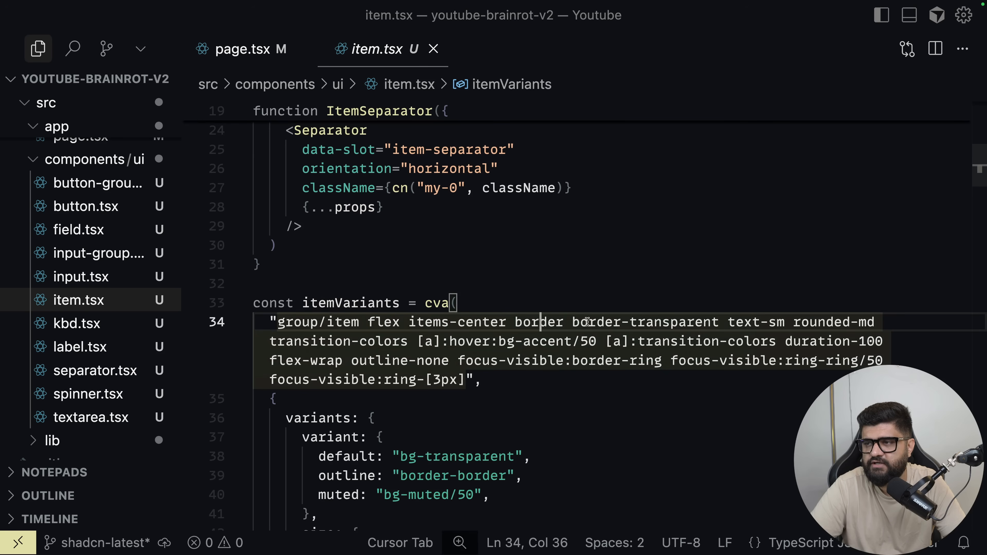
left_click(250, 49)
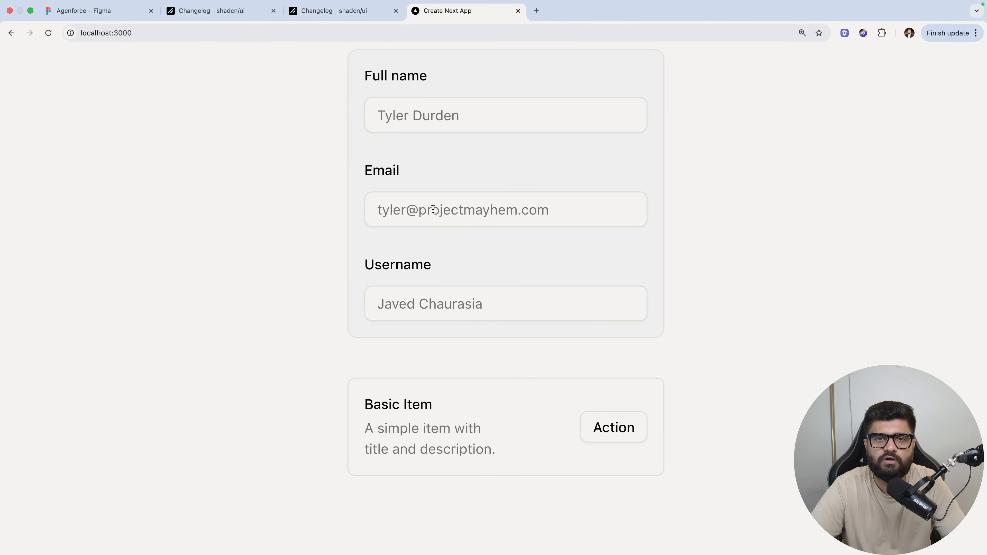
left_click(335, 11)
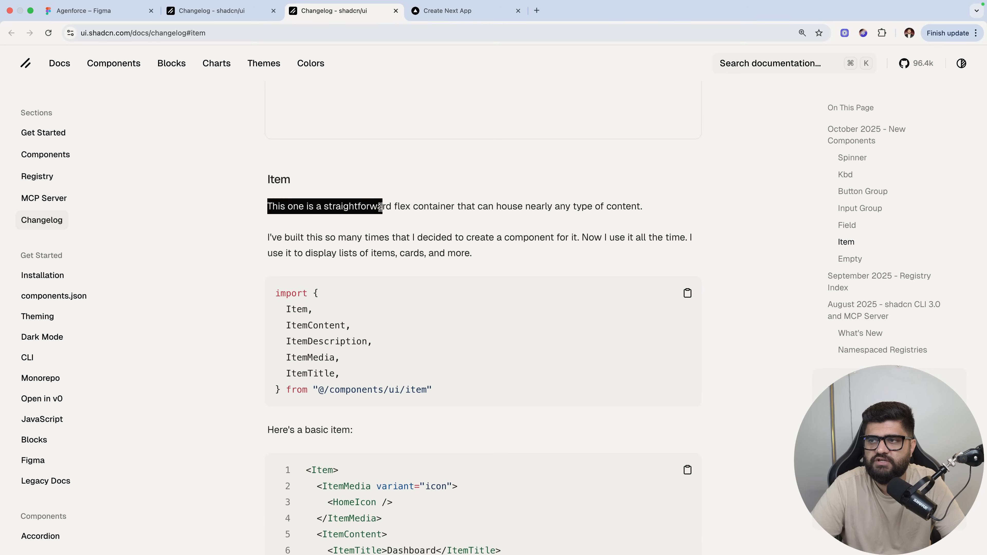
Read the Item section's introduction and scroll past its code to the Security Alert example
left_click_drag(382, 205, 459, 206)
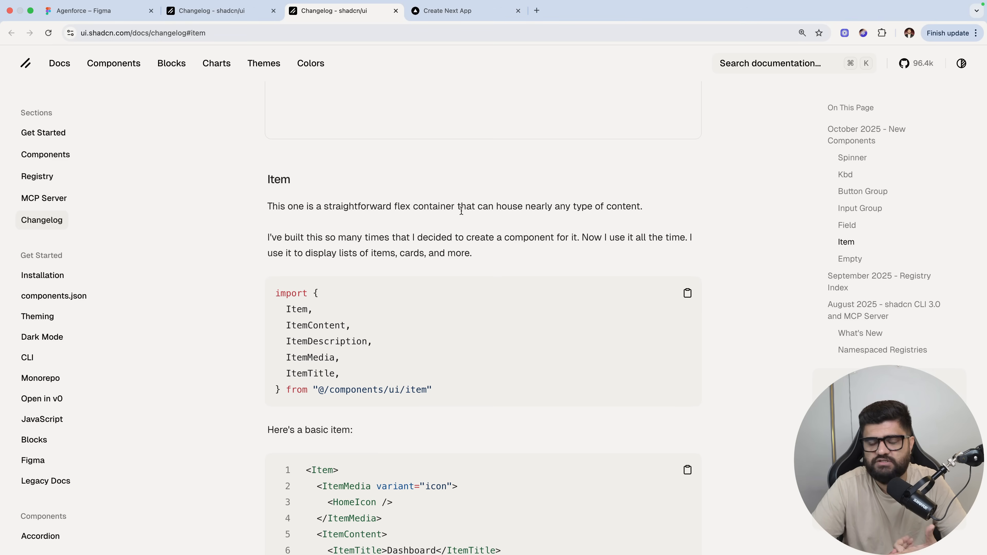
scroll("down", 3)
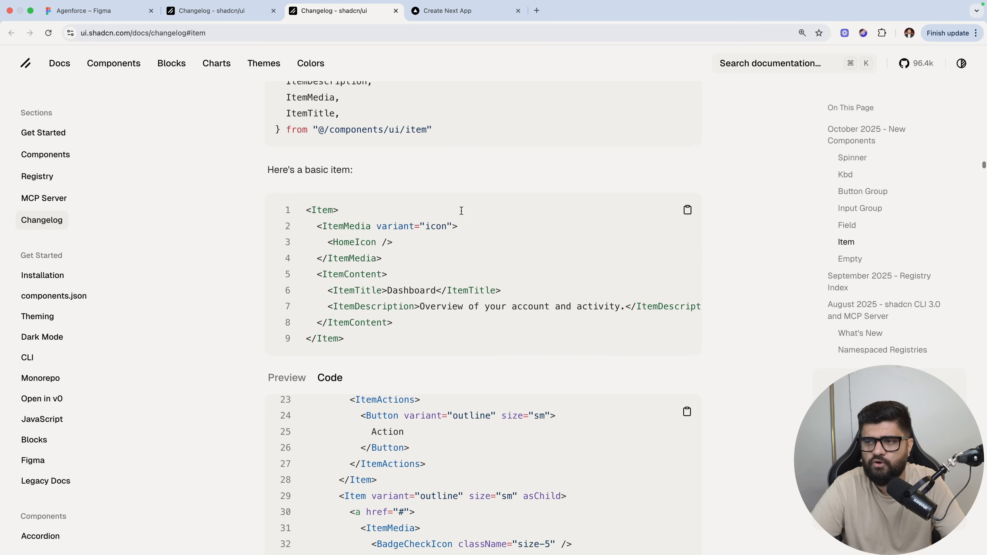
scroll("down", 3)
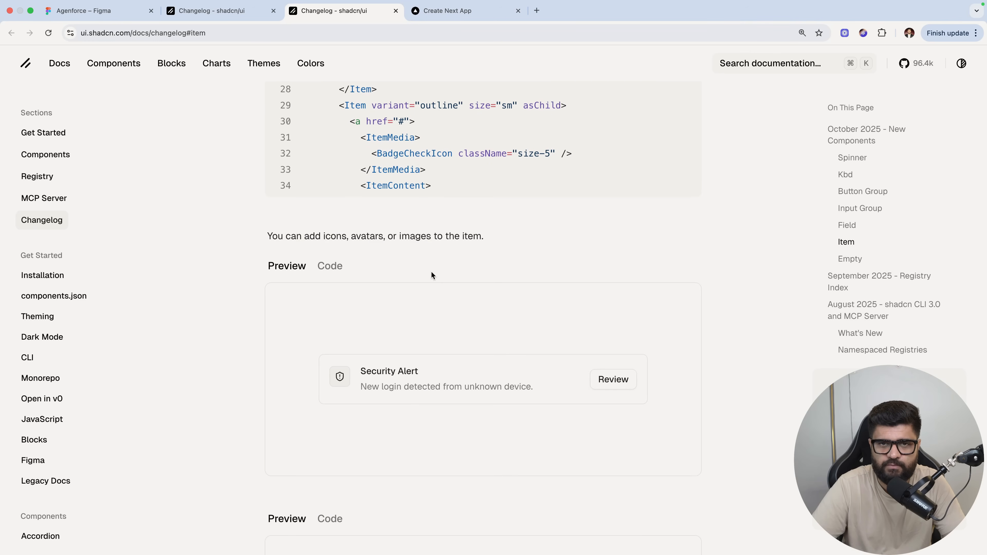
mouse_move(566, 384)
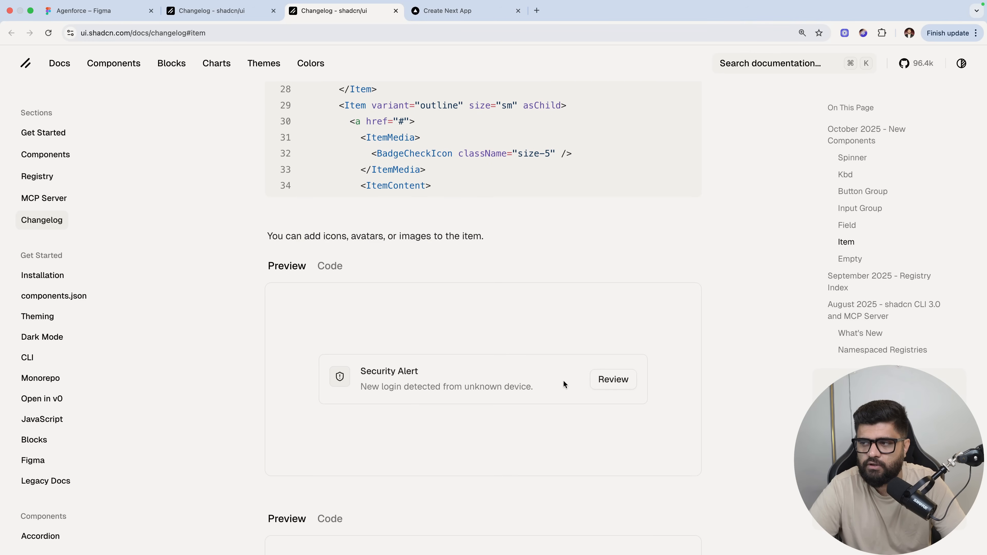
mouse_move(418, 409)
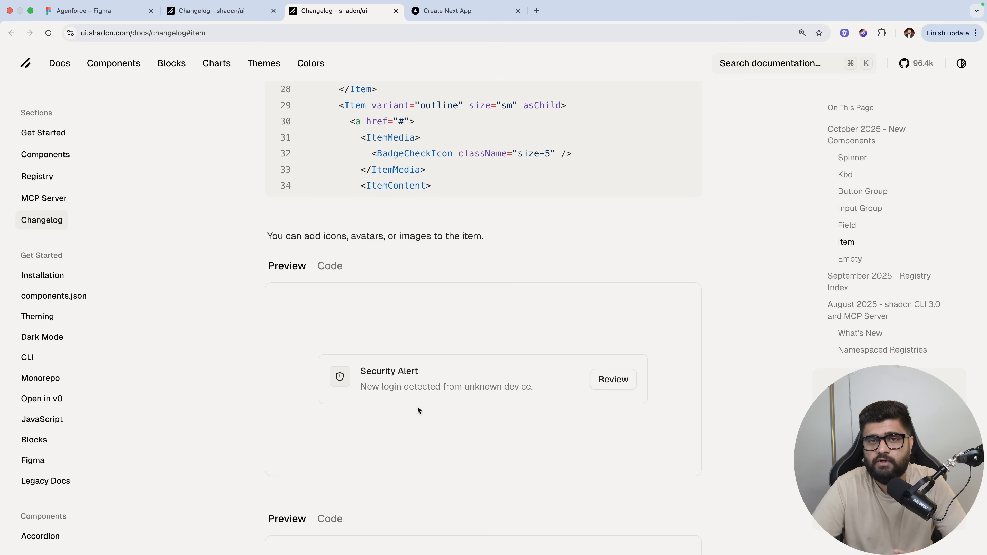
mouse_move(300, 95)
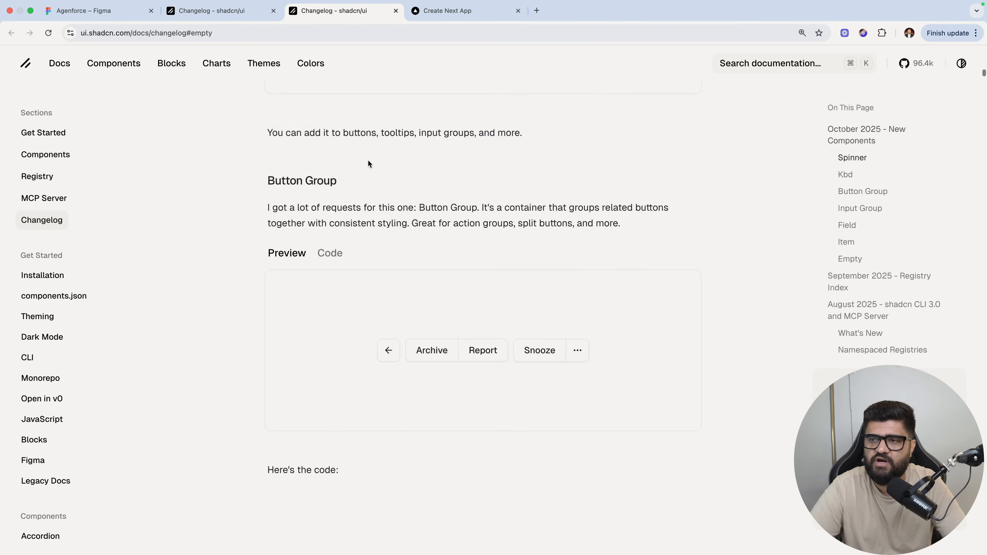
Scroll to the Empty section and show the No Projects Yet example's code
scroll("down", 3)
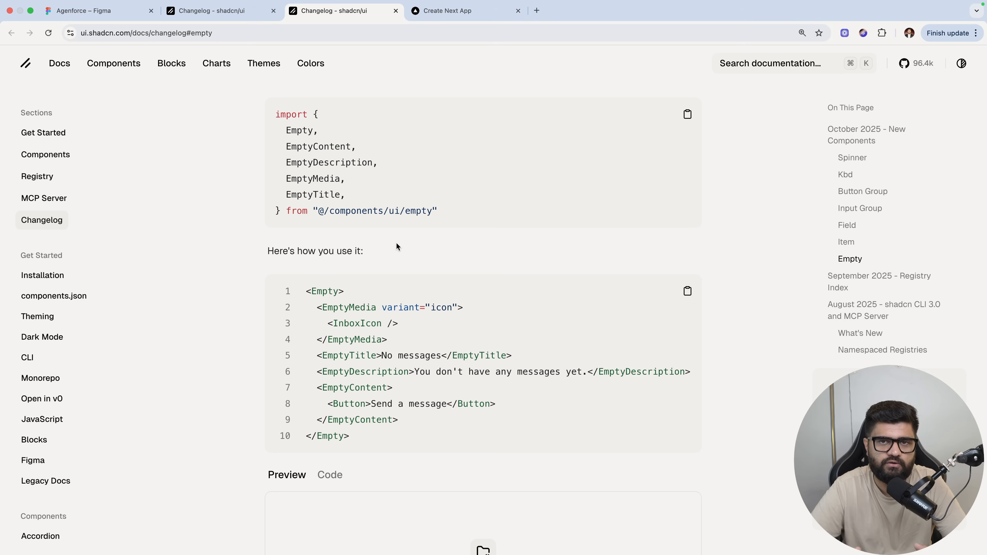
mouse_move(530, 107)
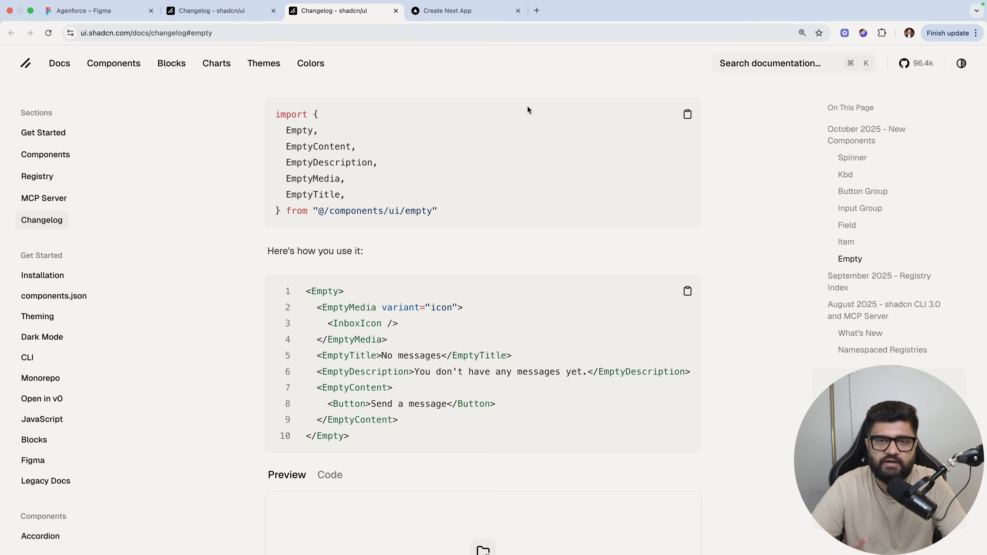
scroll("down", 3)
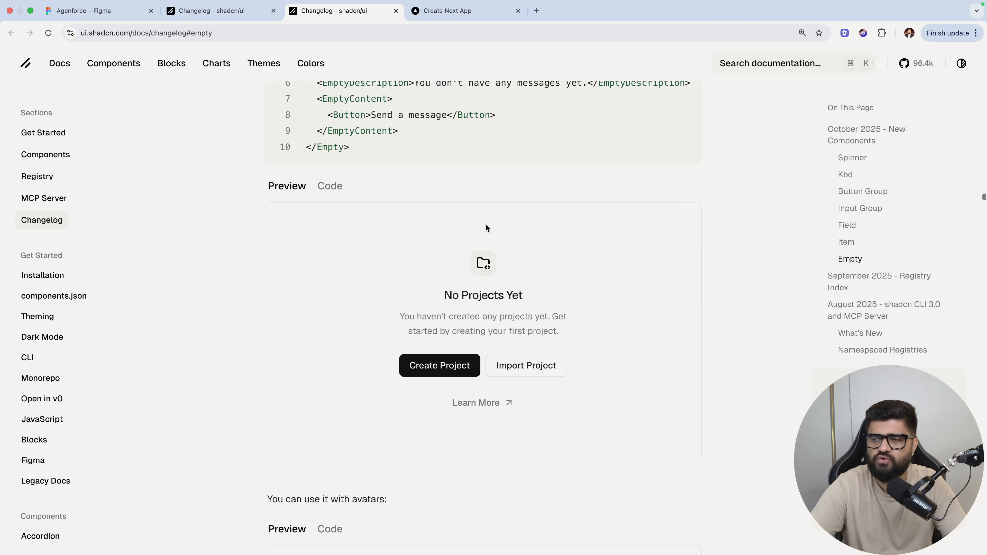
mouse_move(368, 196)
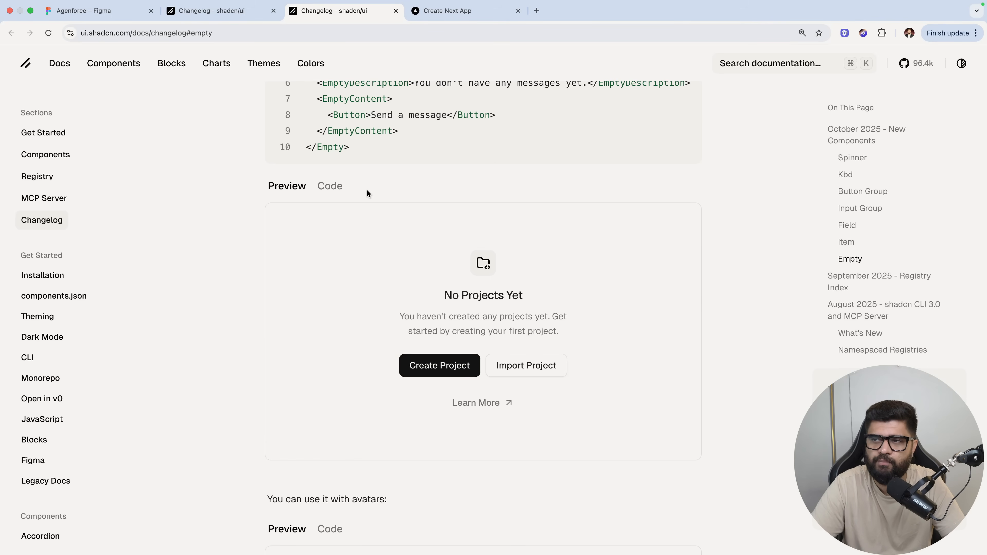
left_click(330, 186)
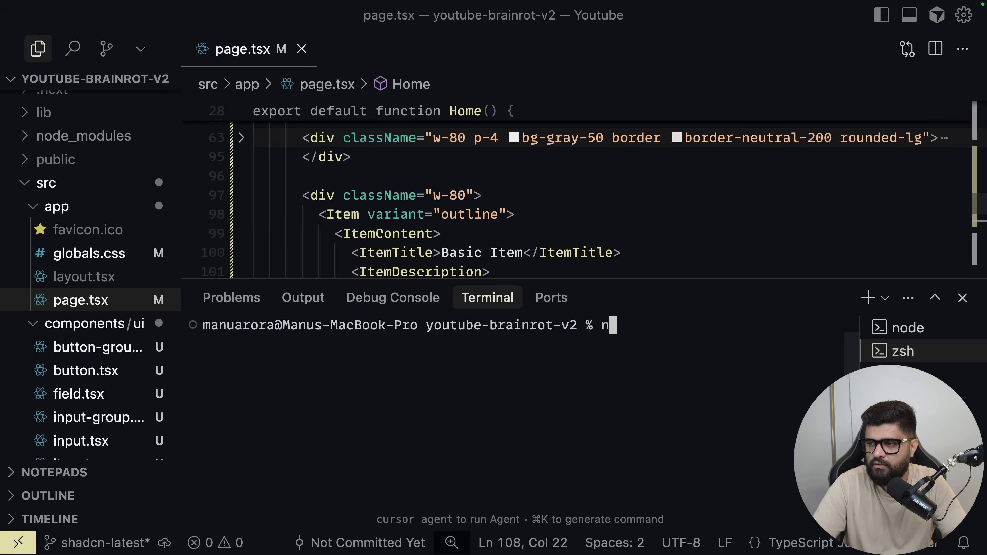
Run npx shadcn add empty in the terminal to install the Empty component
type("px shadcn add")
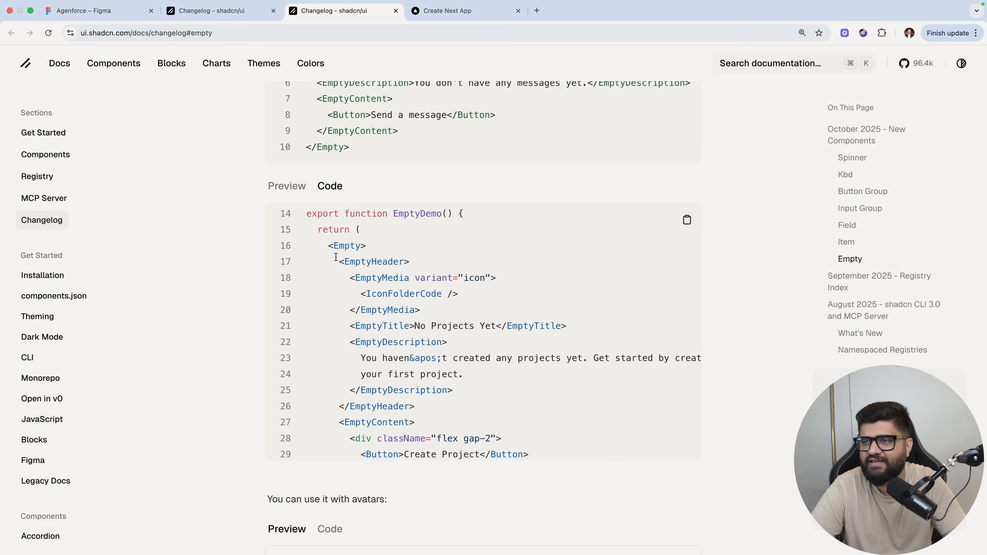
mouse_move(333, 257)
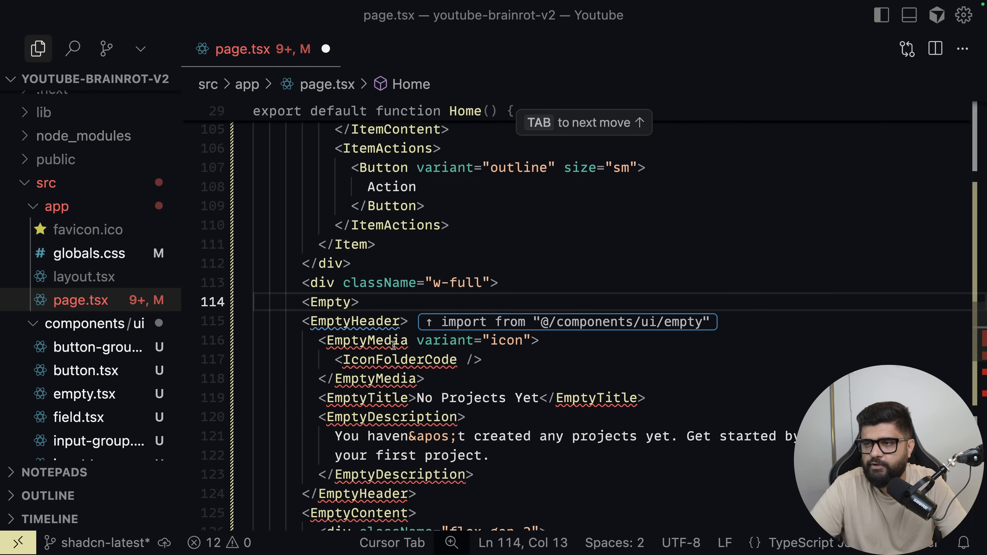
Import the Empty parts via quick-fixes and replace the folder and Learn More icons with SearchIcon
key("Tab")
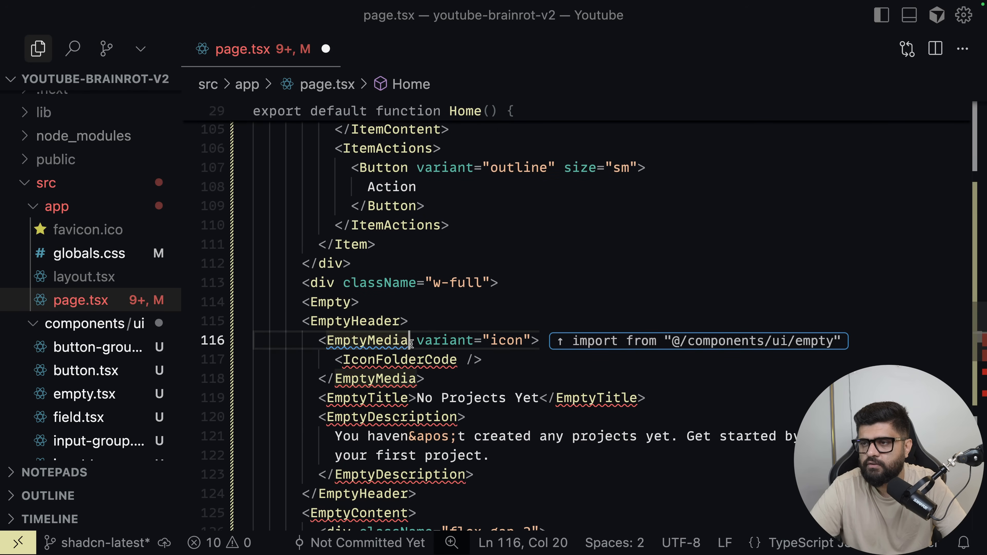
type("Search />")
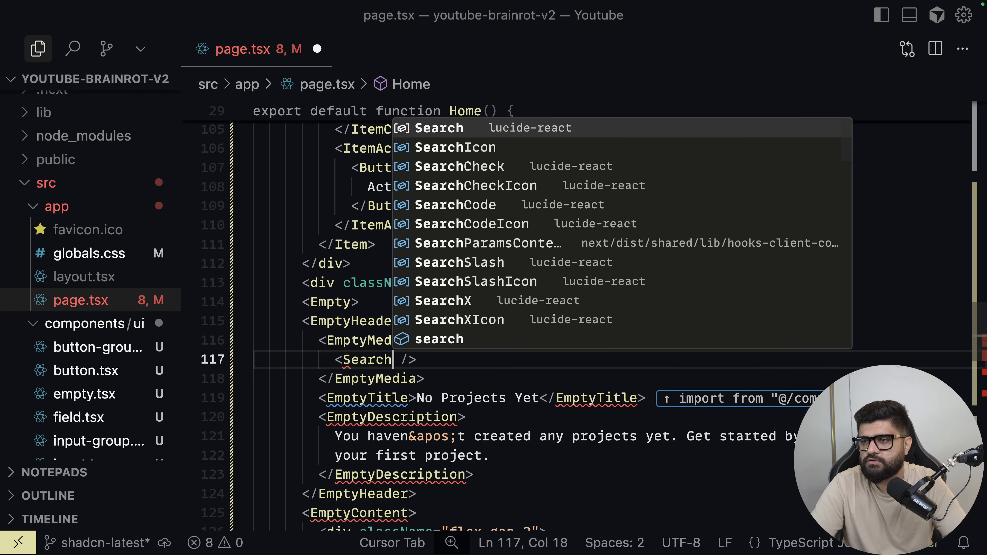
left_click(454, 147)
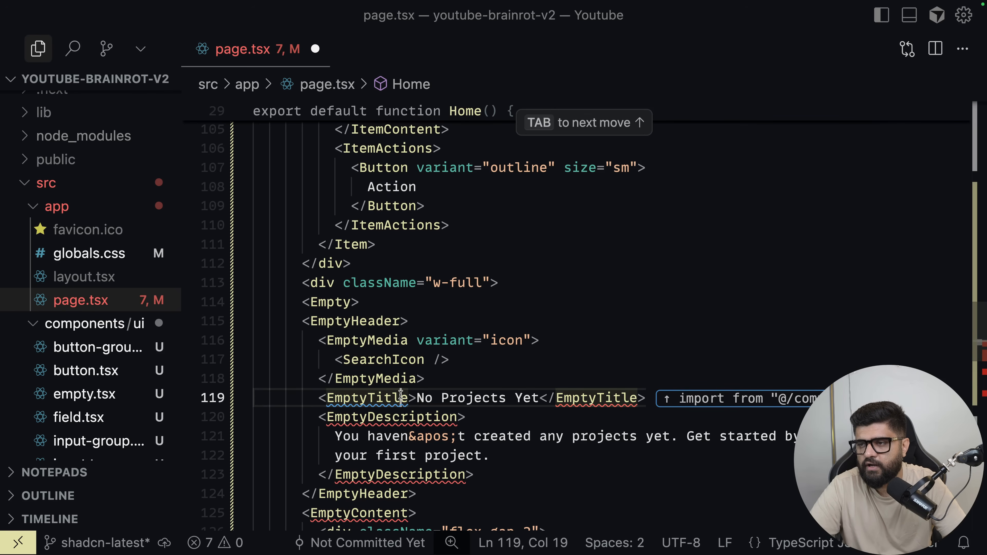
key("Tab")
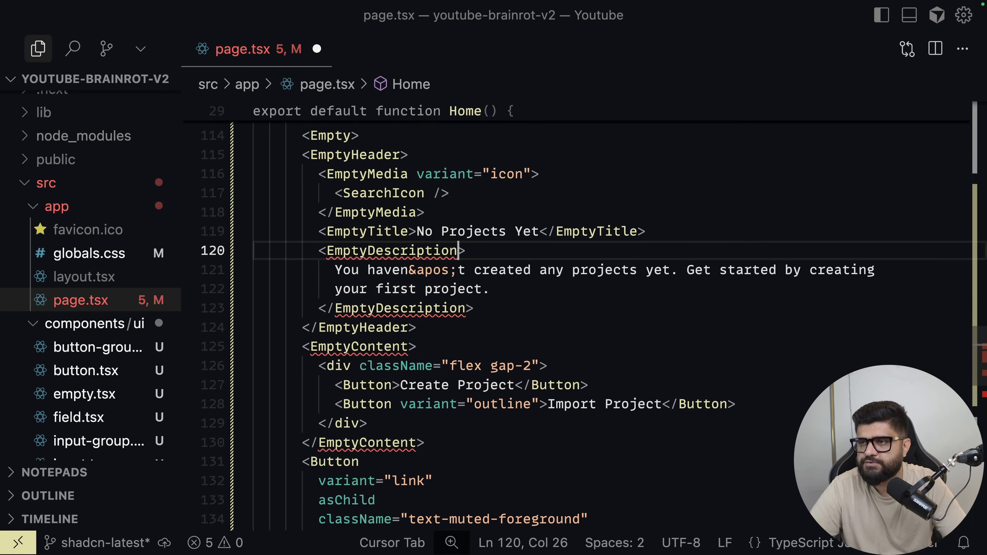
type("Sear />")
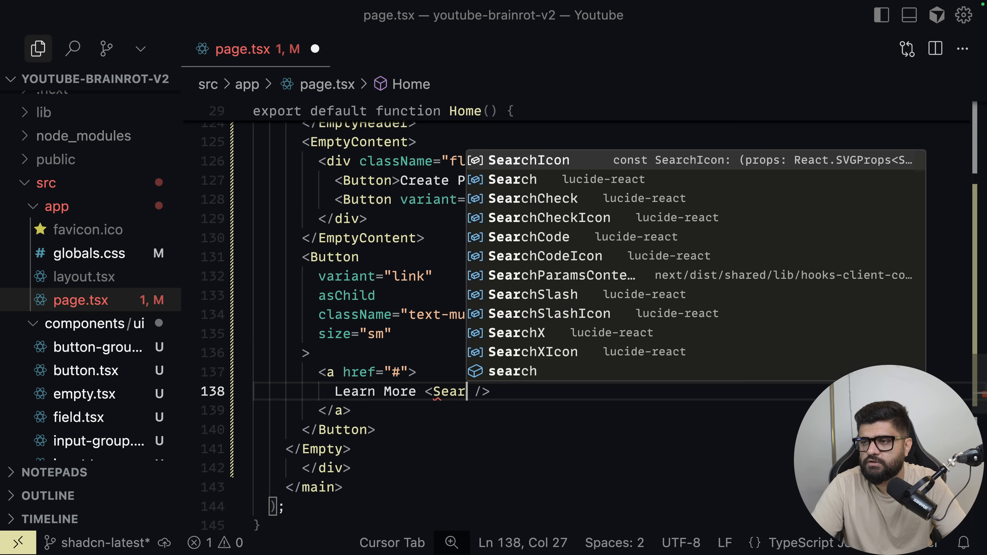
type("Ico")
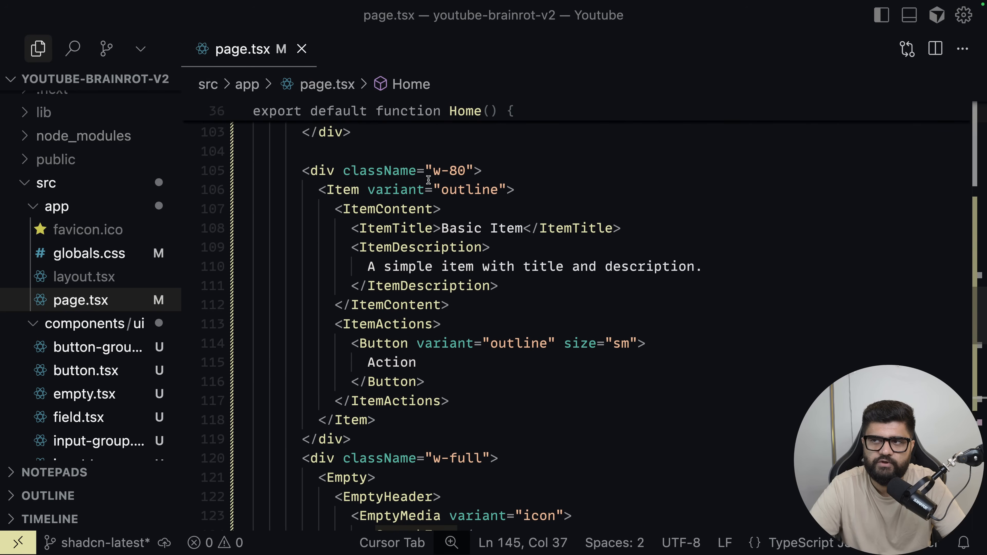
Adjust the empty state's background class, check No Projects Yet on localhost:3000 and return to the docs
type("bg")
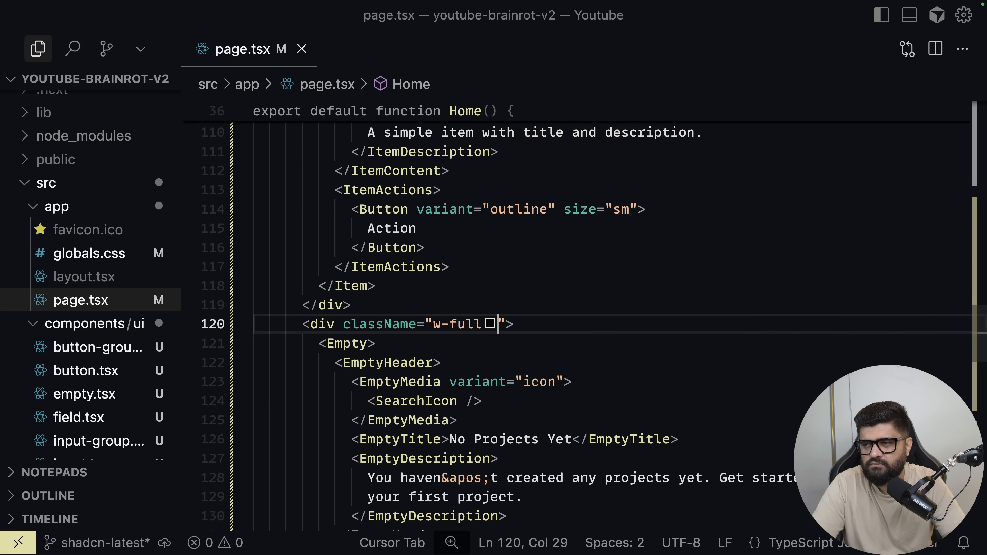
type("b")
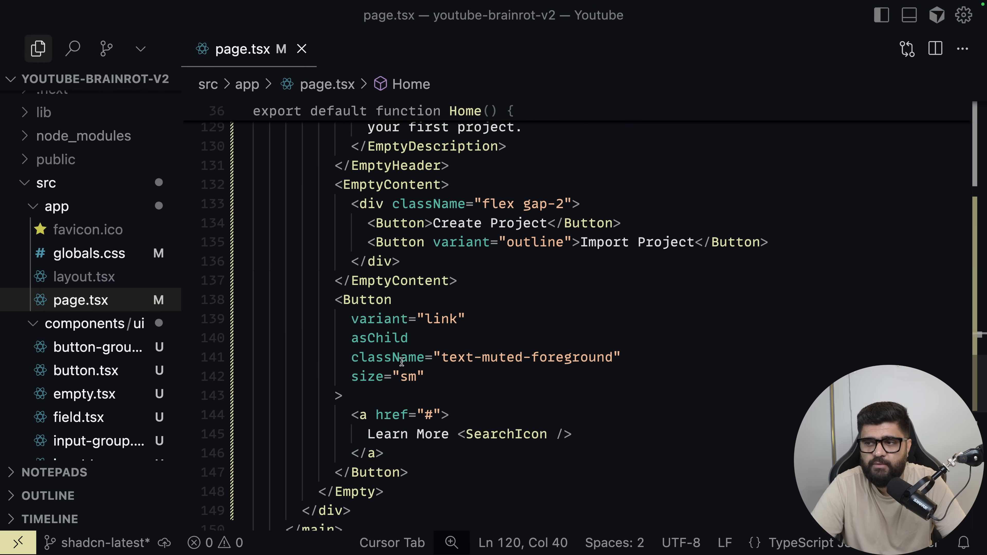
left_click_drag(328, 299, 383, 445)
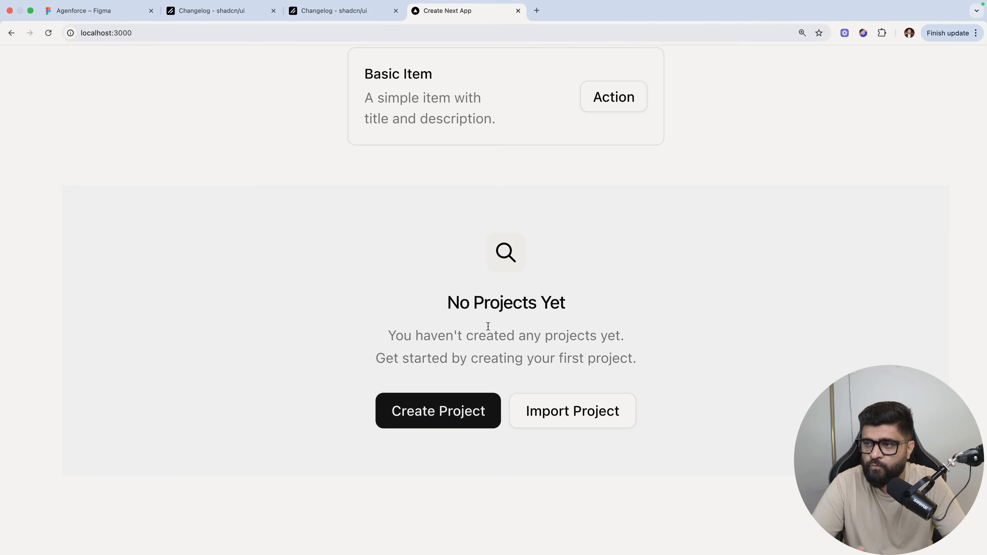
left_click(334, 11)
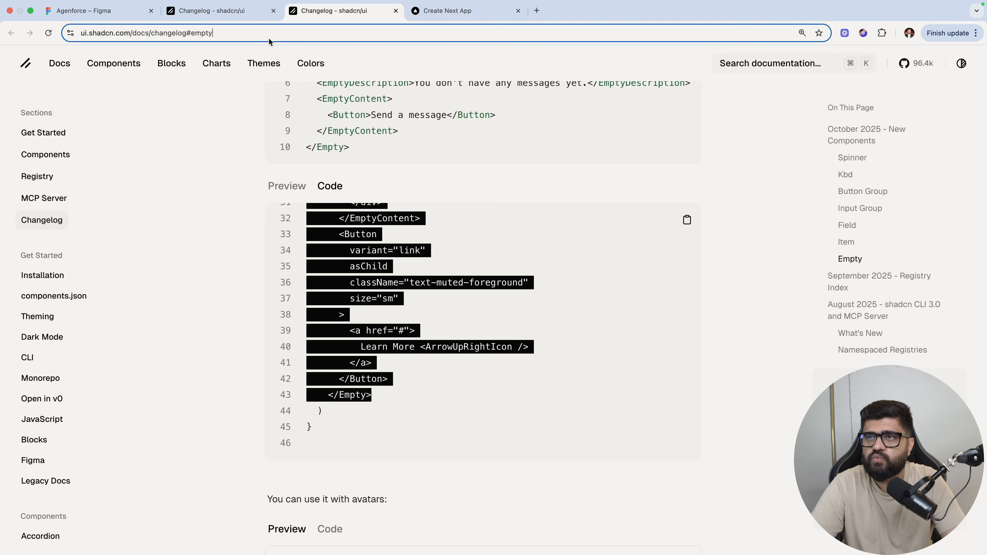